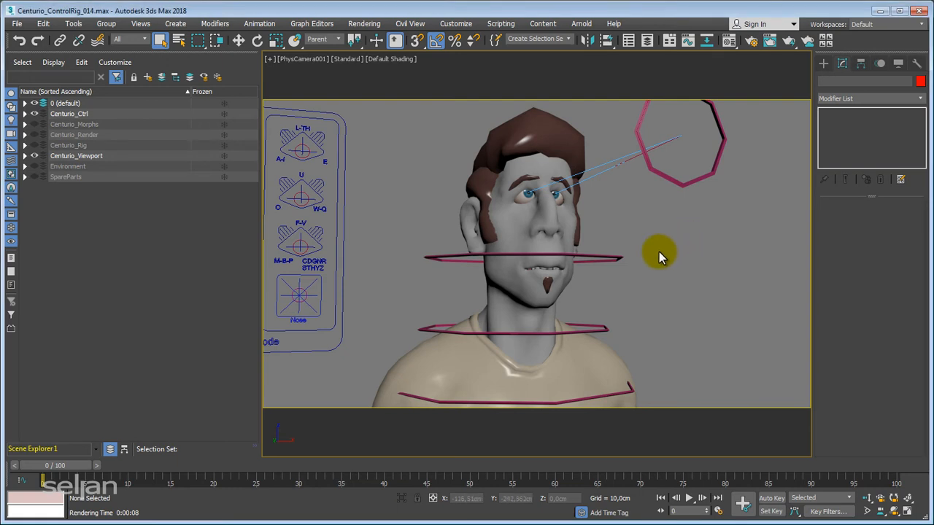
mouse_move(650, 261)
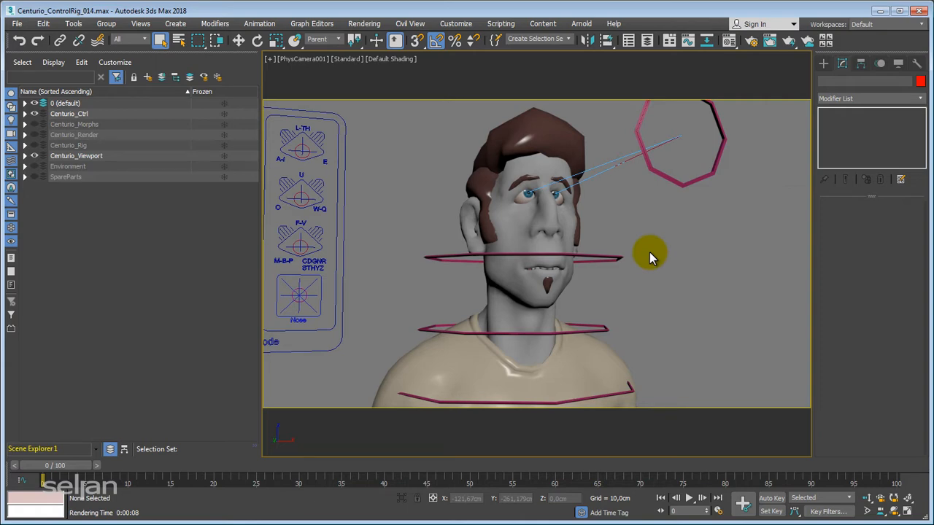
Render the PhysCamera001 view of the character's head and shoulders with Shift+Q.
key(Shift+q)
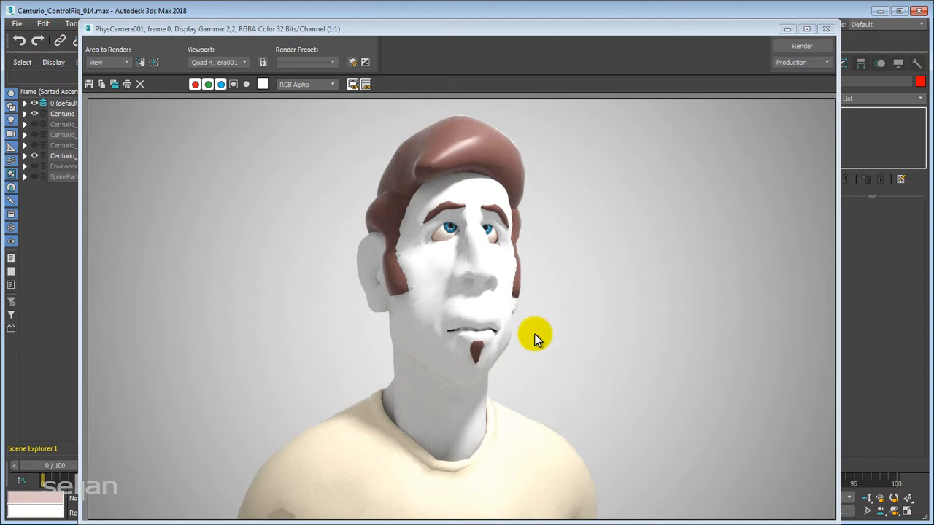
mouse_move(606, 204)
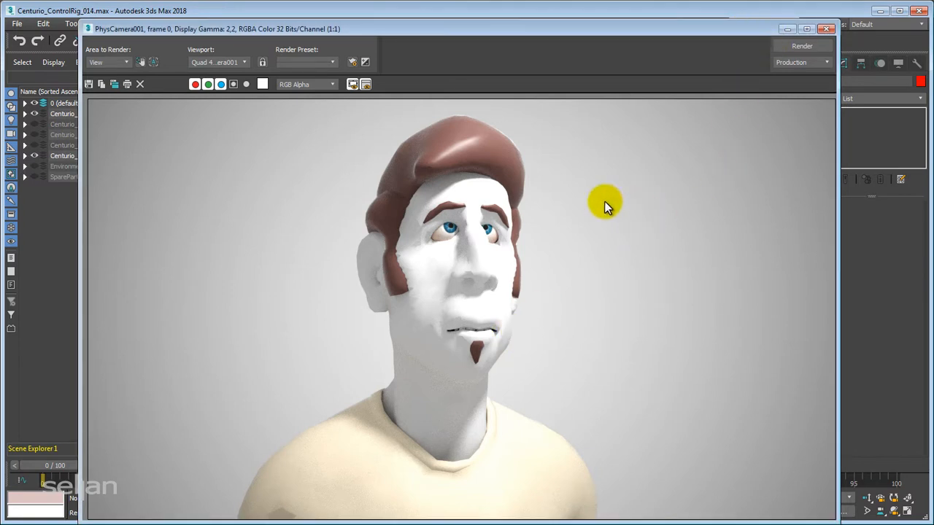
mouse_move(828, 29)
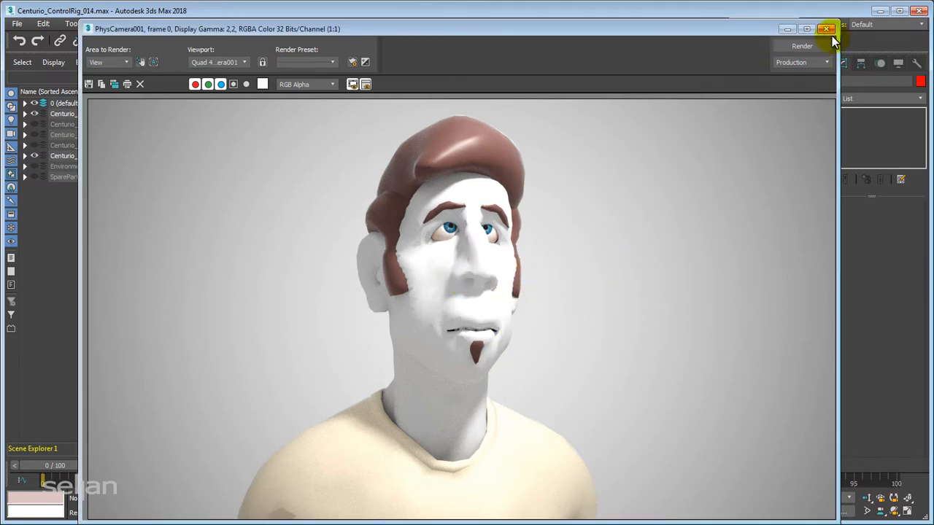
Close the Rendered Frame Window and return to the facial rig's camera view.
click(827, 28)
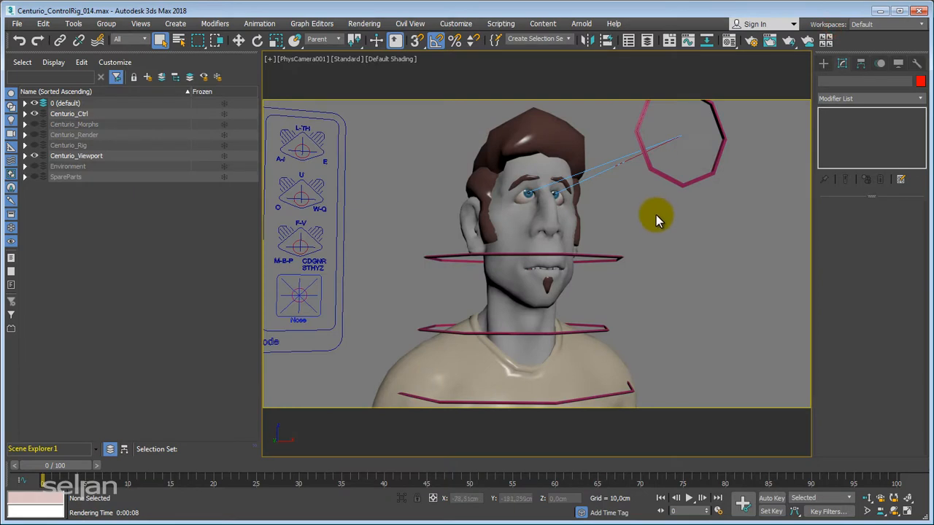
mouse_move(317, 82)
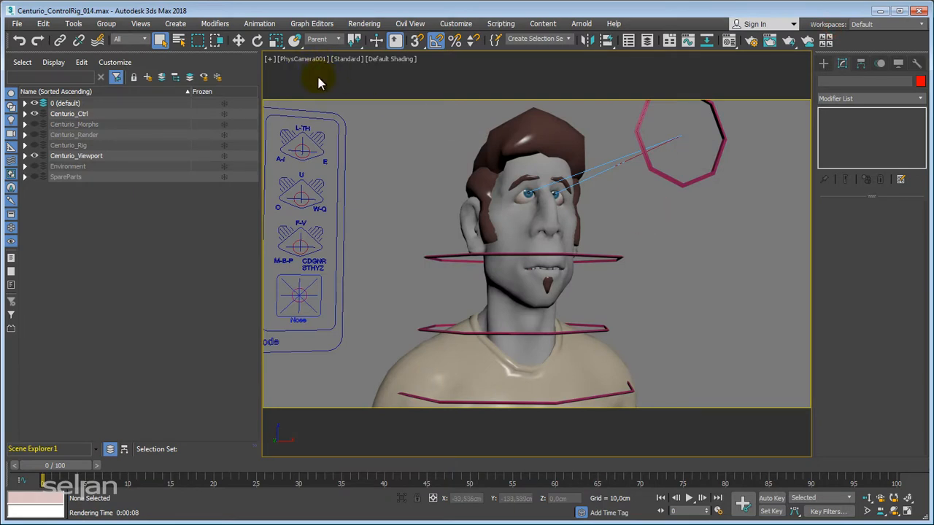
mouse_move(685, 301)
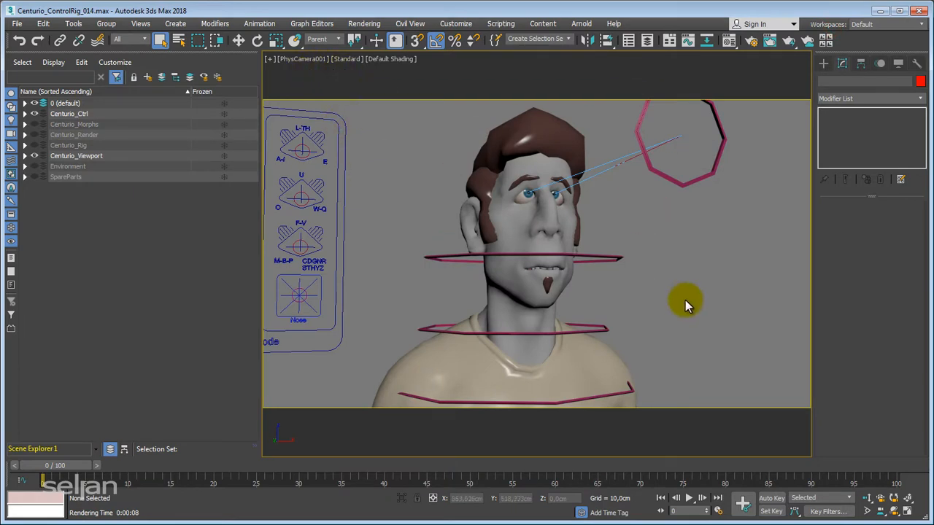
mouse_move(588, 244)
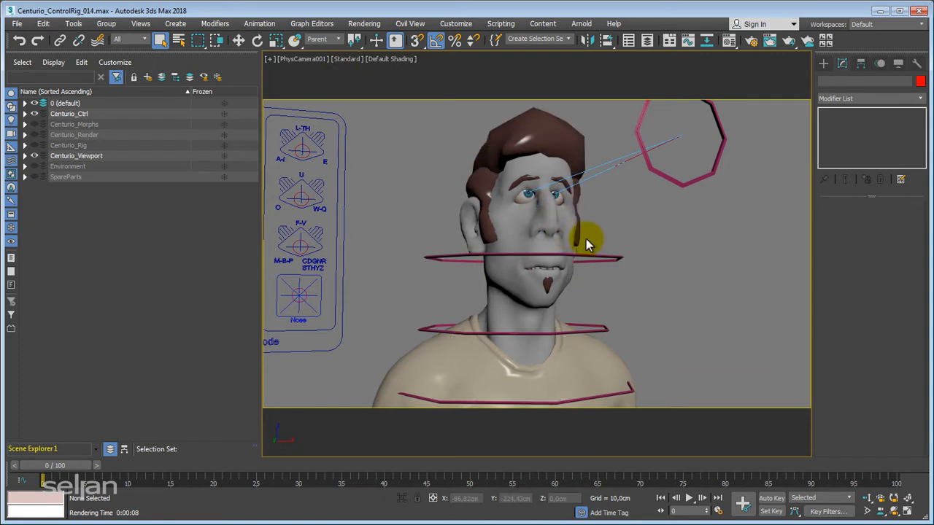
mouse_move(796, 307)
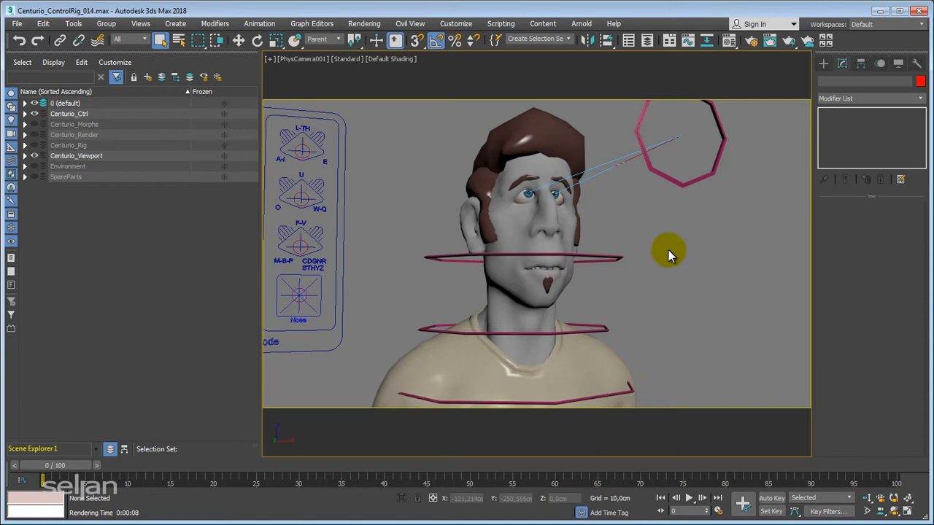
click(584, 215)
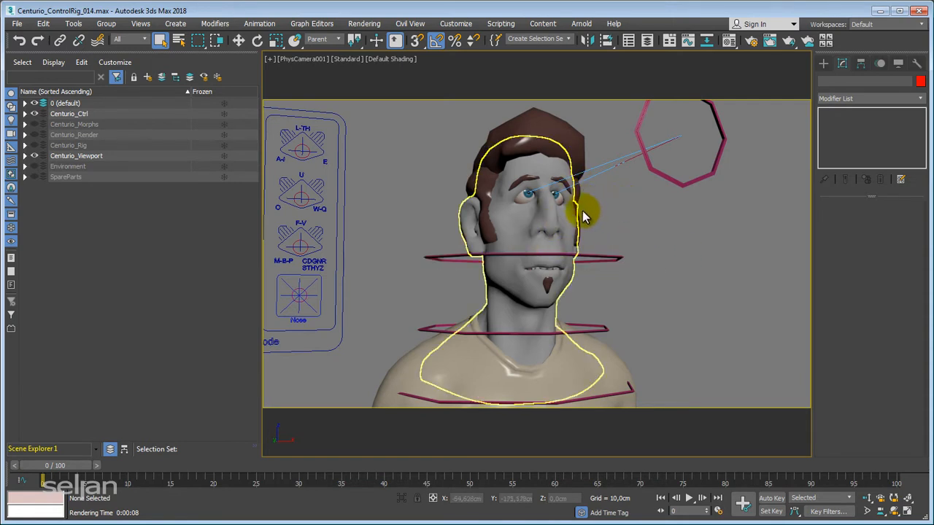
mouse_move(686, 266)
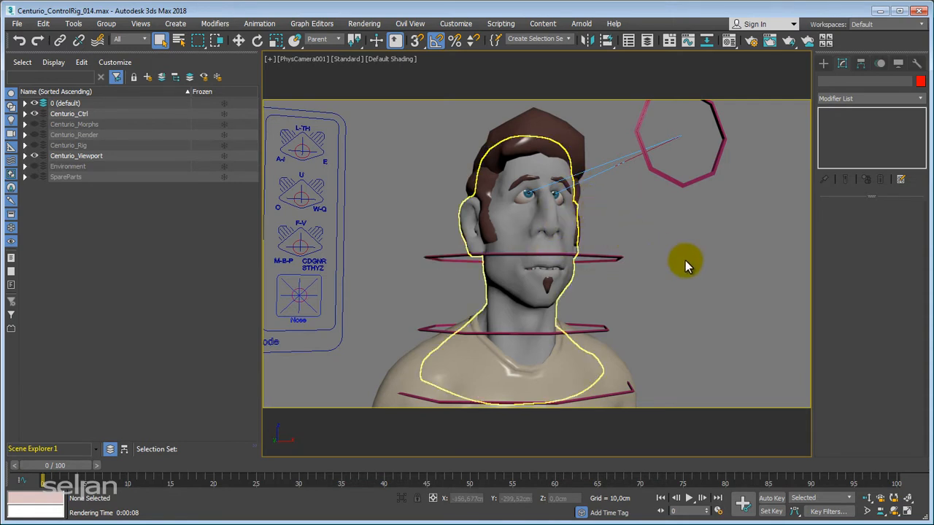
mouse_move(358, 215)
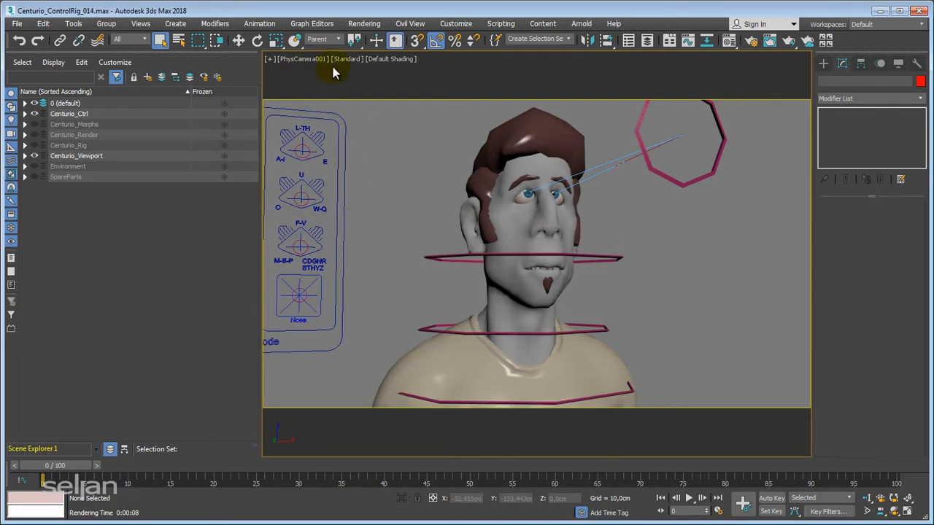
mouse_move(423, 161)
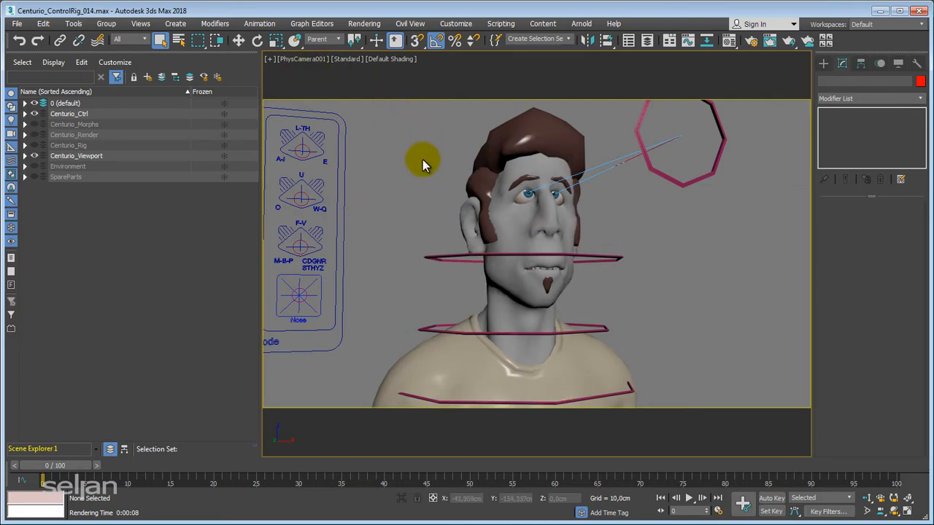
mouse_move(417, 175)
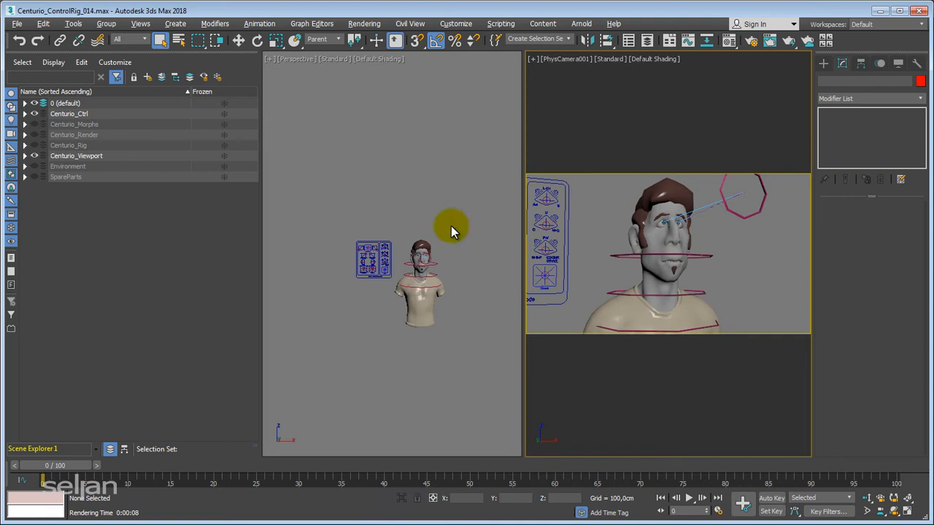
Set the left viewport to look through ControlCam, showing the facial control board.
key(c)
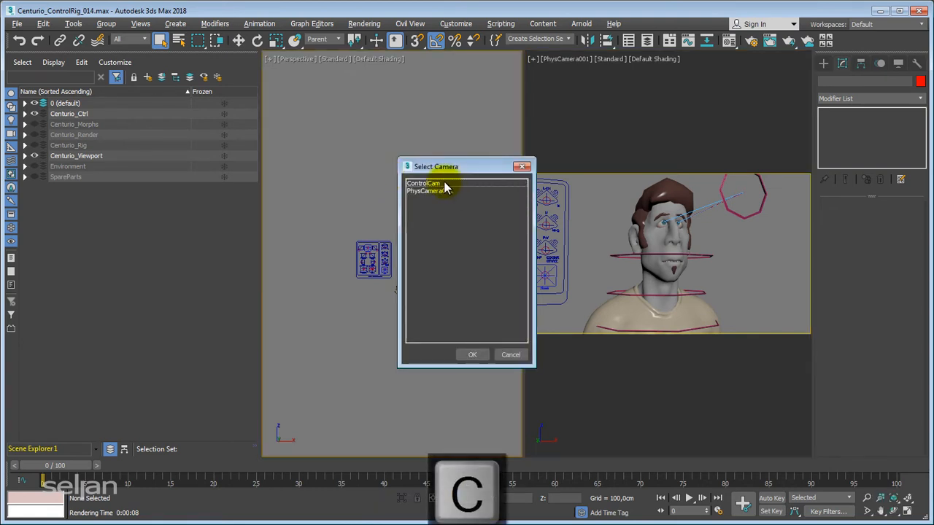
click(472, 355)
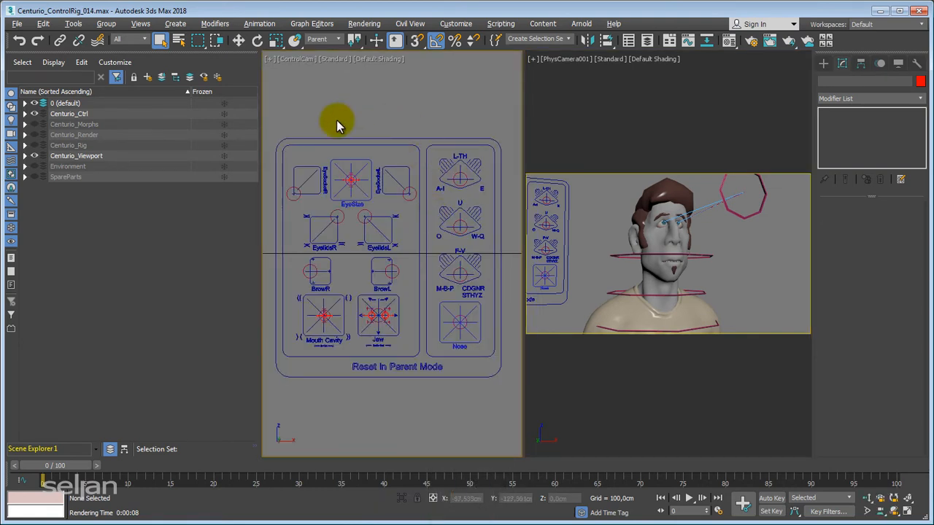
mouse_move(357, 292)
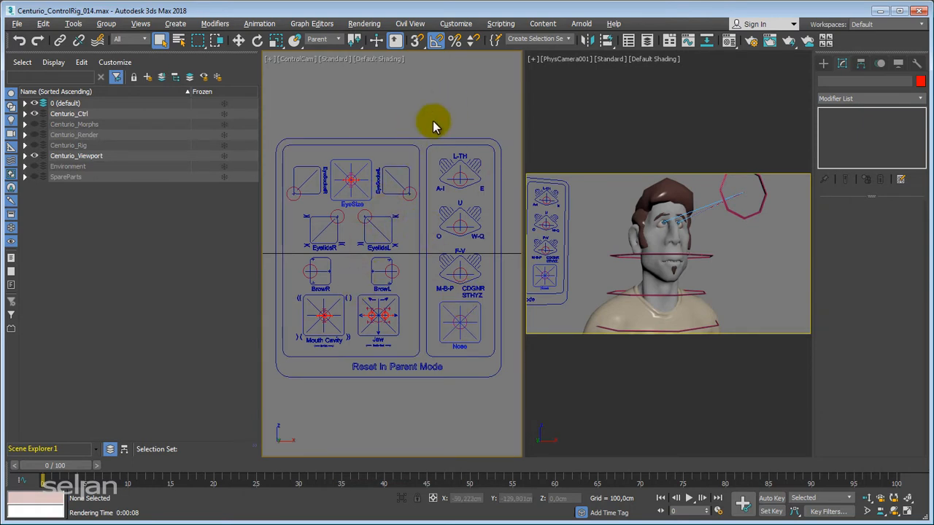
mouse_move(487, 407)
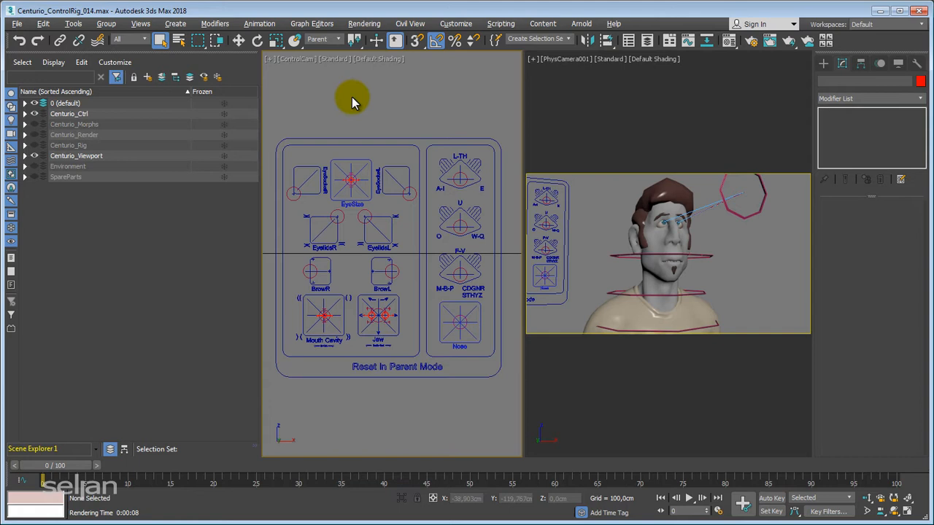
mouse_move(394, 117)
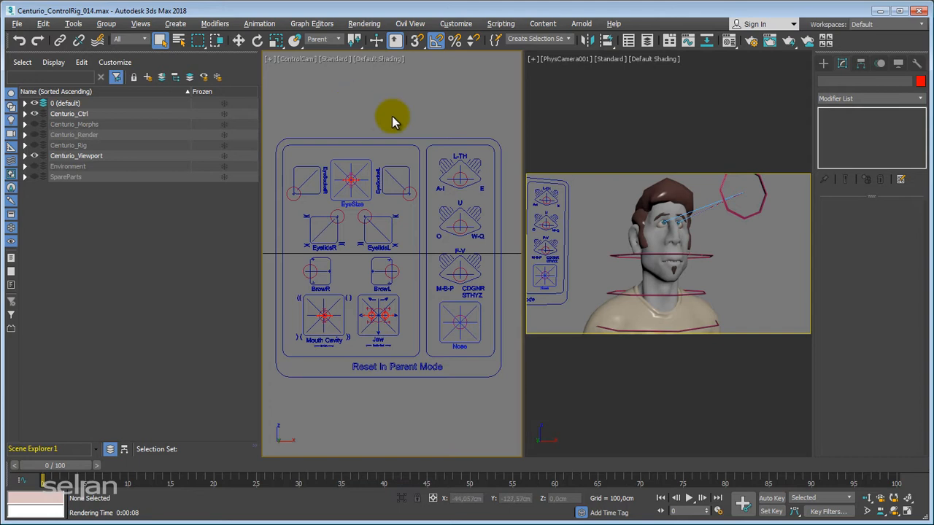
key(c)
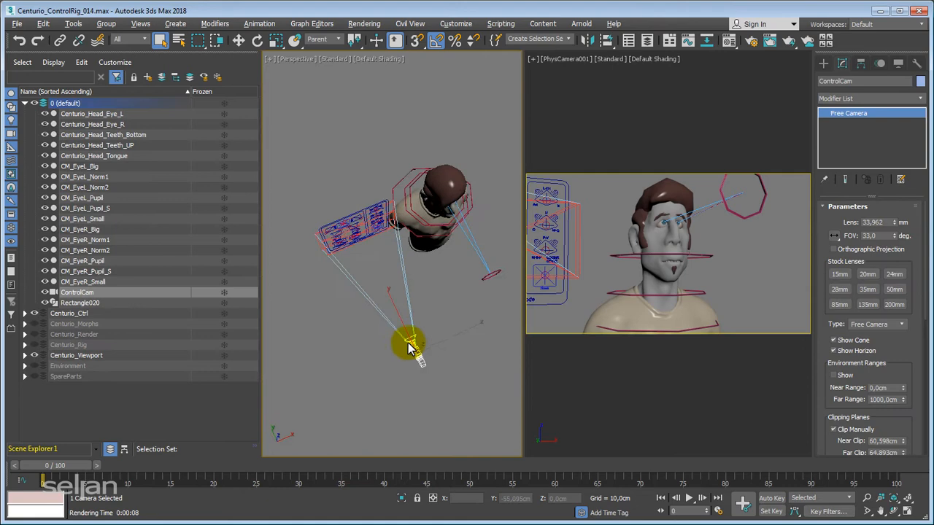
Orbit the Perspective view and move Rectangle020 along X to −44.5 cm.
drag(409, 346, 390, 314)
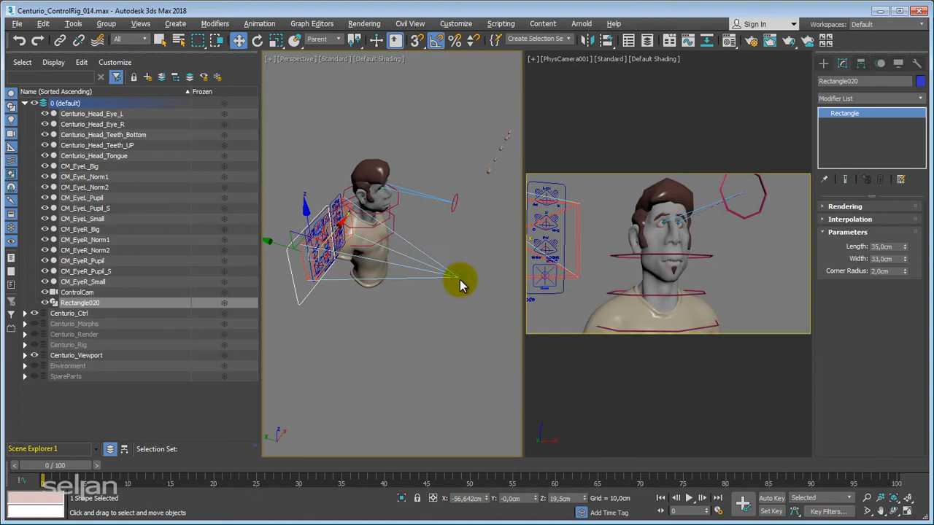
mouse_move(446, 303)
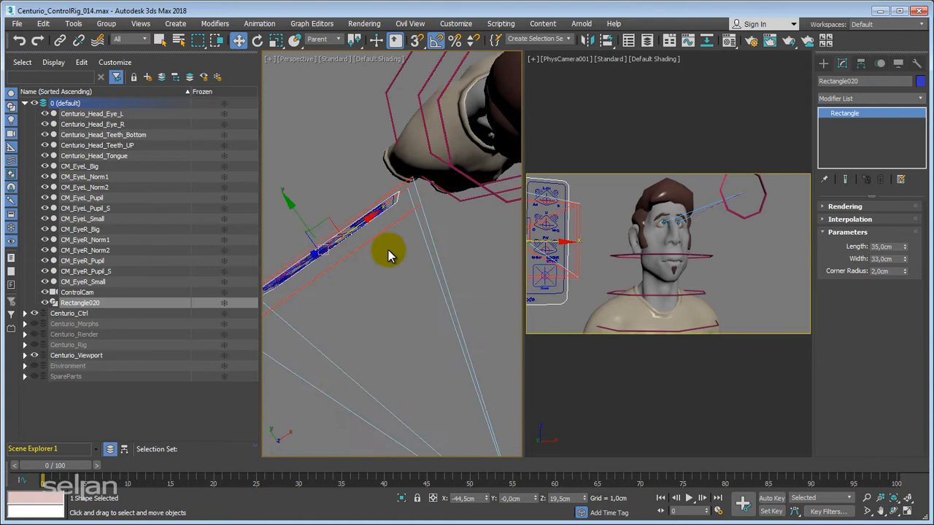
mouse_move(405, 256)
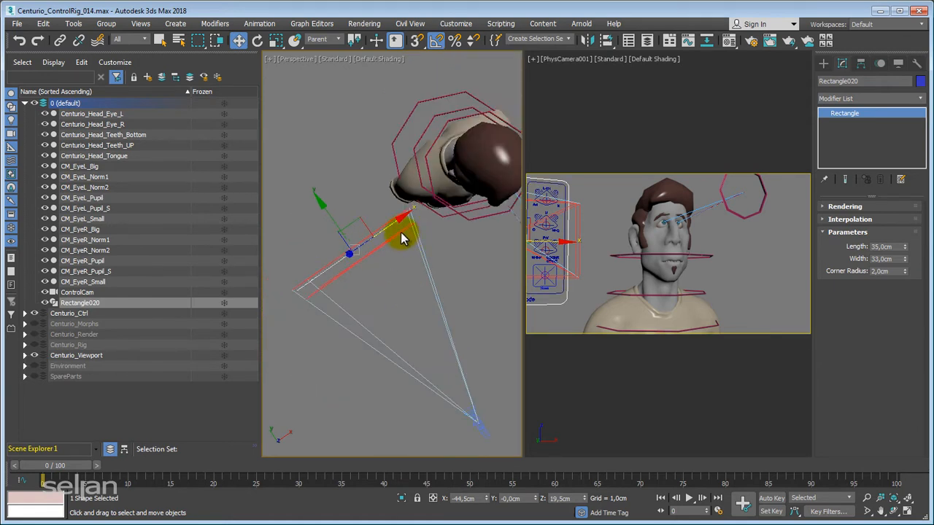
mouse_move(386, 249)
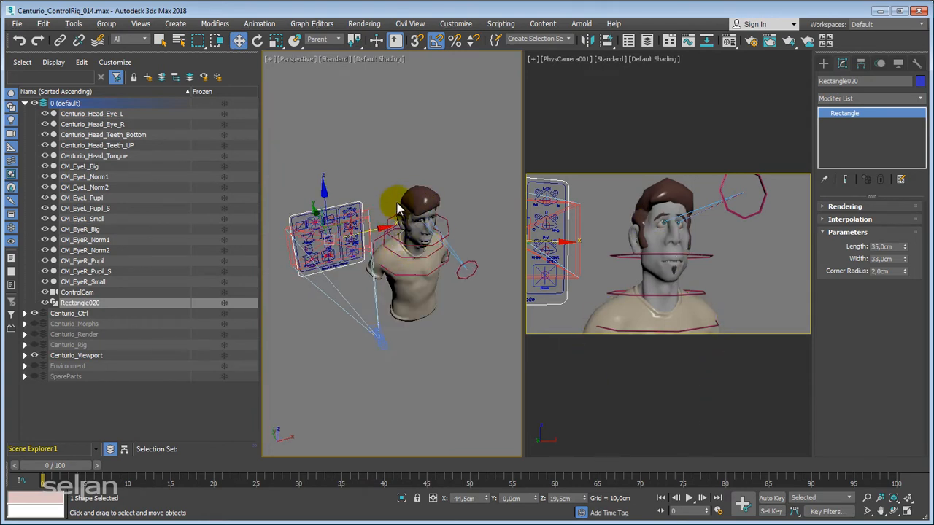
click(416, 292)
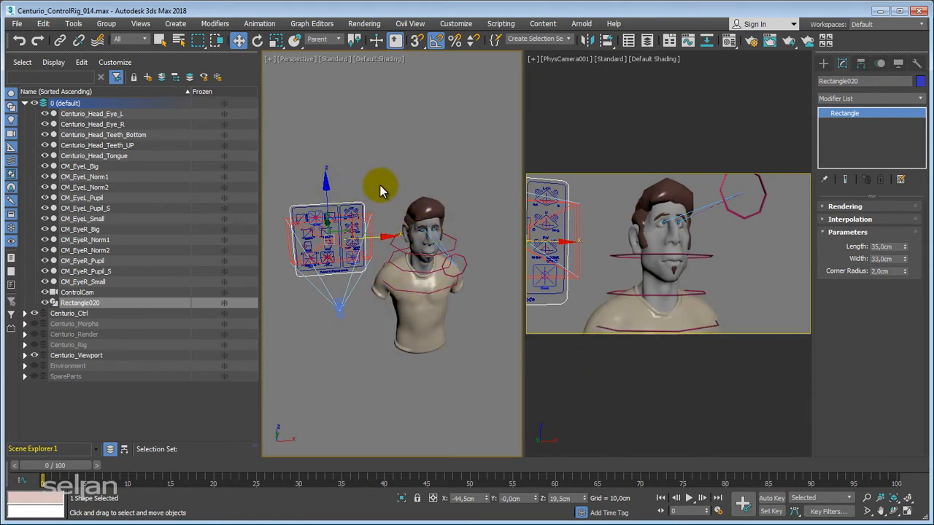
mouse_move(394, 194)
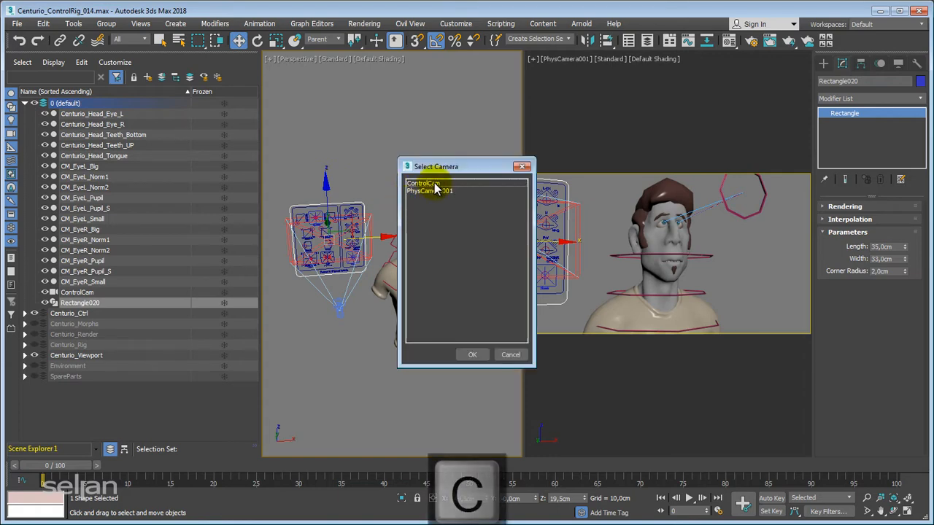
View the scene through ControlCam and undo the last change.
click(472, 355)
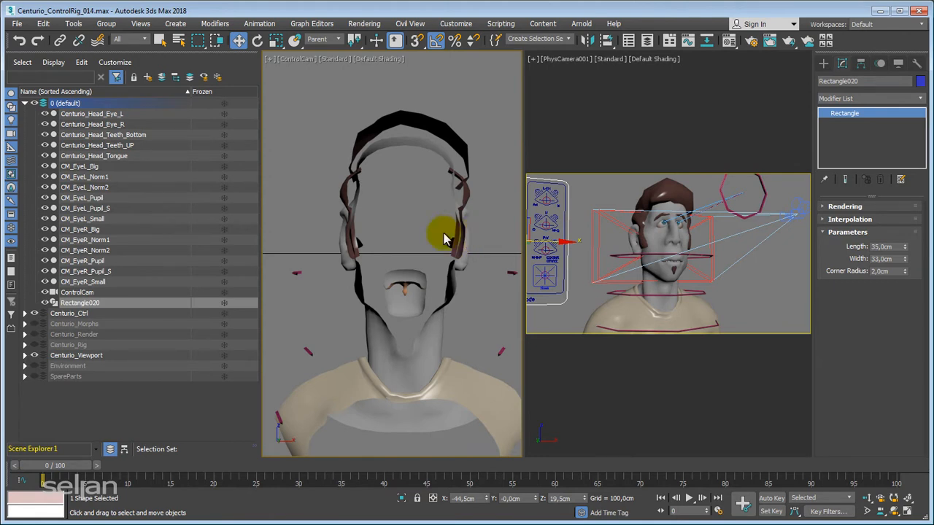
mouse_move(487, 236)
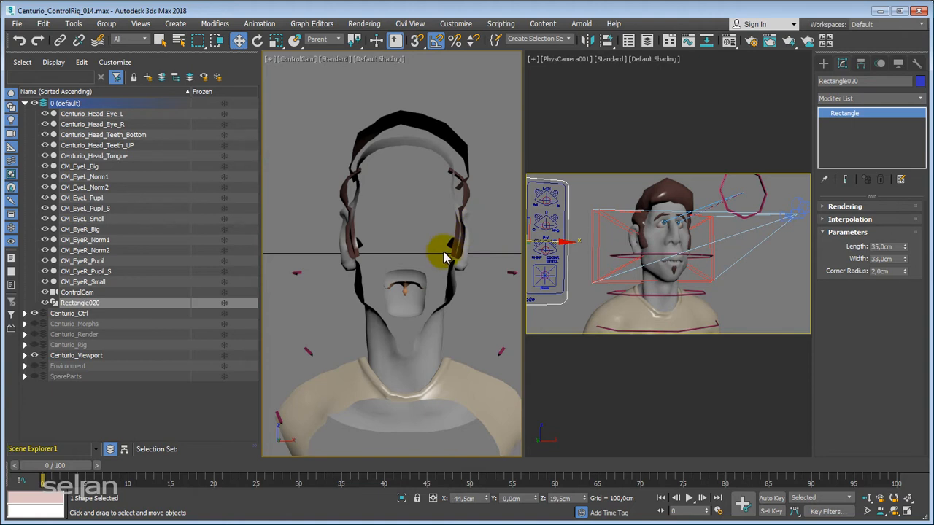
key(ctrl+z)
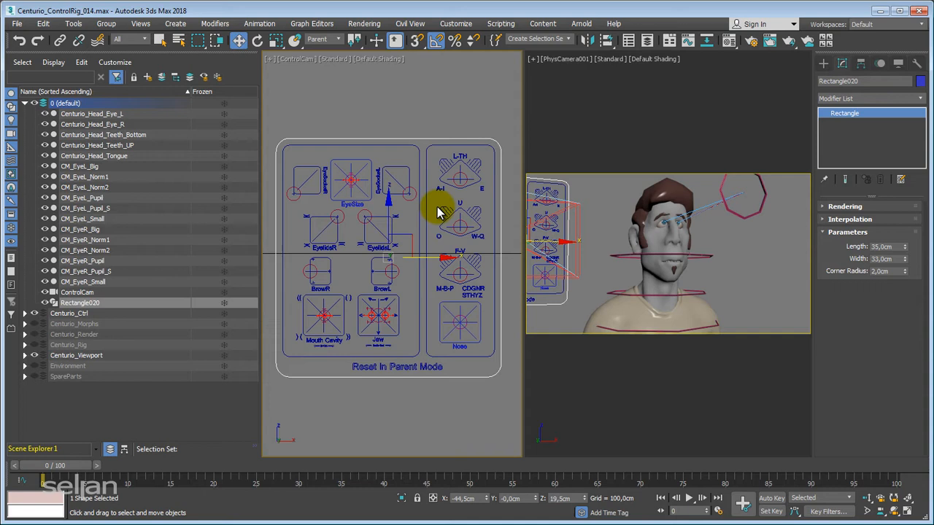
mouse_move(416, 109)
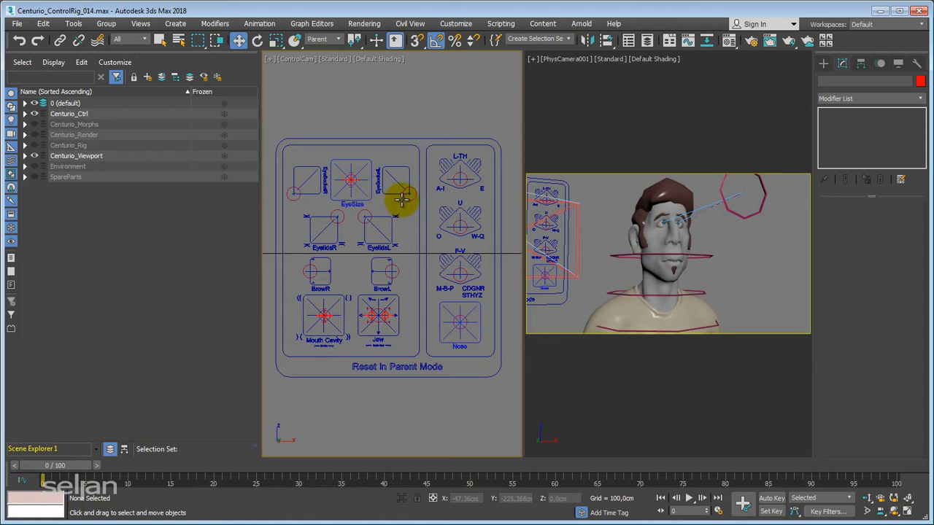
Nudge the left eye socket control, close the scene lists, and show a Perspective face close-up.
click(400, 192)
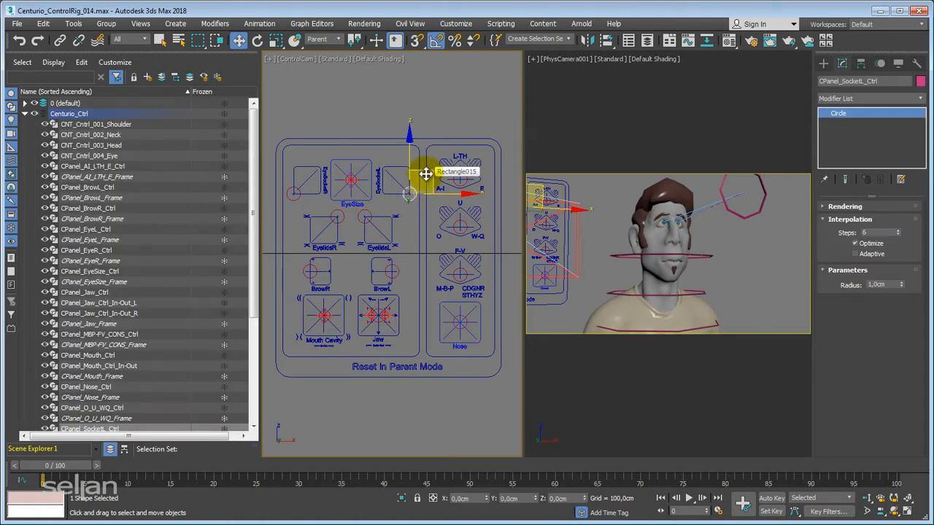
drag(425, 174, 416, 150)
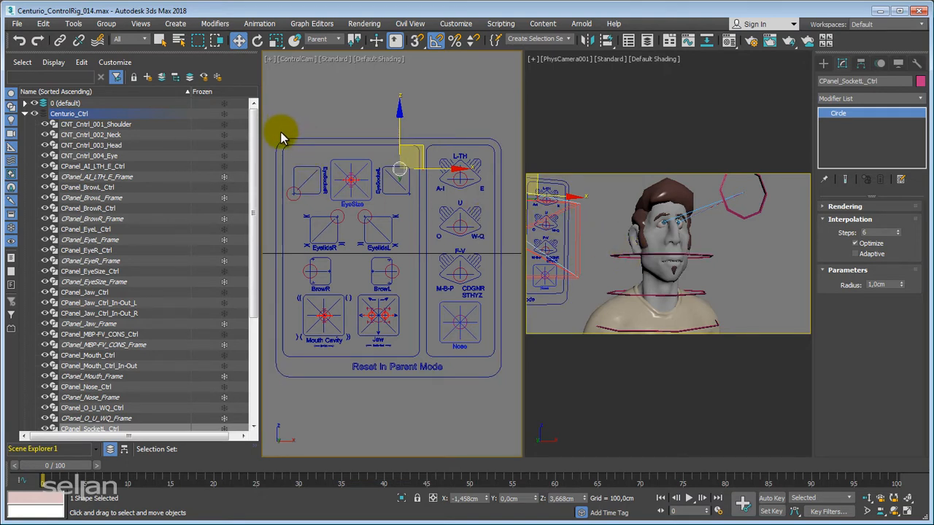
mouse_move(538, 35)
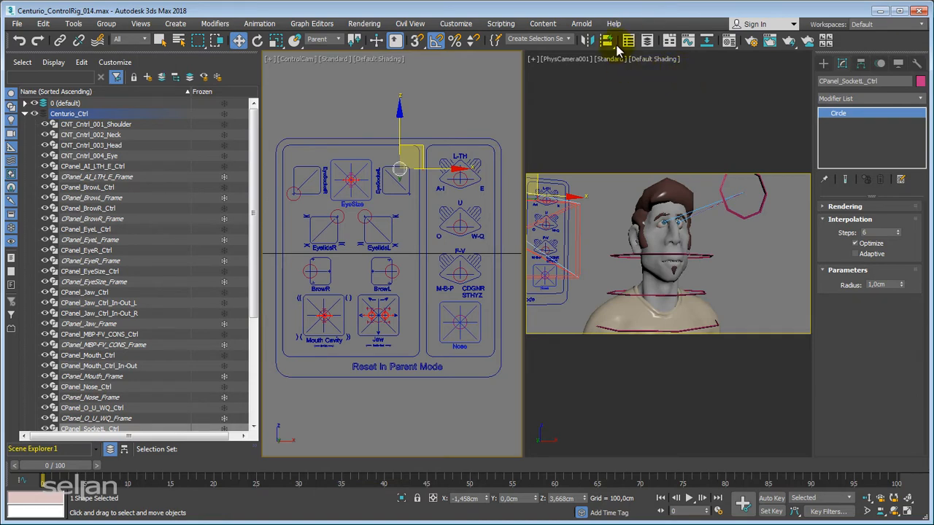
click(646, 41)
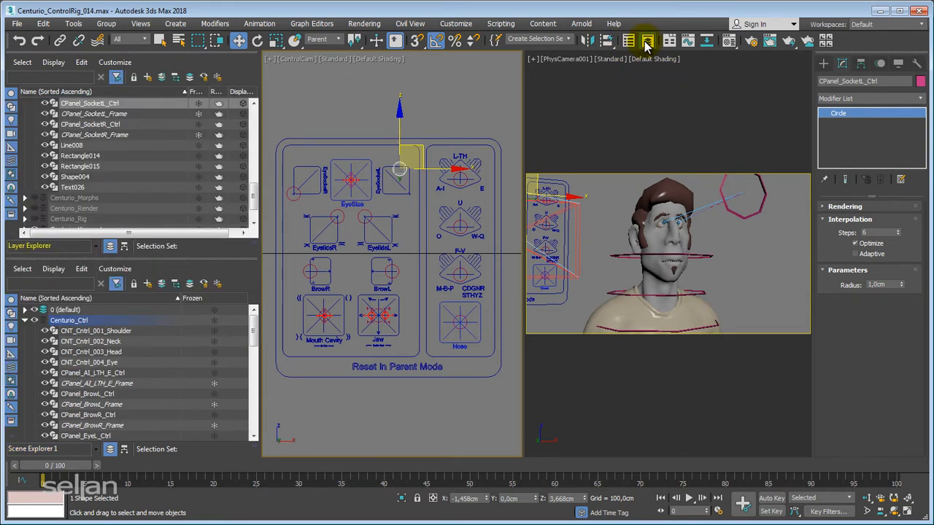
click(629, 41)
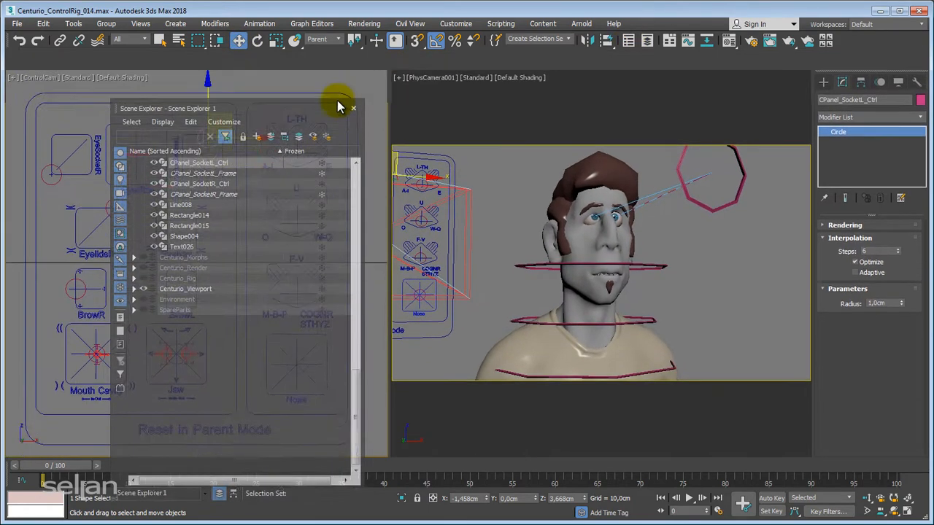
click(353, 108)
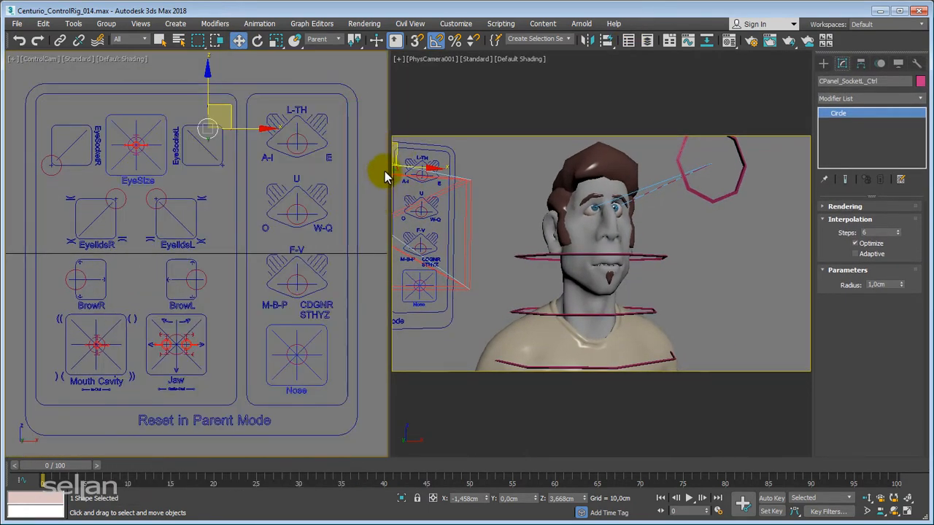
key(shift+f)
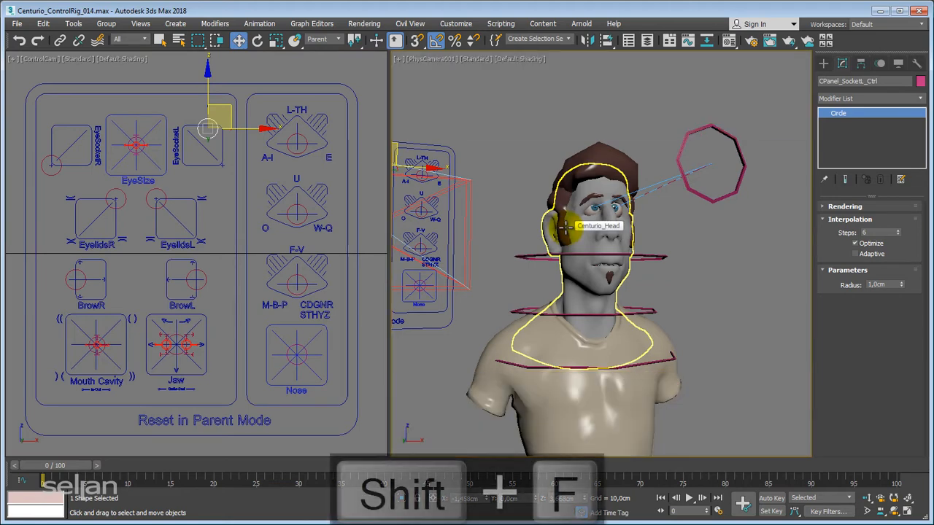
key(p)
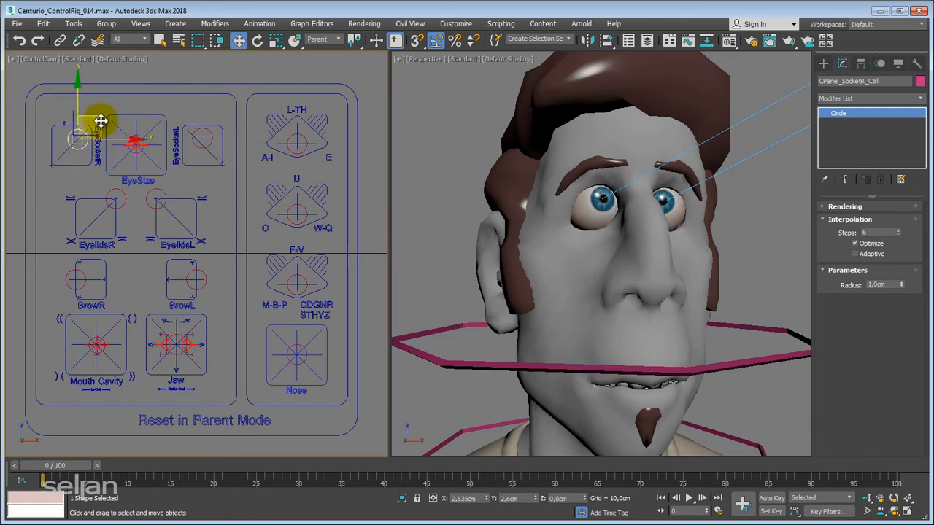
Move the right eye socket control and test the EyeSize control.
drag(101, 120, 138, 153)
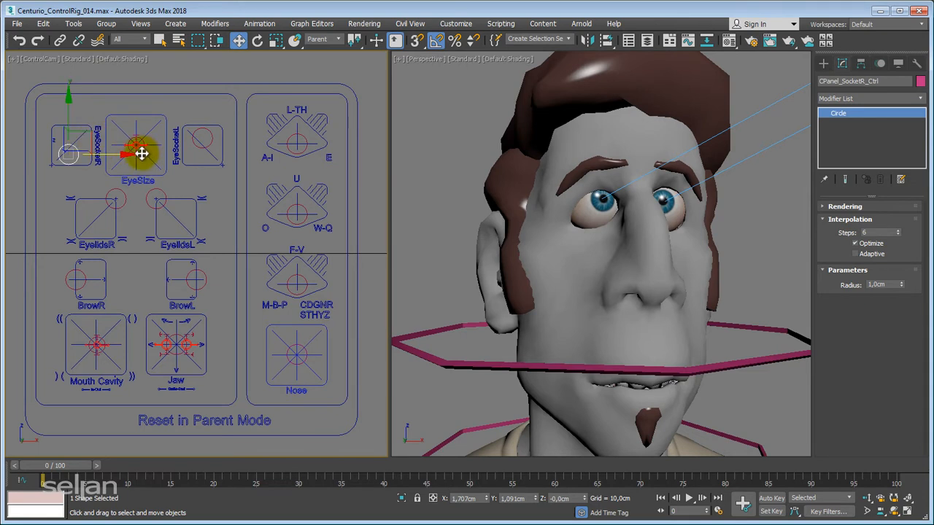
click(136, 139)
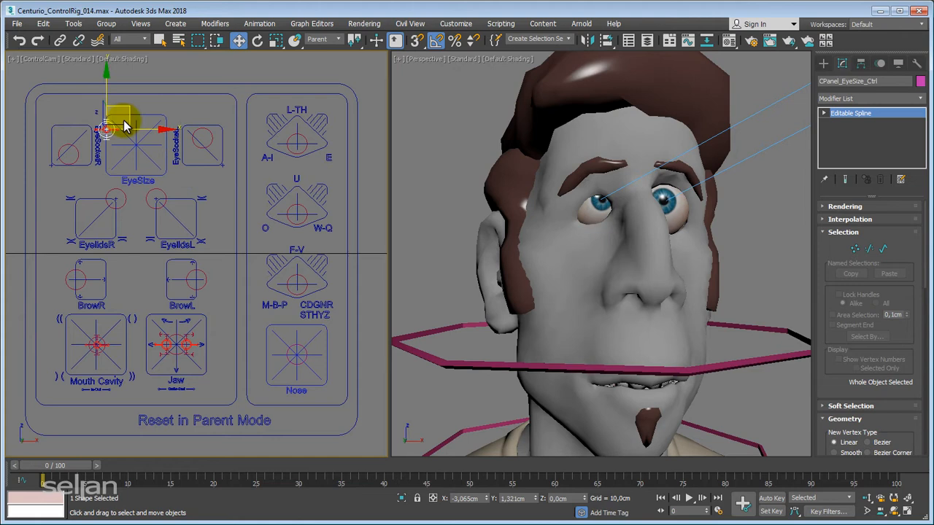
drag(128, 126, 135, 143)
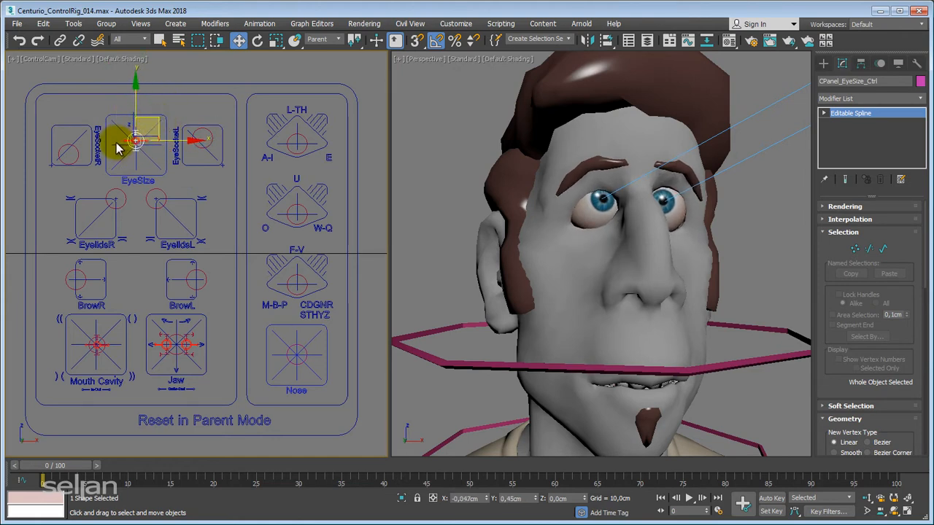
drag(135, 143, 135, 98)
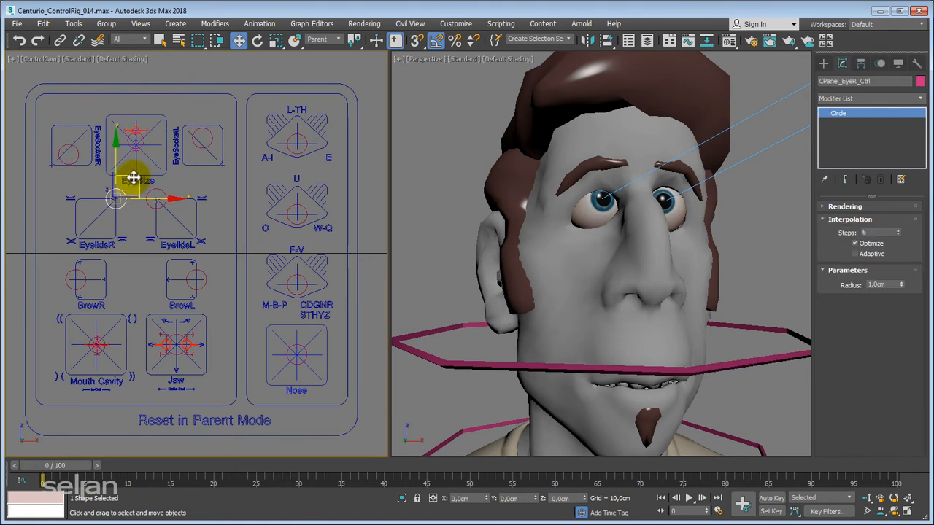
Steer the eyes' gaze down, up and sideways, then move the right socket control.
drag(135, 179, 94, 212)
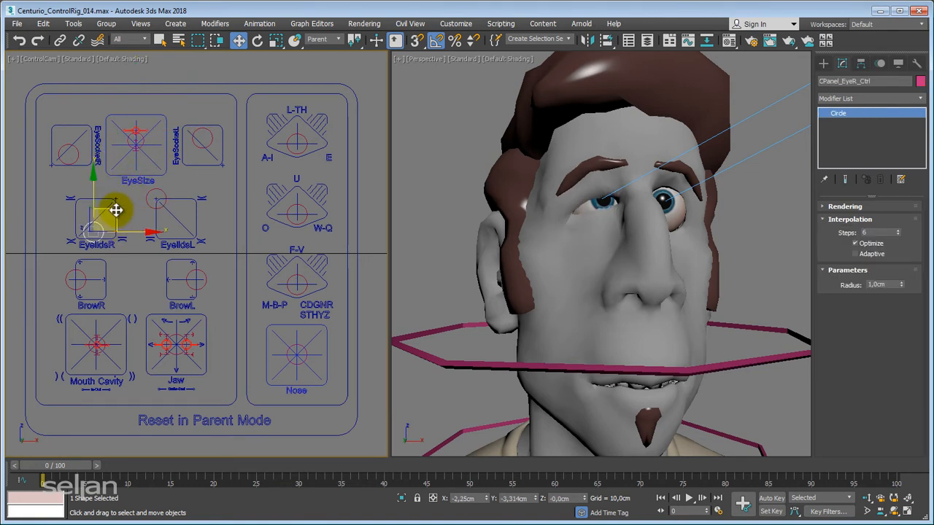
drag(98, 223, 109, 193)
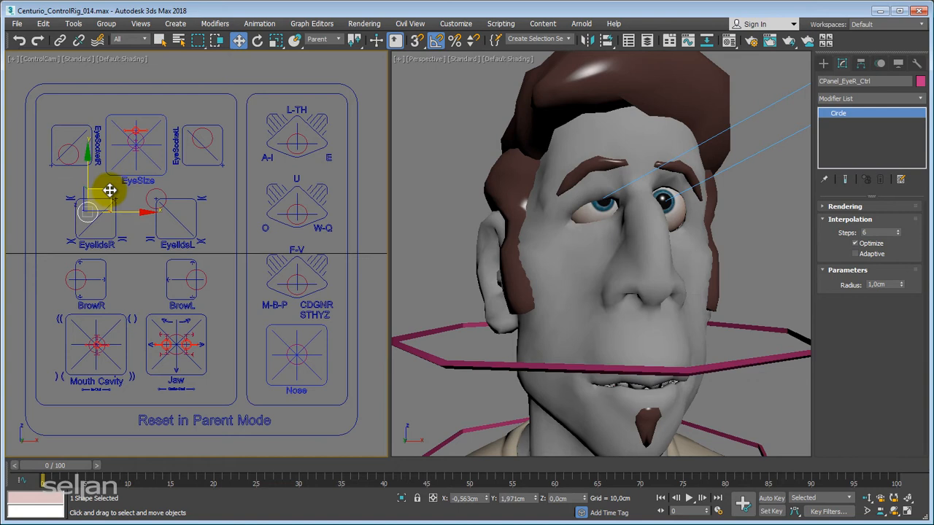
drag(109, 192, 135, 224)
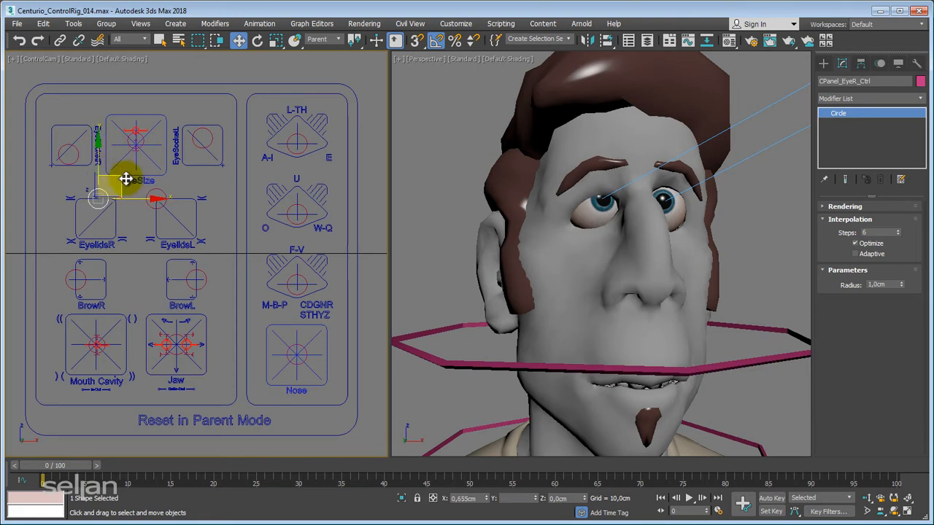
drag(126, 179, 132, 215)
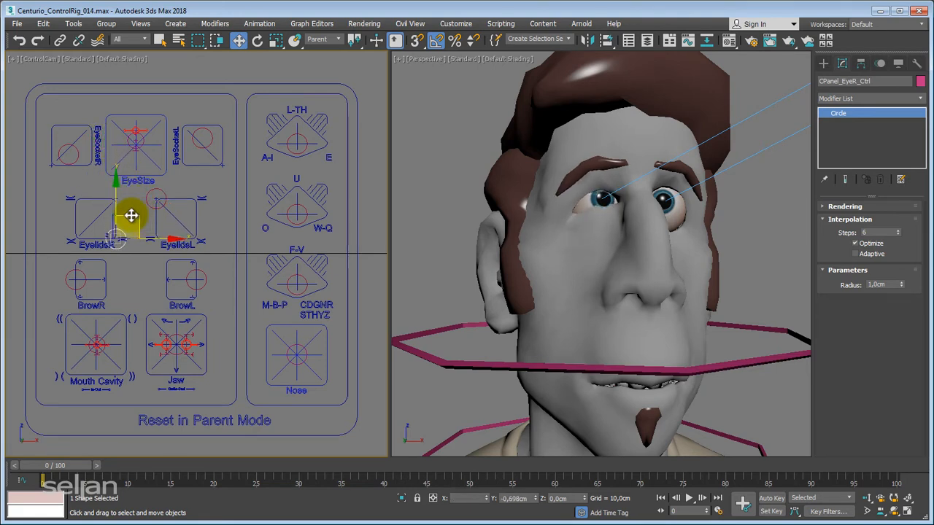
drag(132, 215, 135, 230)
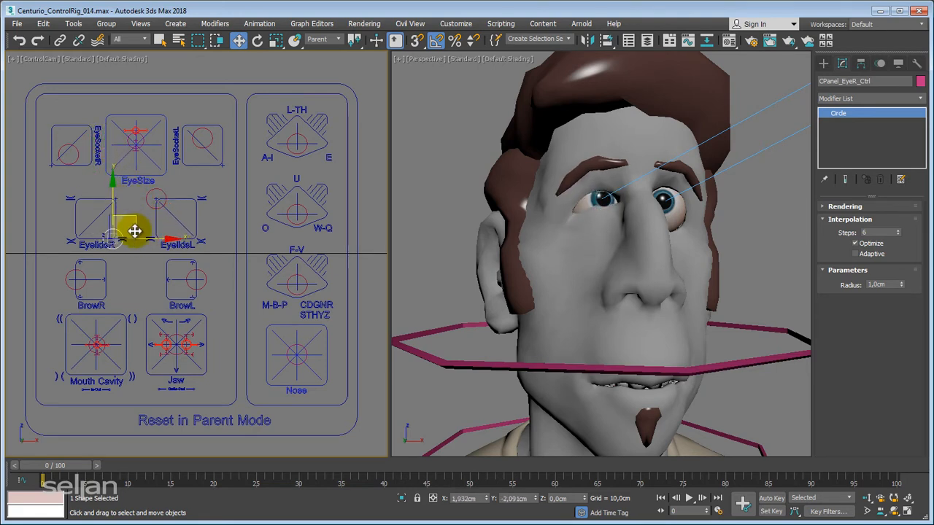
drag(135, 232, 108, 223)
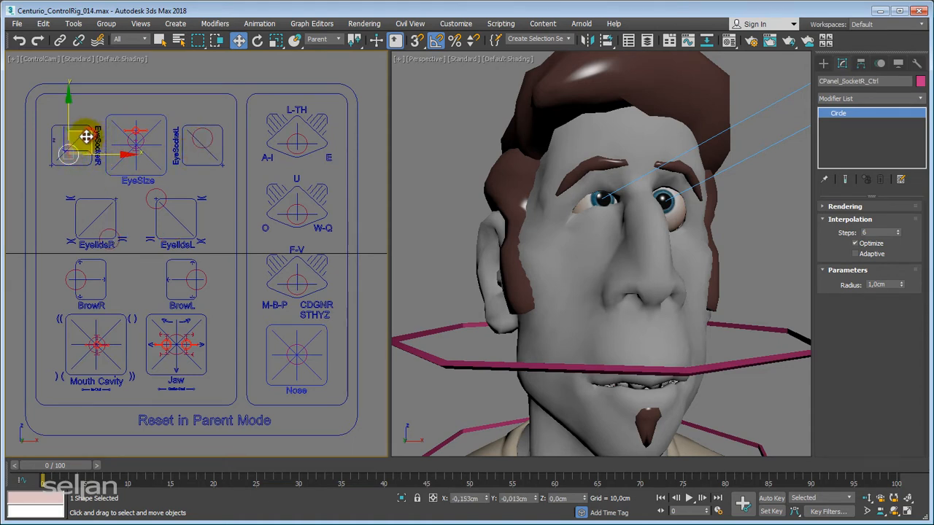
drag(86, 137, 66, 153)
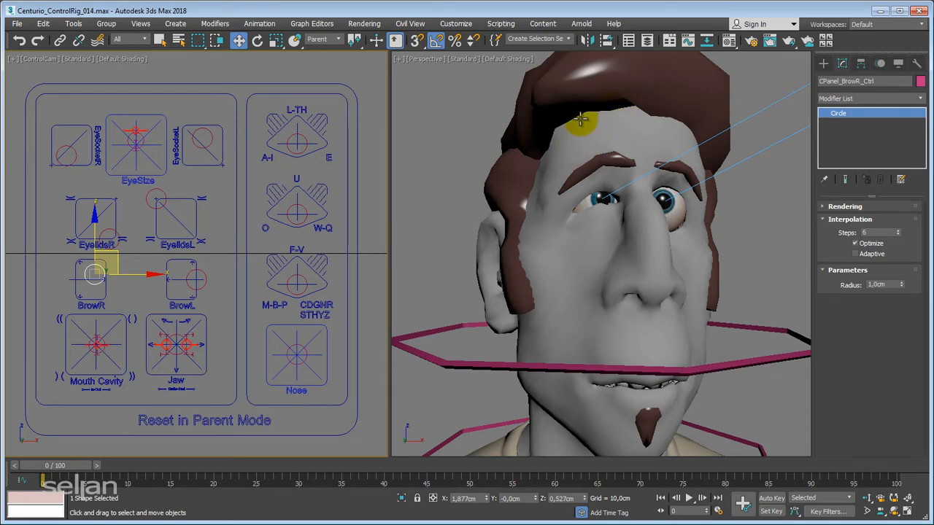
Turn on Edged Faces, move the right brow control, and select the Mouth and left socket controls.
key(F4)
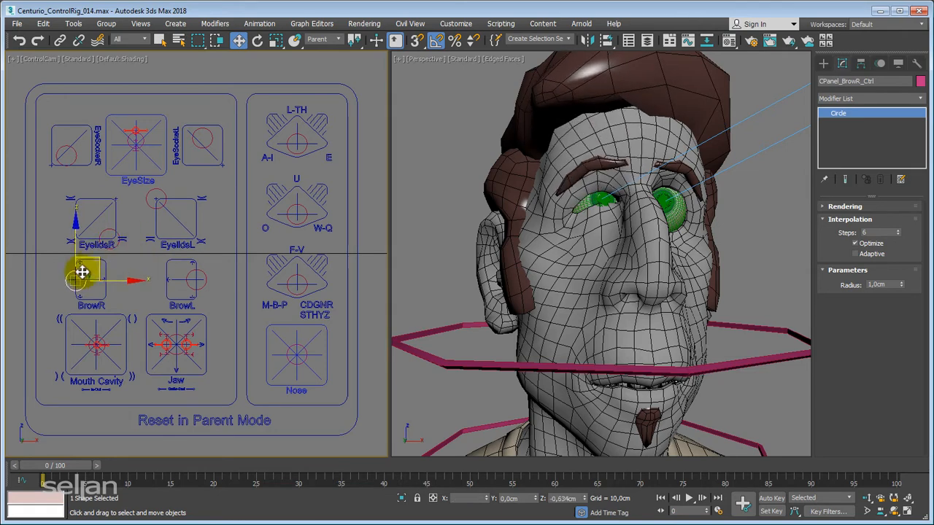
drag(87, 274, 81, 251)
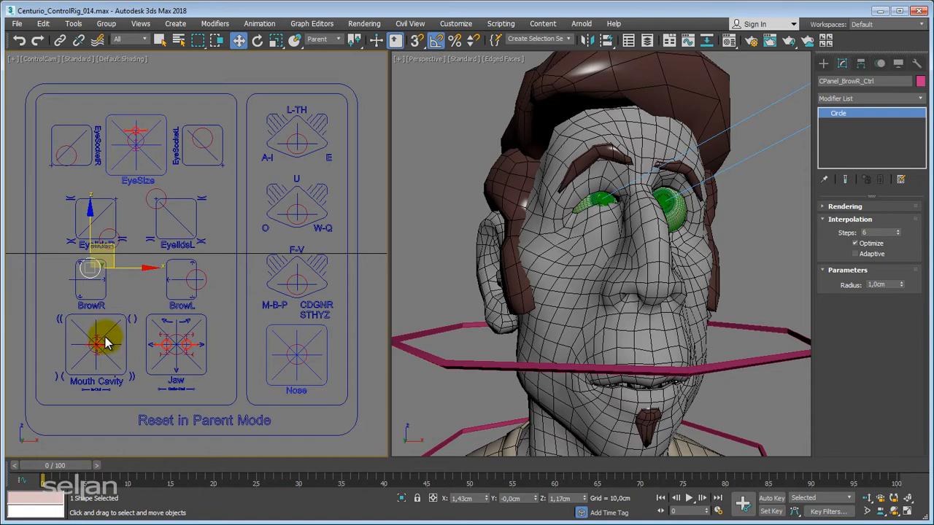
click(97, 344)
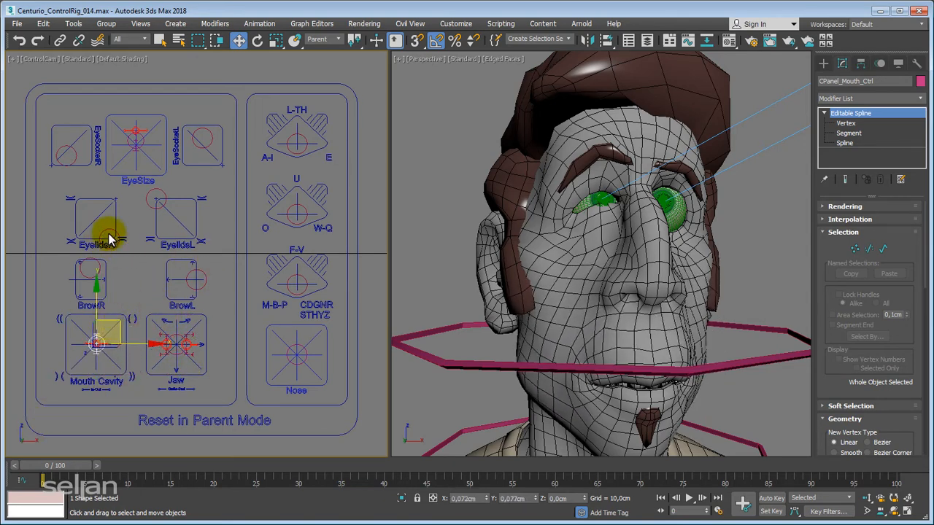
click(97, 224)
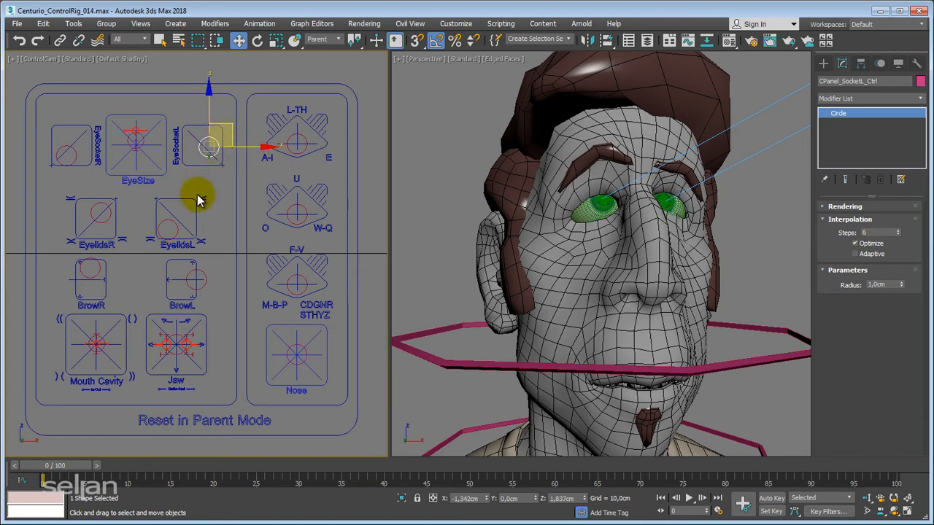
mouse_move(201, 237)
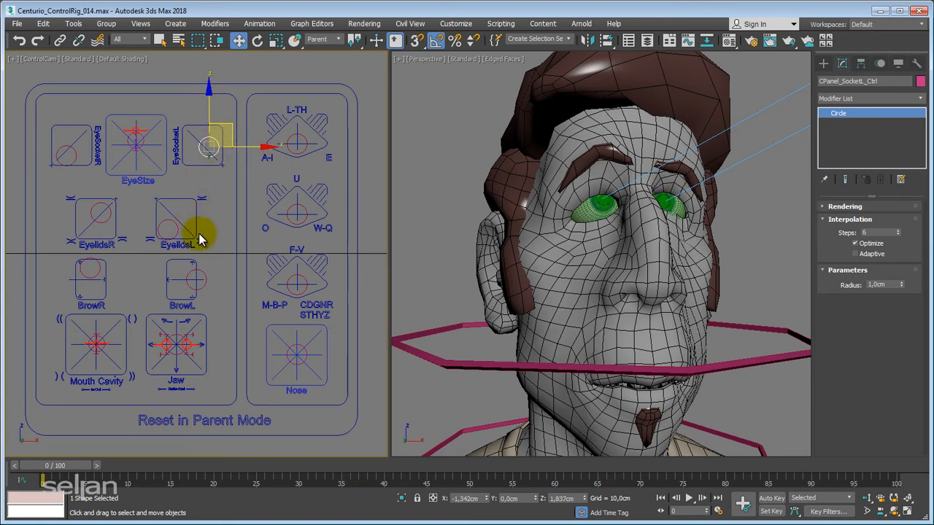
Drag the Jaw, jaw in-out and Mouth Cavity controls to open the character's mouth.
click(175, 336)
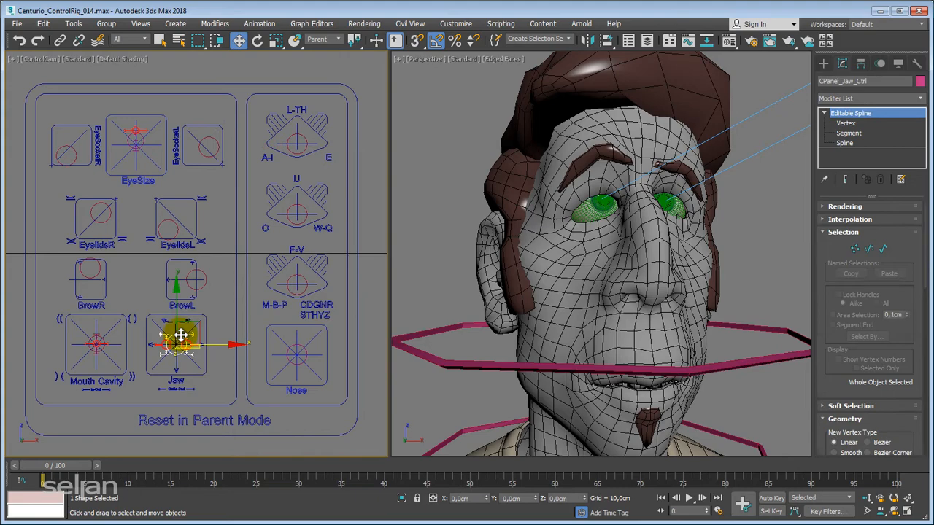
drag(179, 347, 178, 334)
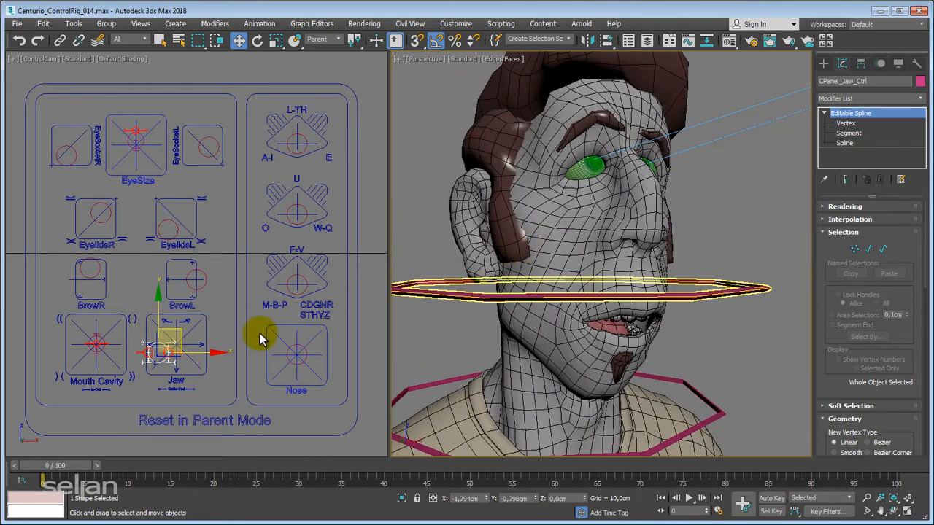
click(146, 350)
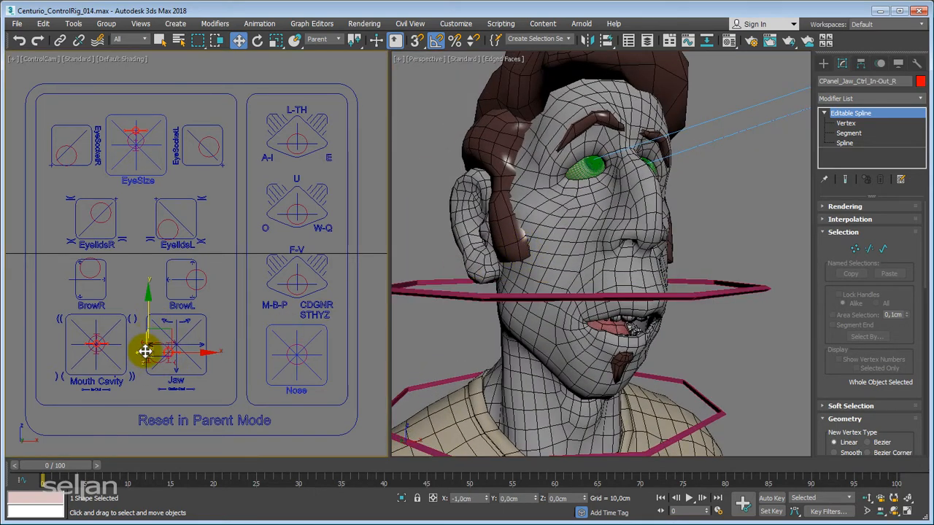
drag(146, 351, 173, 358)
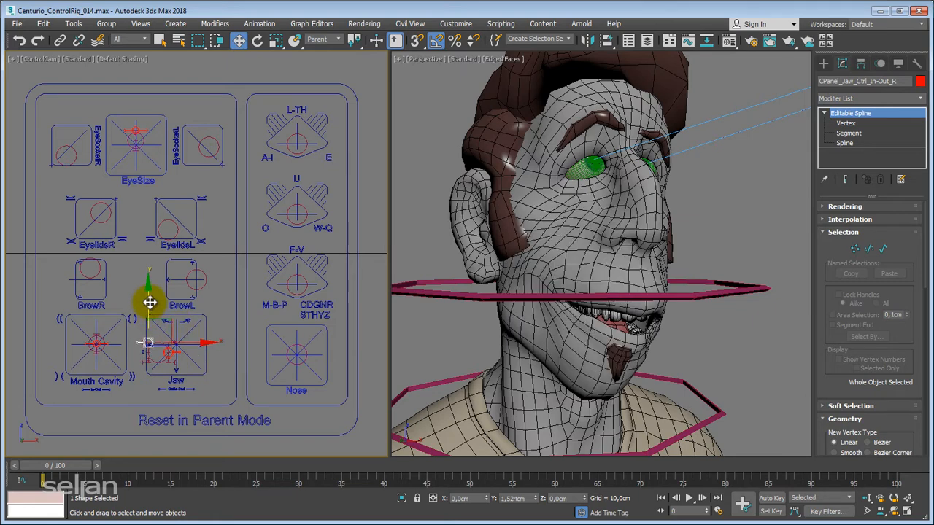
drag(149, 302, 156, 361)
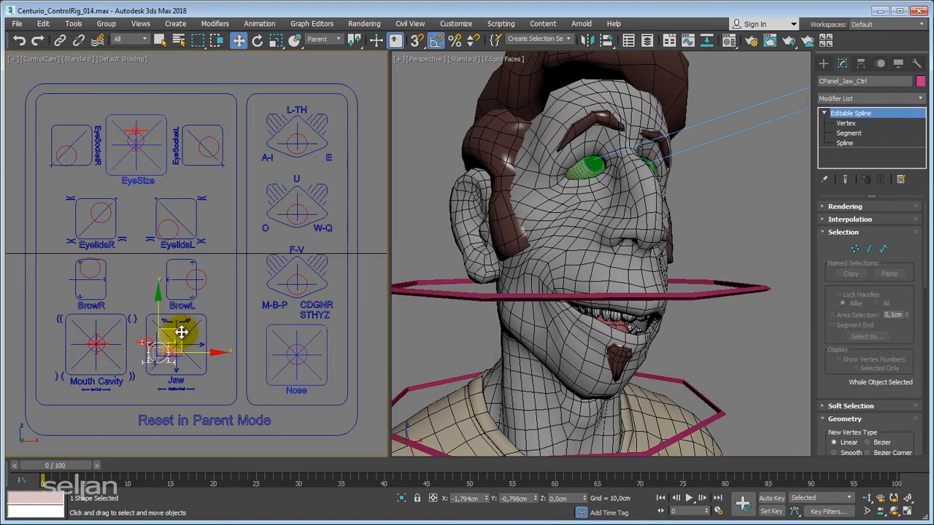
drag(181, 334, 167, 323)
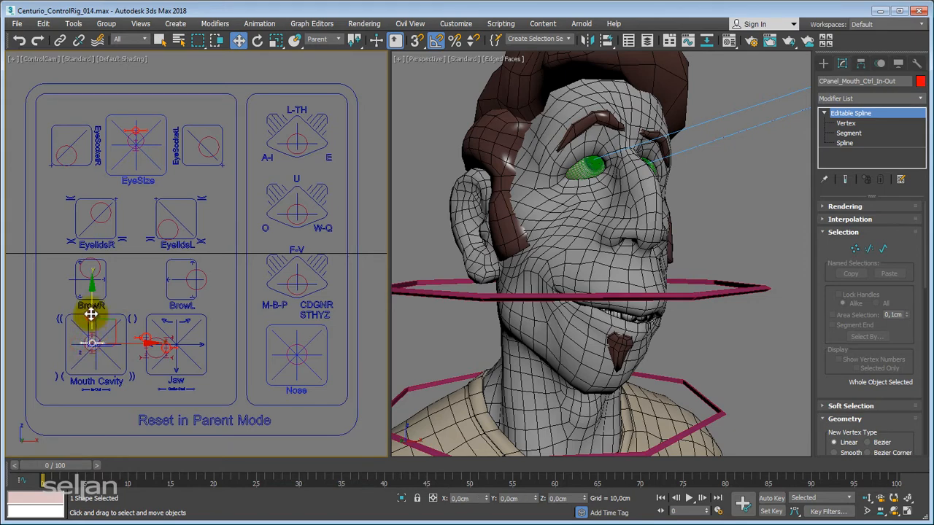
drag(91, 314, 97, 321)
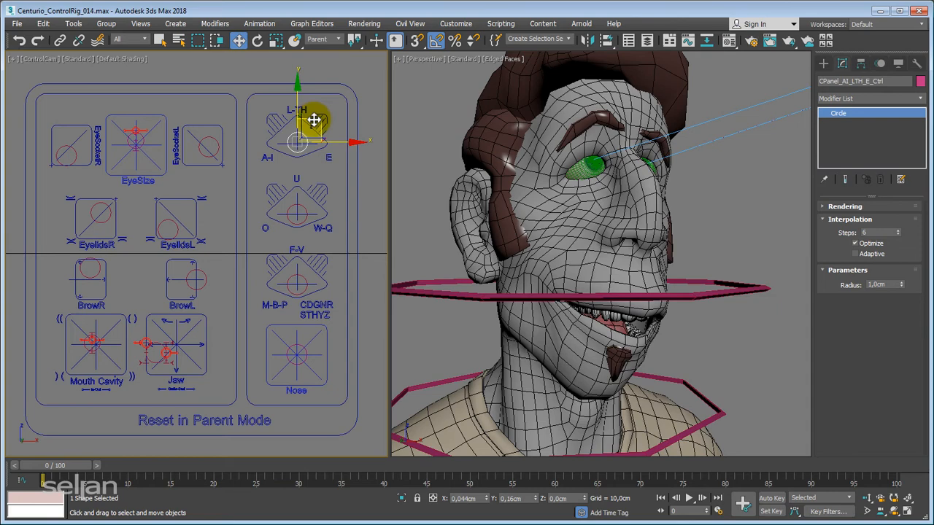
Select the Nose control and drag it twice to test its effect.
click(295, 354)
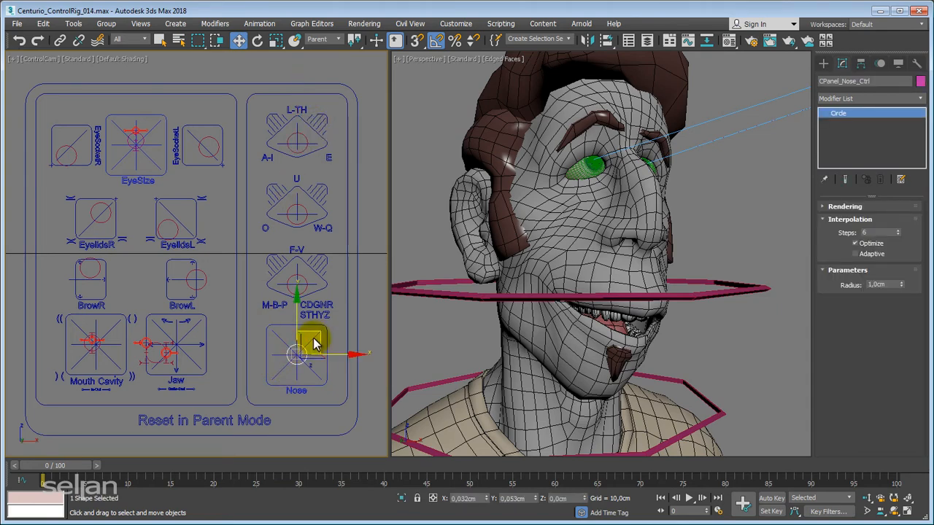
drag(314, 339, 280, 369)
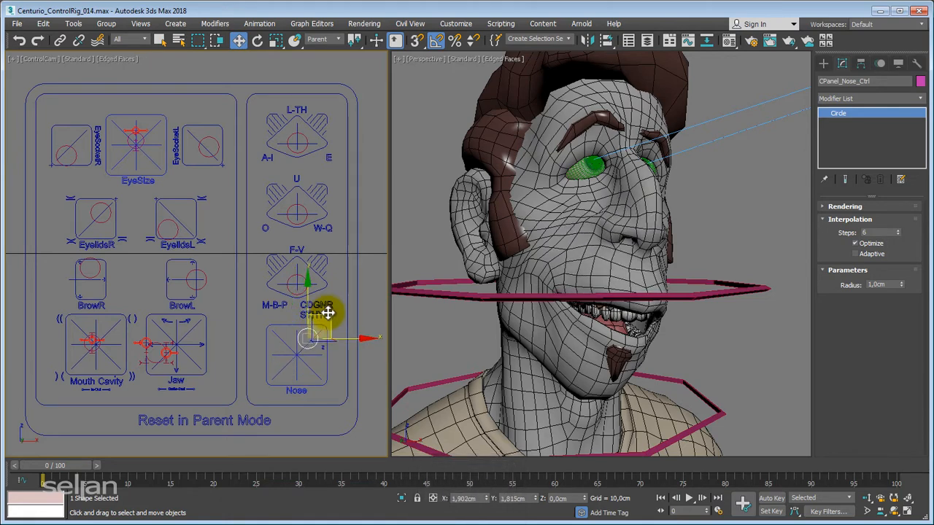
drag(321, 314, 296, 336)
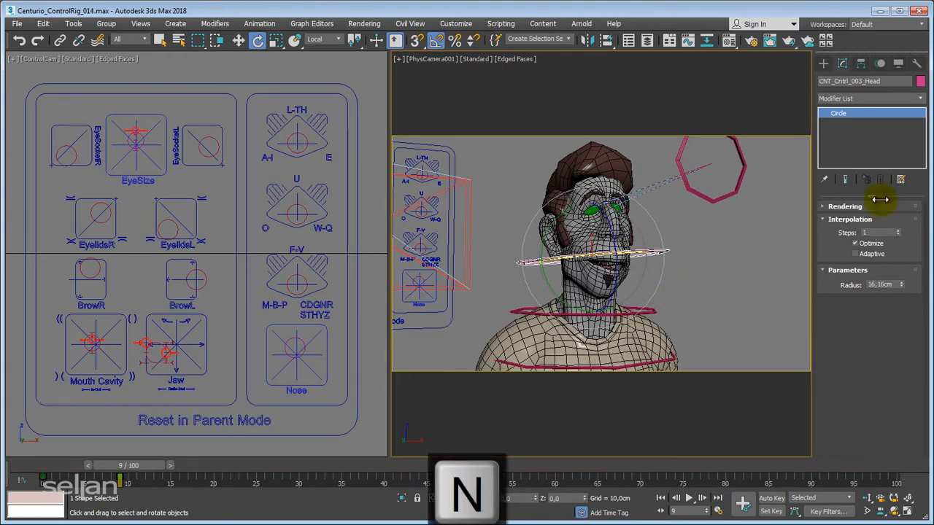
Render the frame-9 tilted-head pose through PhysCamera001.
key(shift+q)
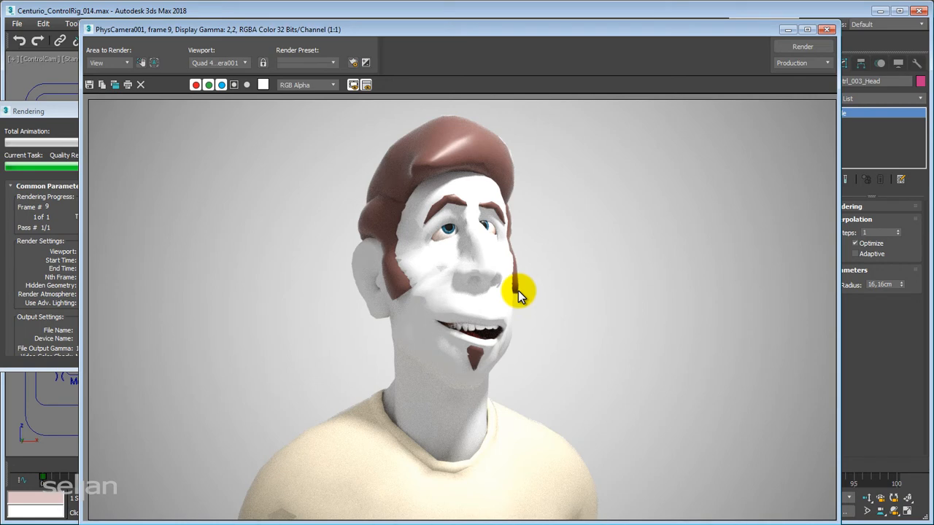
mouse_move(405, 240)
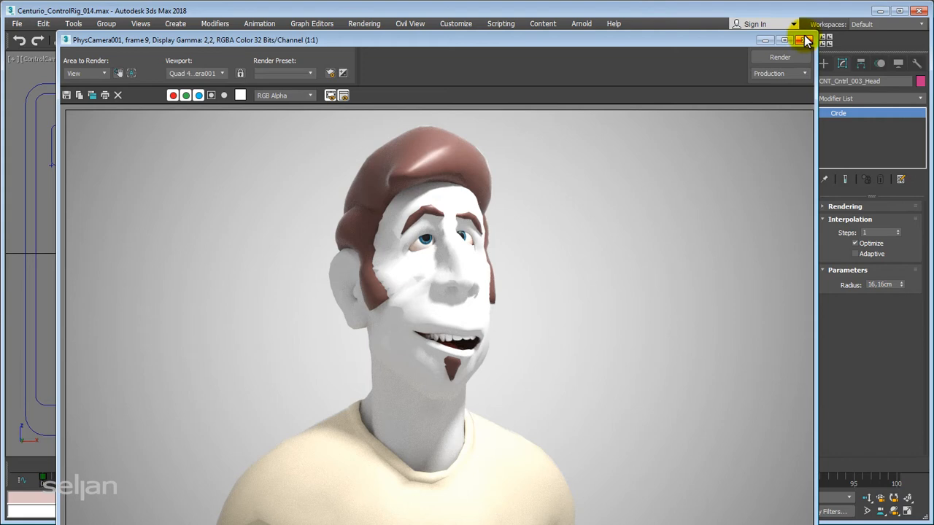
click(806, 40)
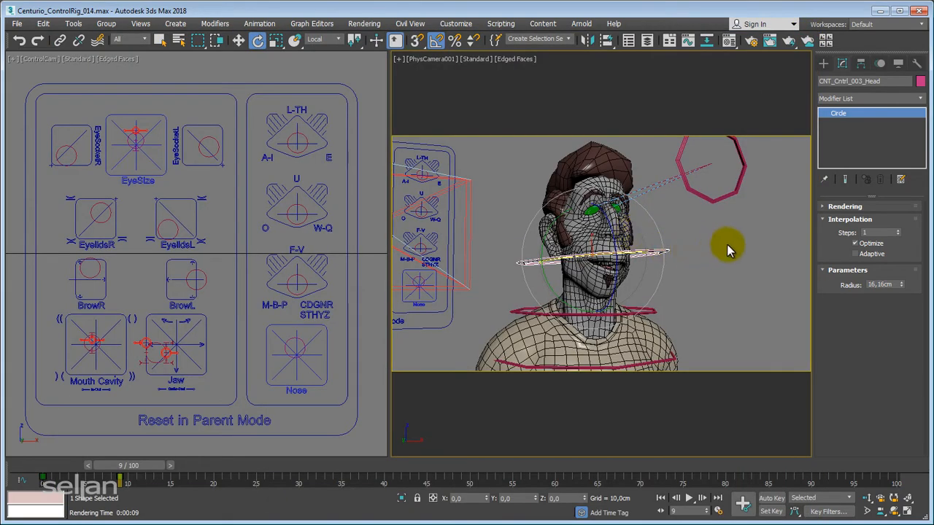
mouse_move(733, 239)
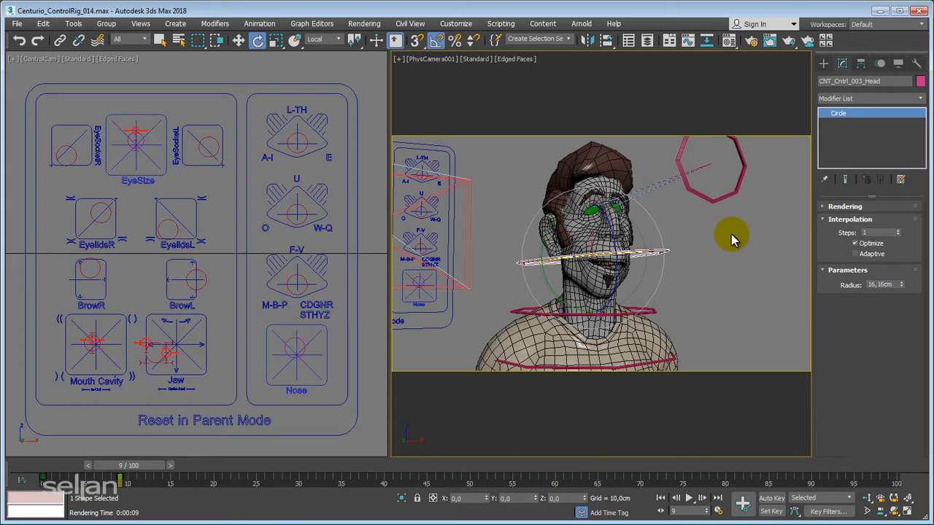
Open the Compact Material Editor on the Hair_Top physical material.
key(m)
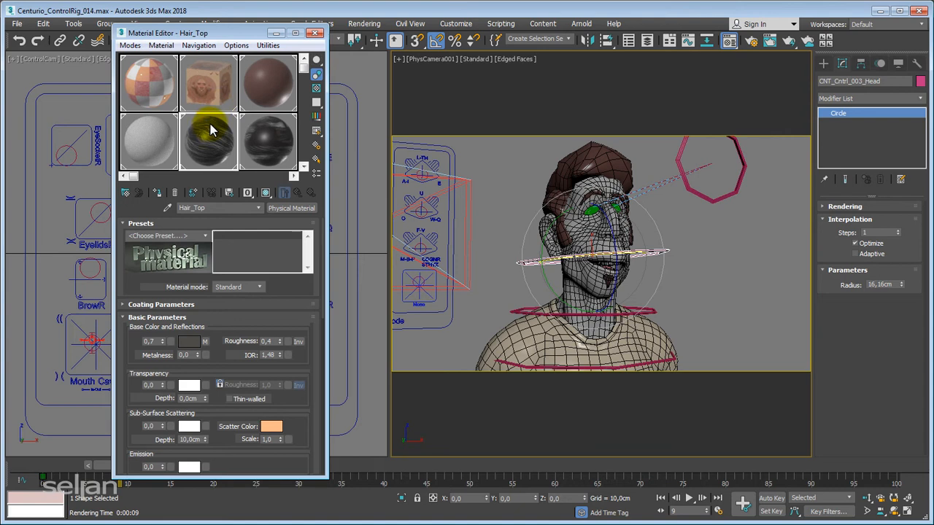
mouse_move(292, 292)
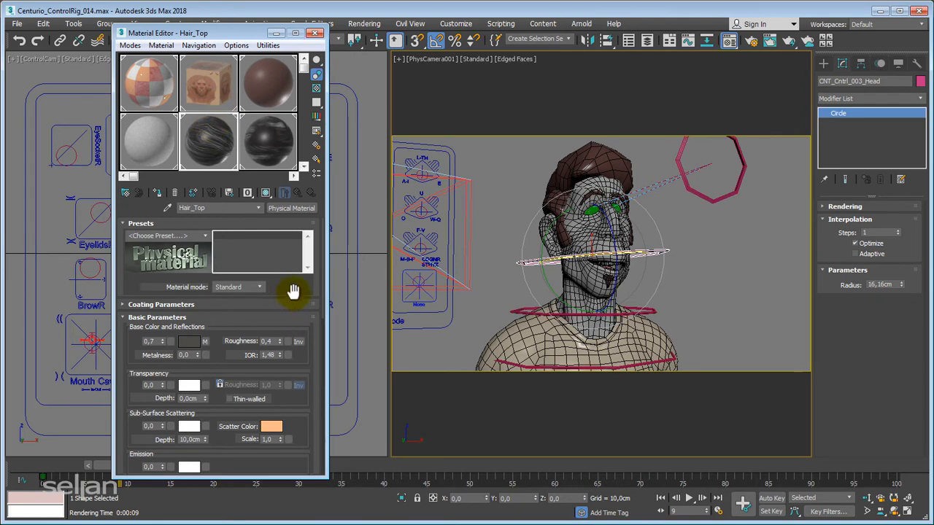
mouse_move(304, 363)
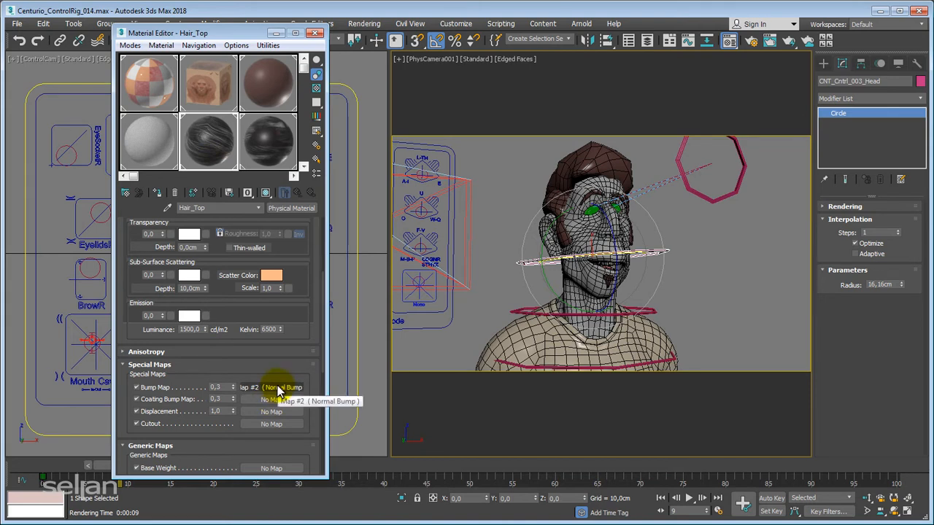
Open Hair_Top's Normal Bump map and its Map #3 Centurio_Hair_Top_Normal_PNG bitmap.
click(276, 387)
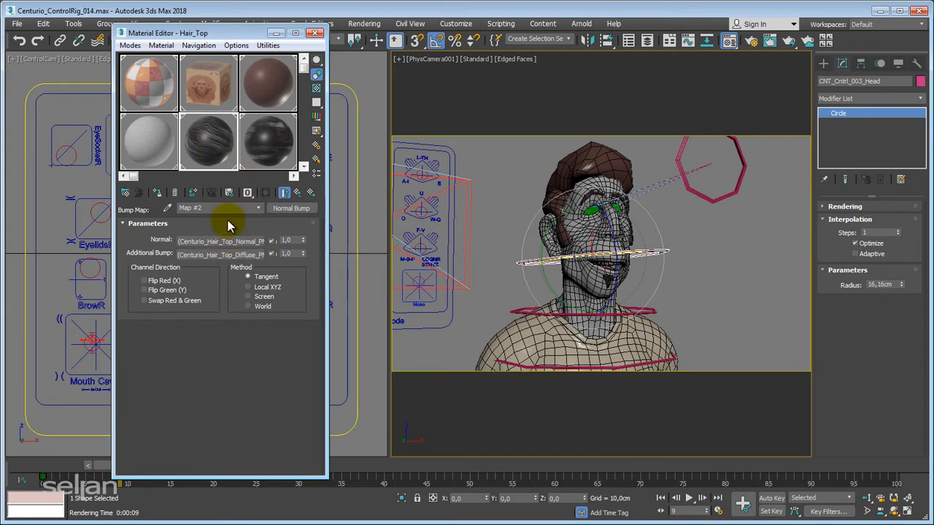
mouse_move(139, 211)
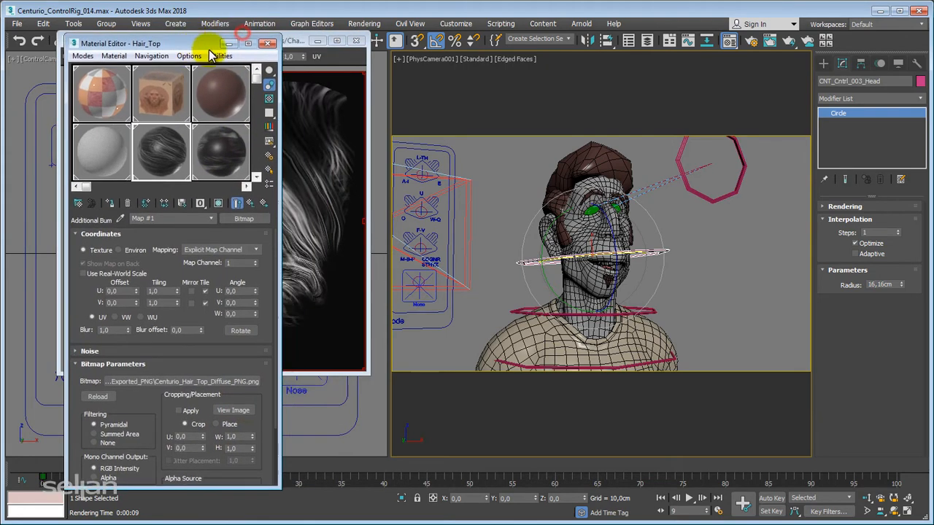
click(232, 410)
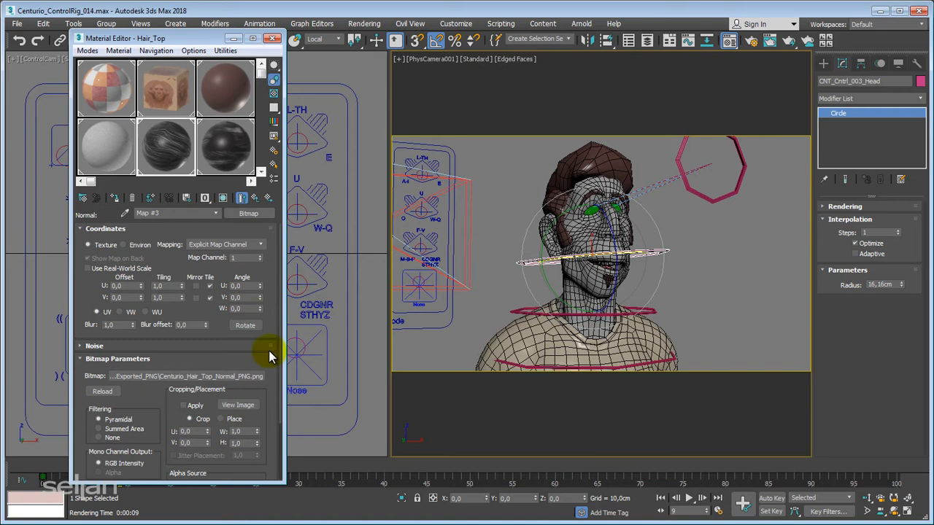
mouse_move(205, 343)
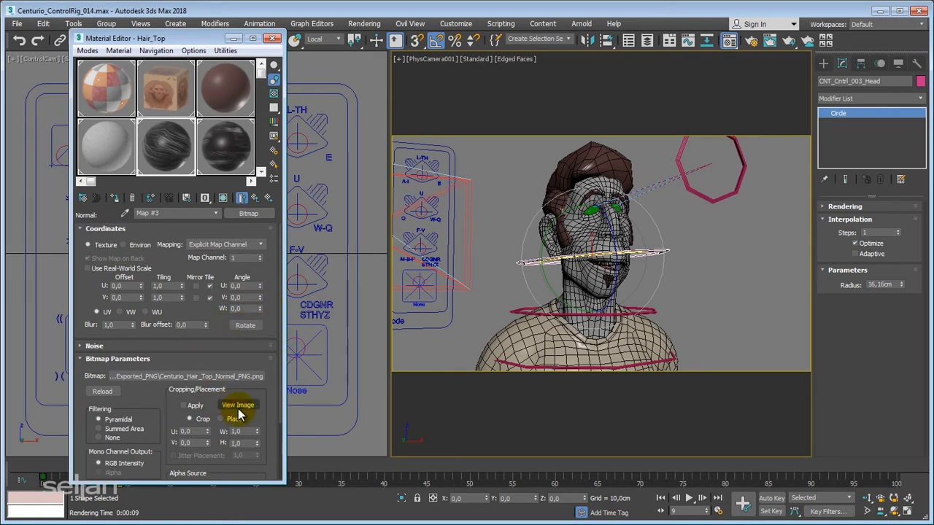
Preview the hair normal bitmap image, close it, and return up to Hair_Top.
click(238, 405)
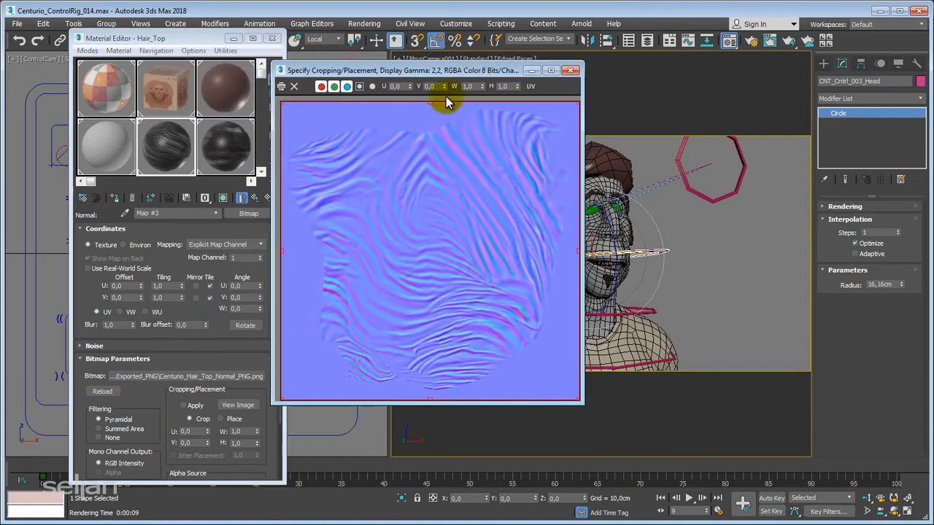
mouse_move(405, 73)
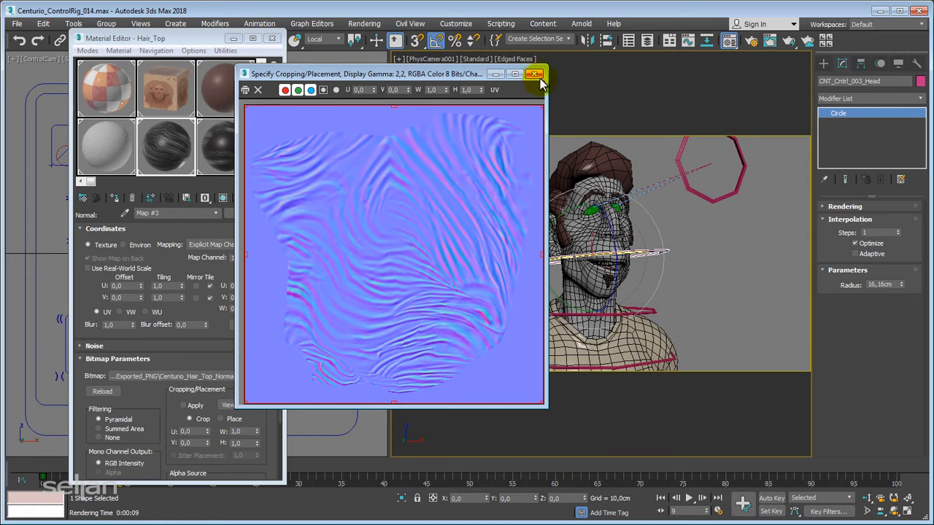
click(534, 74)
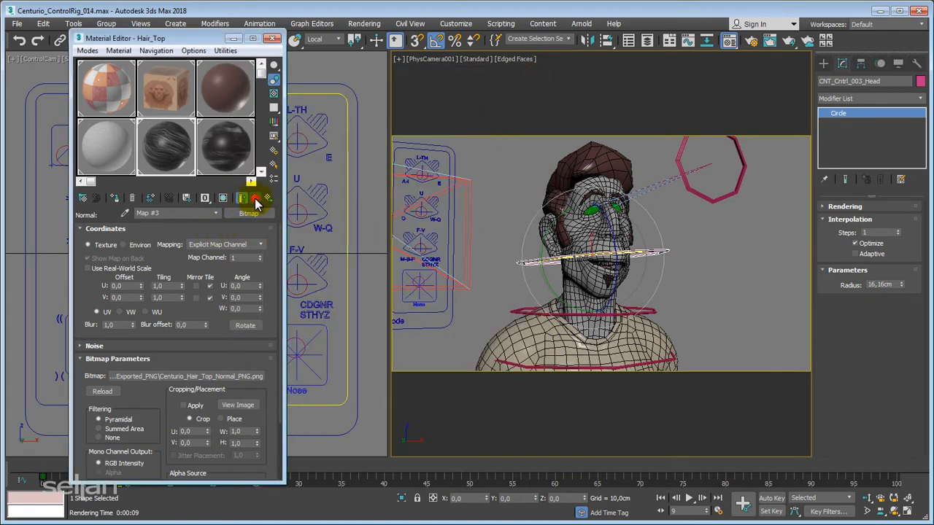
click(256, 197)
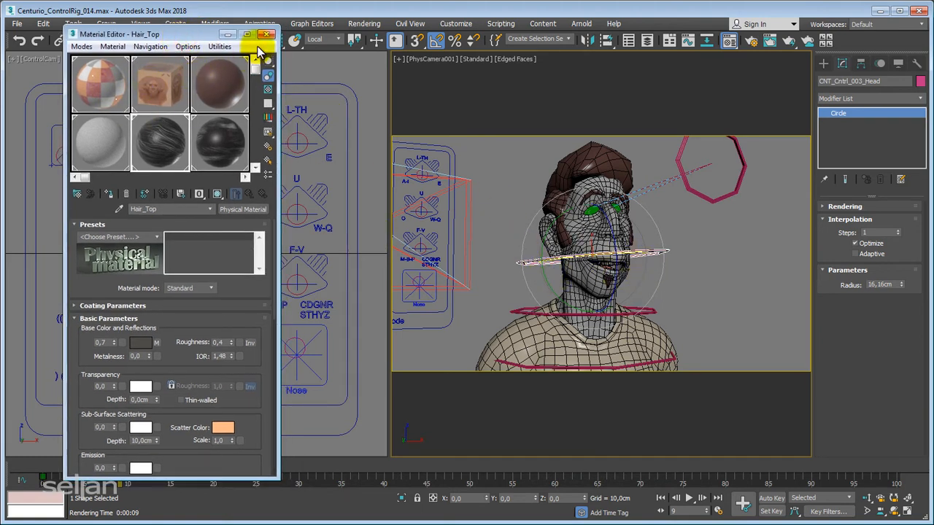
Close the Material Editor, show the Layer Explorer, and render from the physical camera.
click(268, 35)
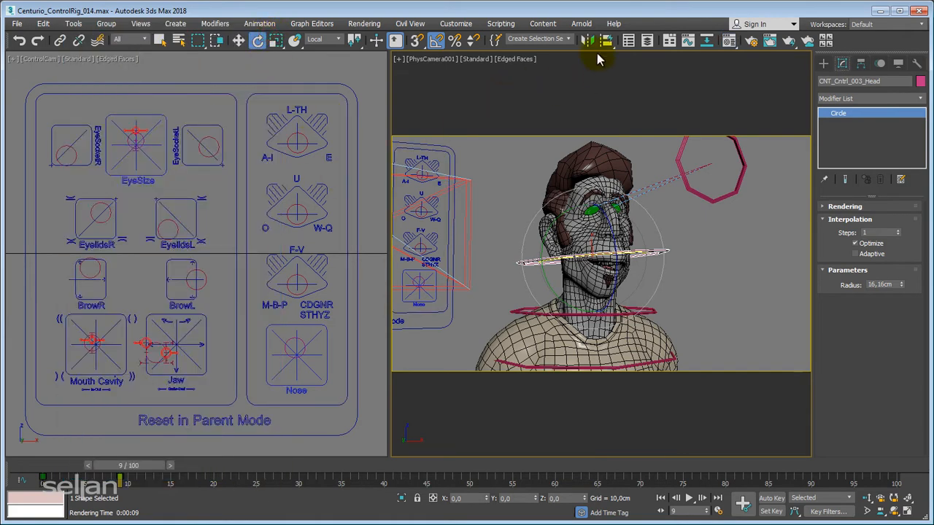
mouse_move(647, 42)
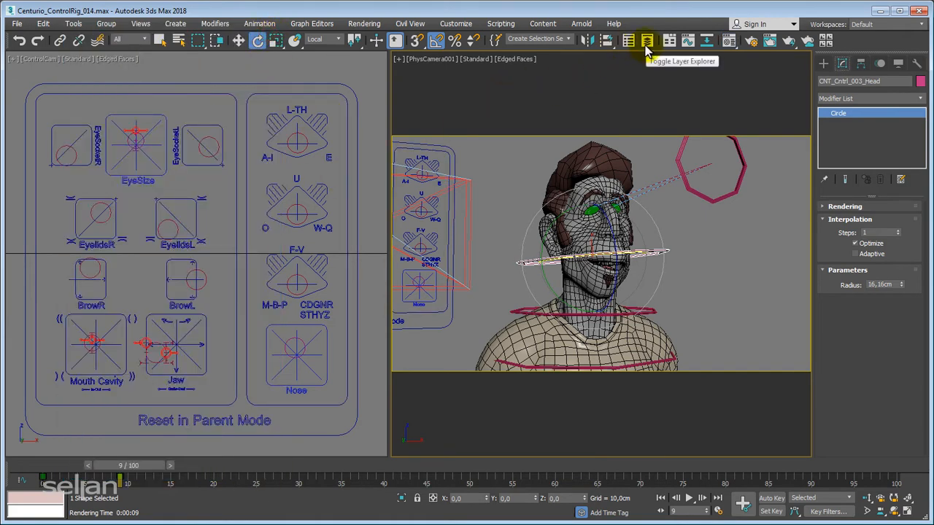
click(646, 40)
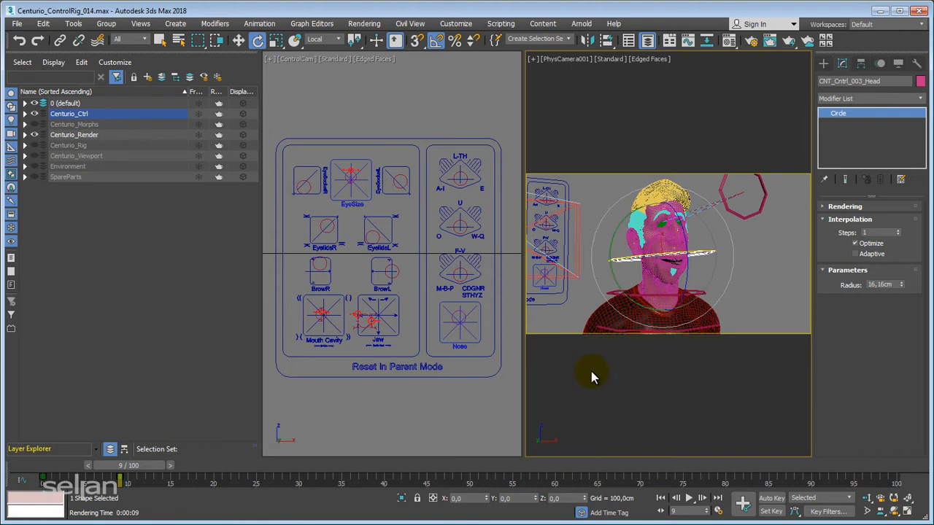
key(shift+q)
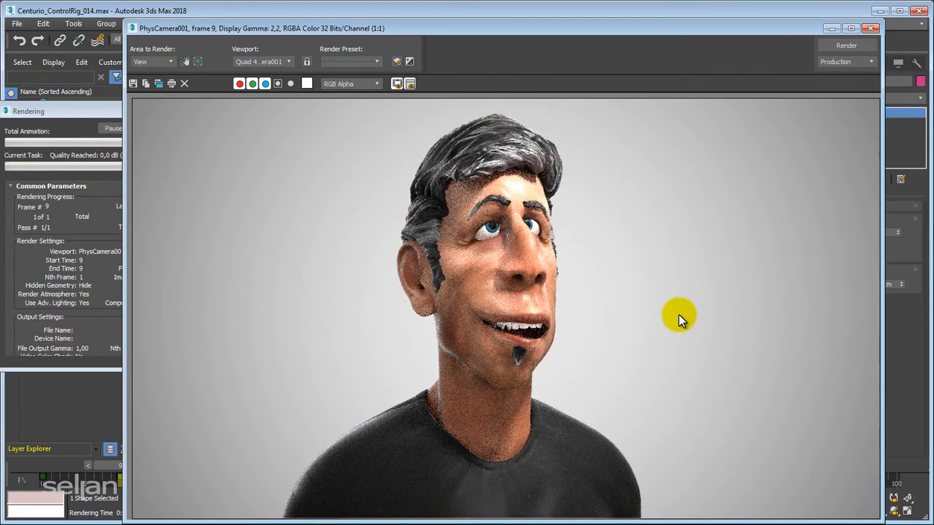
mouse_move(653, 320)
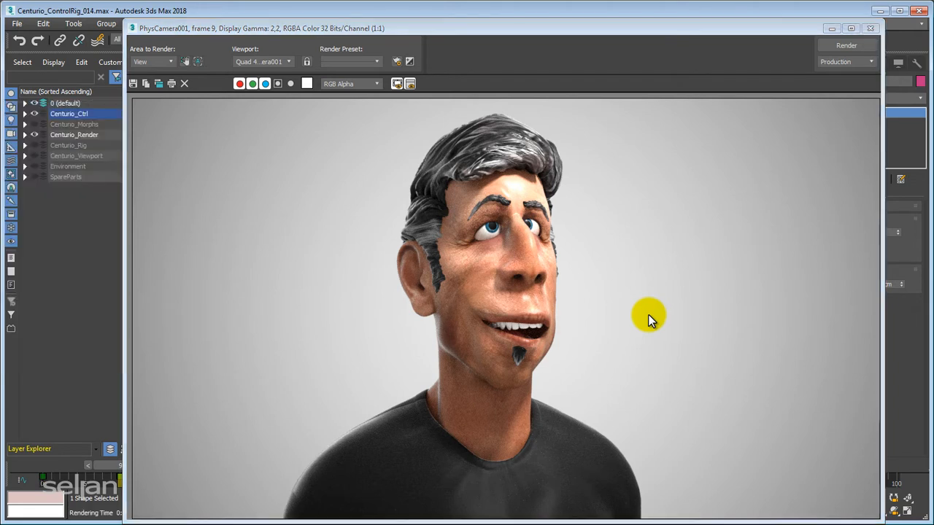
mouse_move(700, 35)
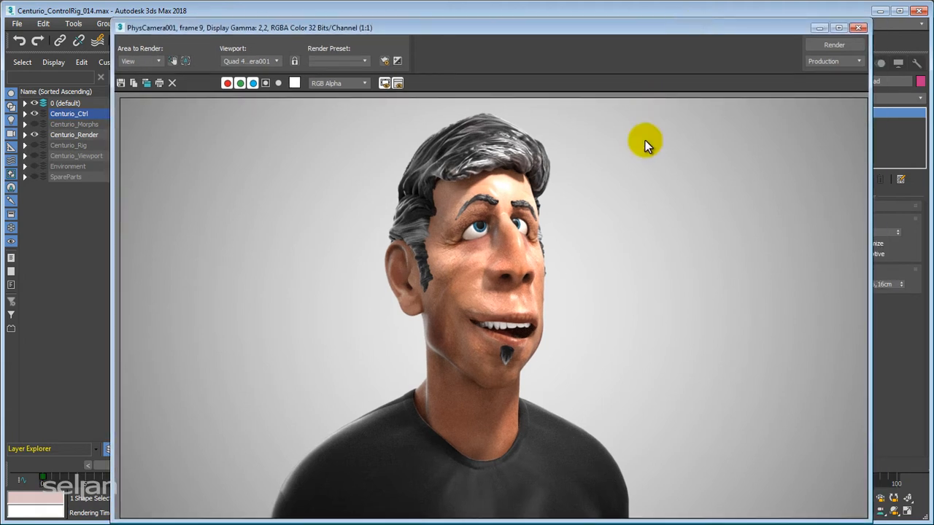
mouse_move(640, 169)
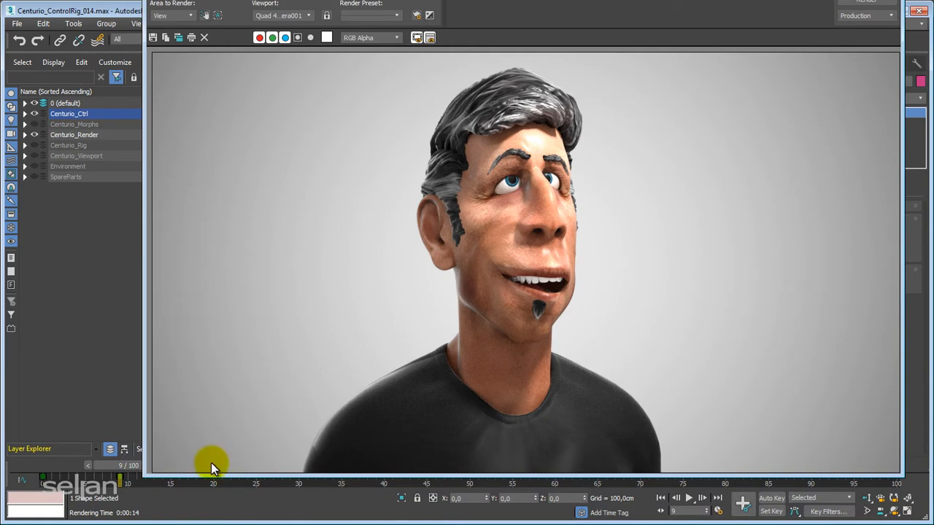
mouse_move(144, 509)
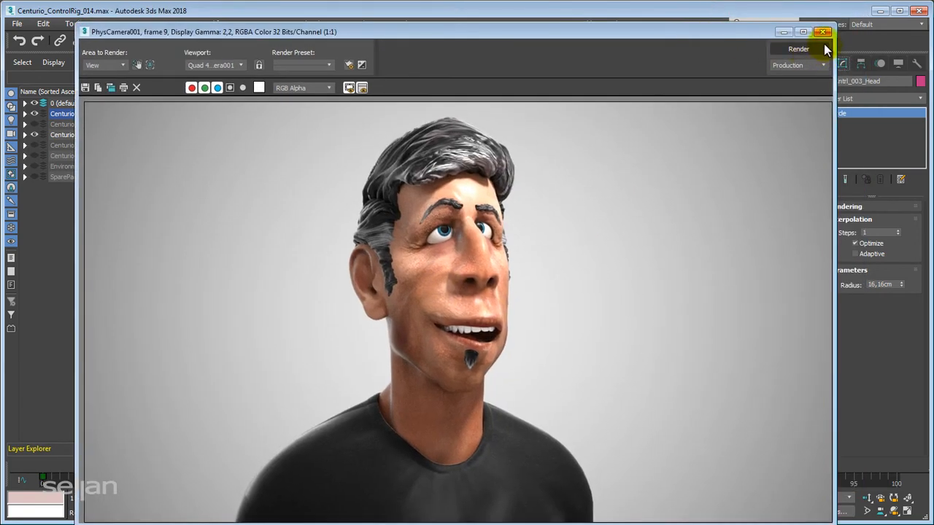
Close the rendered frame window of the smiling character portrait.
click(824, 31)
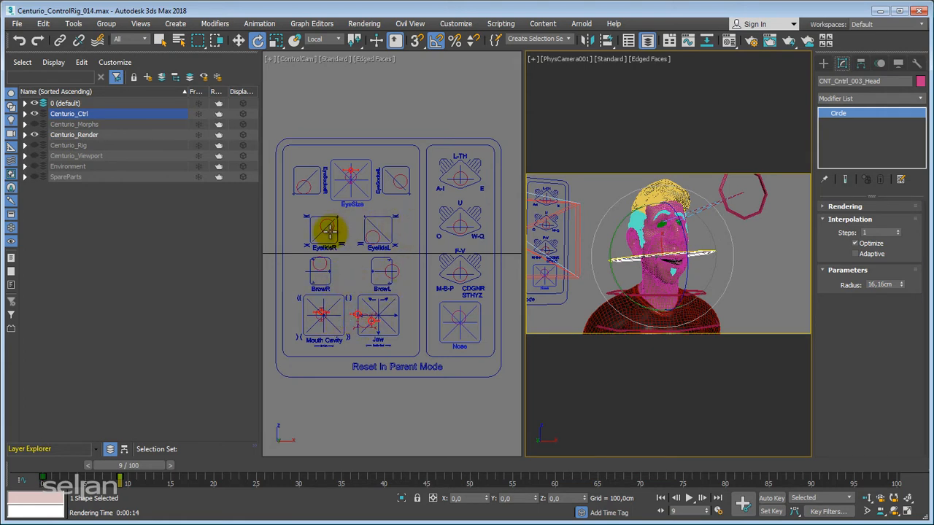
mouse_move(364, 179)
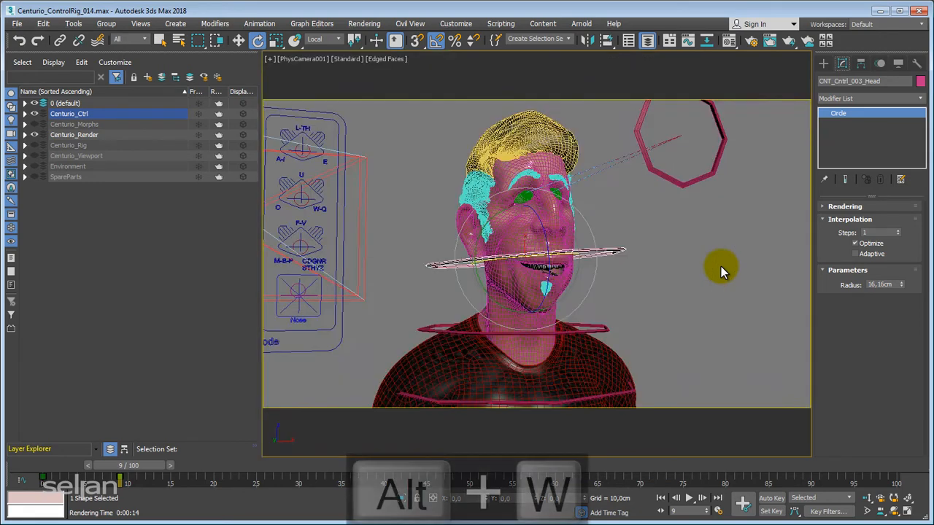
Switch the enlarged camera view to Perspective and turn off the framing guides.
key(p)
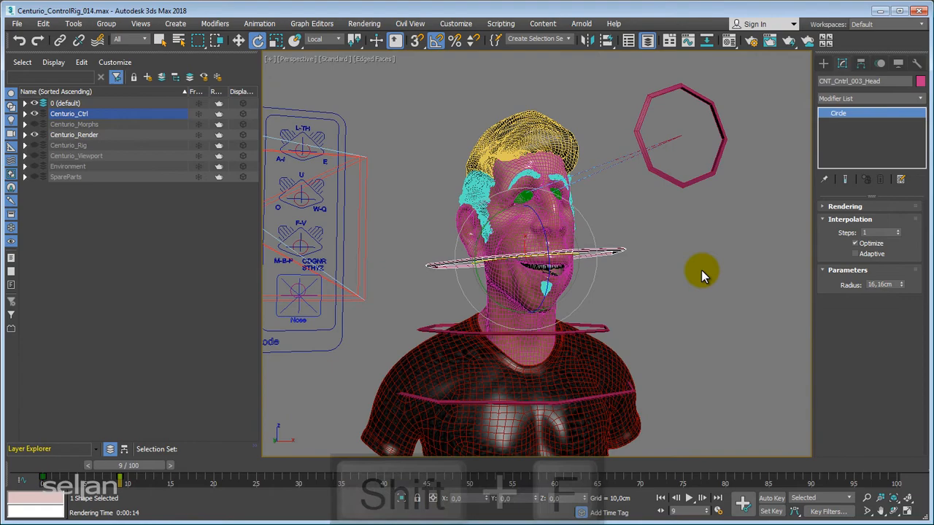
key(F4)
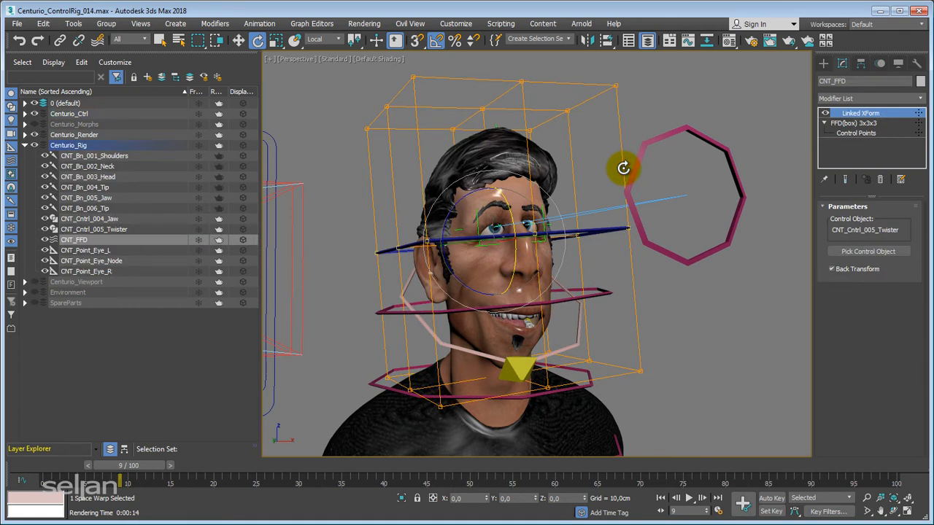
mouse_move(609, 218)
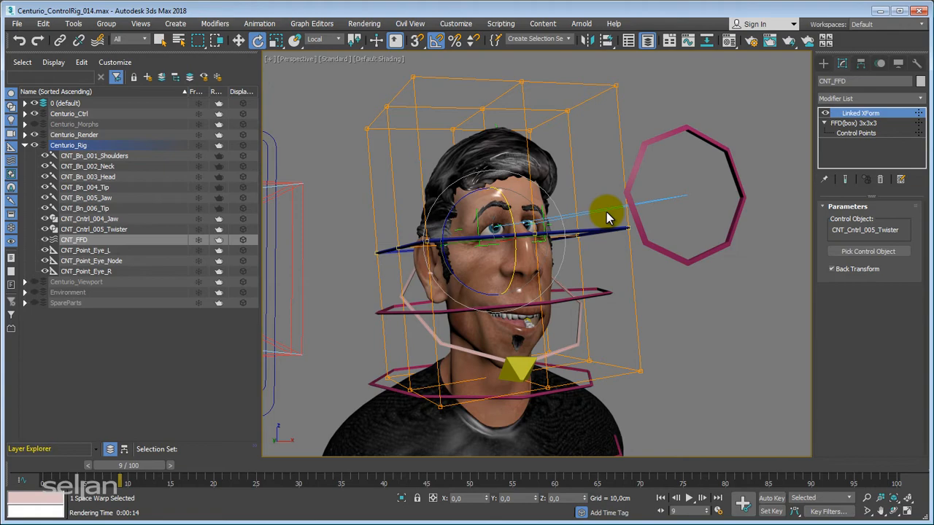
Zoom extents to frame the teapot in the front view.
key(z)
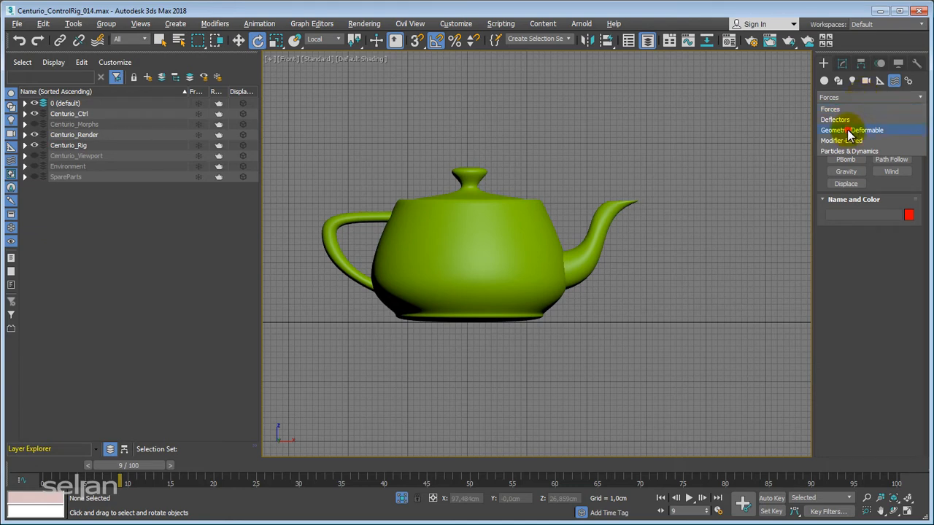
Create the FFD(Box) lattice FFD001 beside the teapot and enter its control points.
click(851, 130)
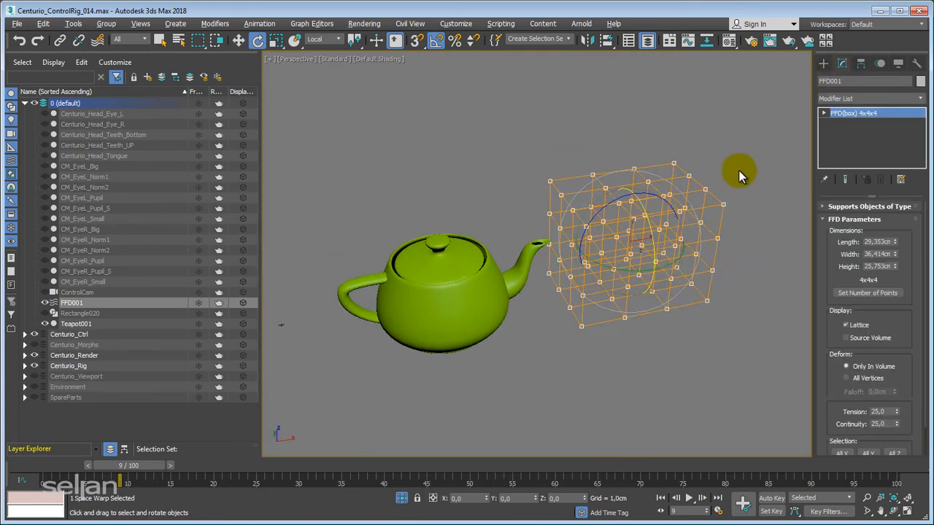
click(826, 113)
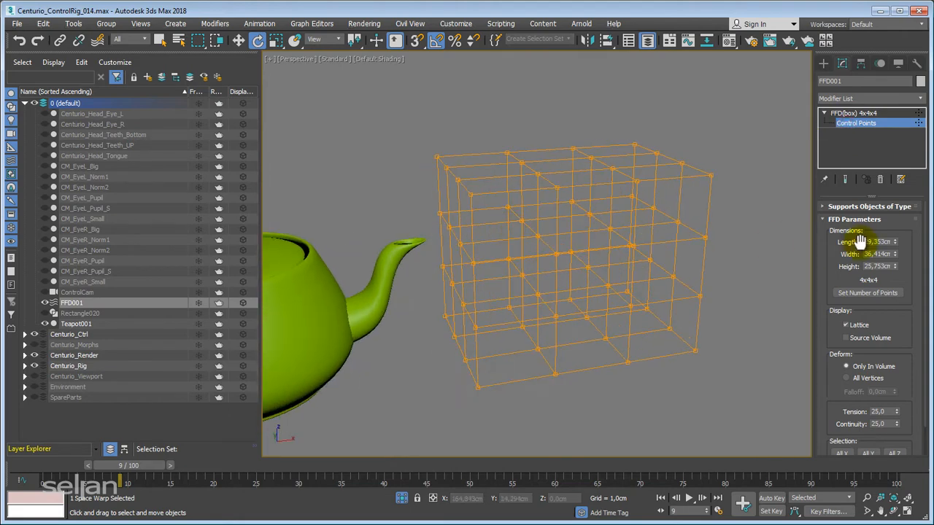
Set FFD001's point count to 3 in length, width and height.
click(868, 293)
text(2)
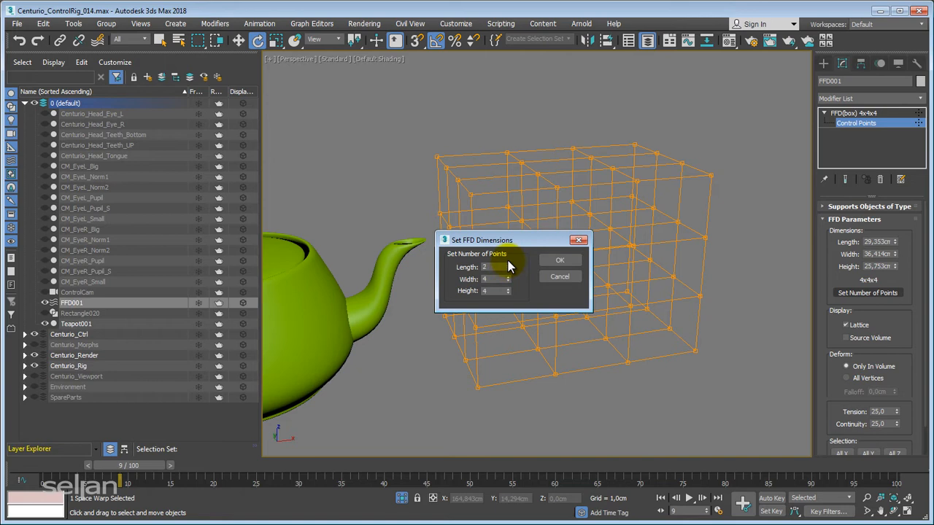
click(508, 278)
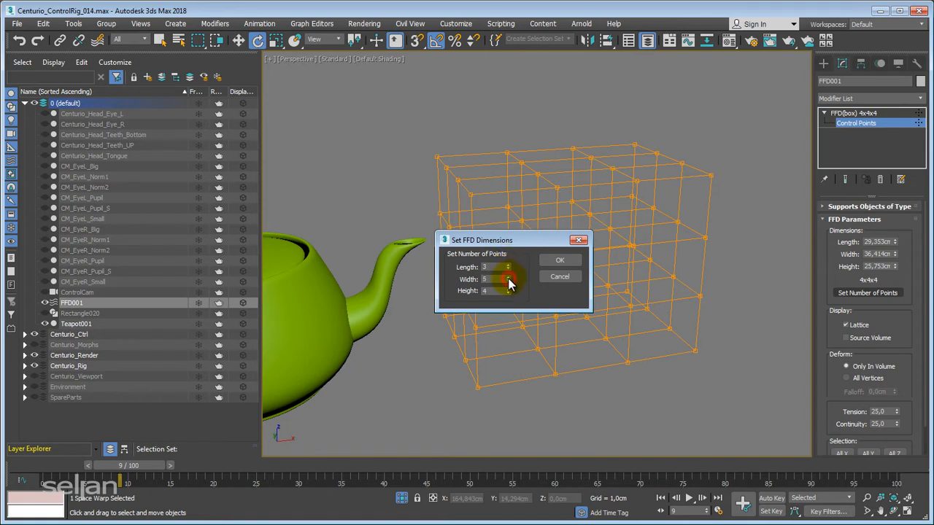
click(509, 279)
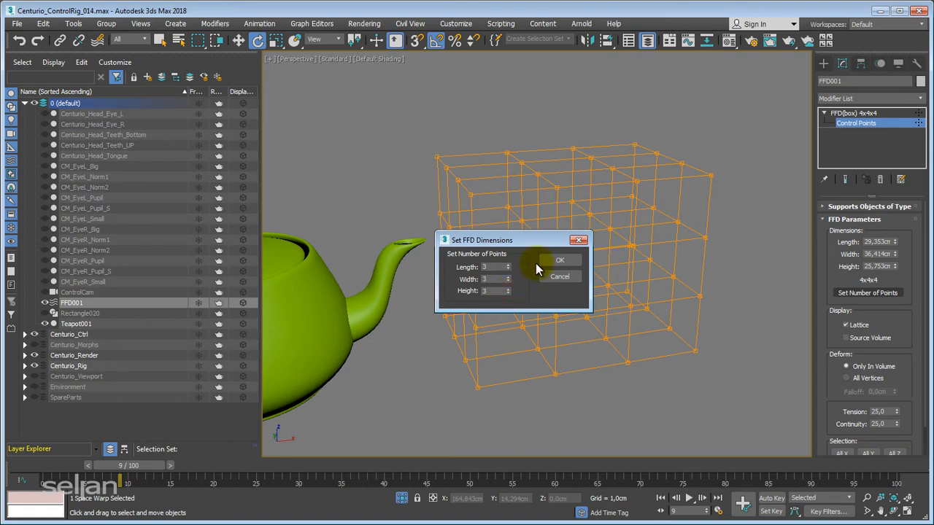
click(560, 261)
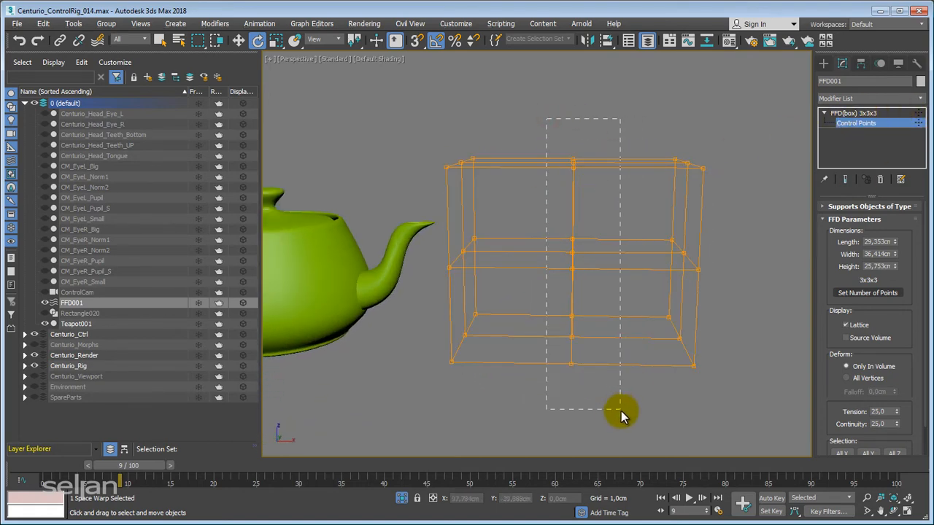
key(r)
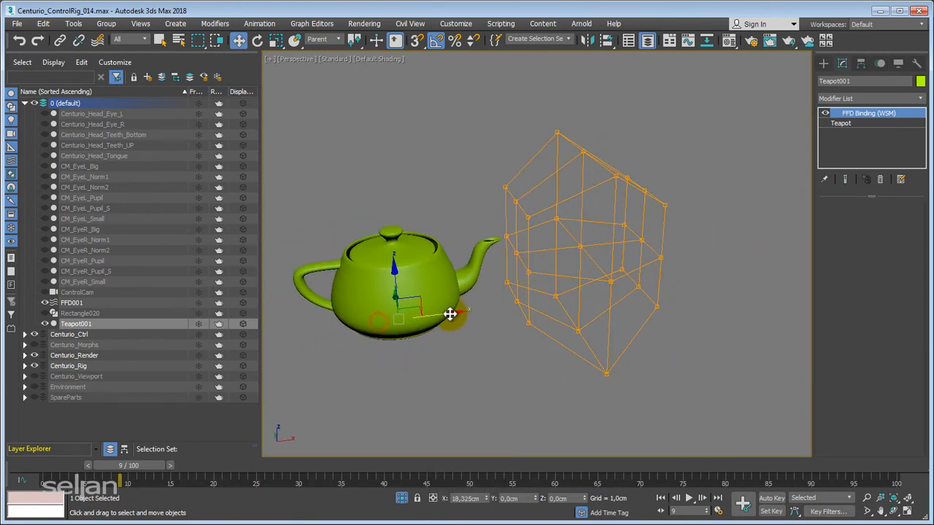
Push the teapot into the pointed FFD lattice and back out to show the deformation.
drag(450, 314, 684, 299)
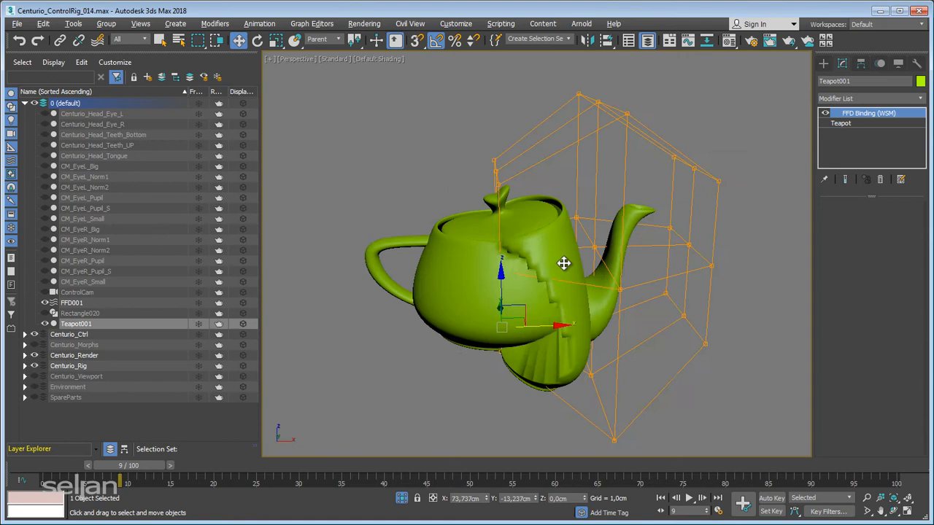
drag(563, 264, 483, 303)
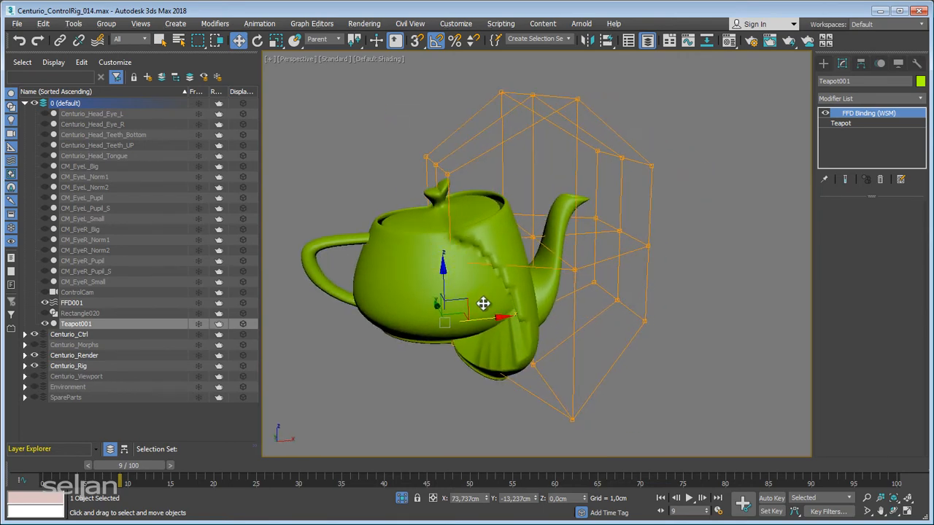
drag(483, 304, 471, 316)
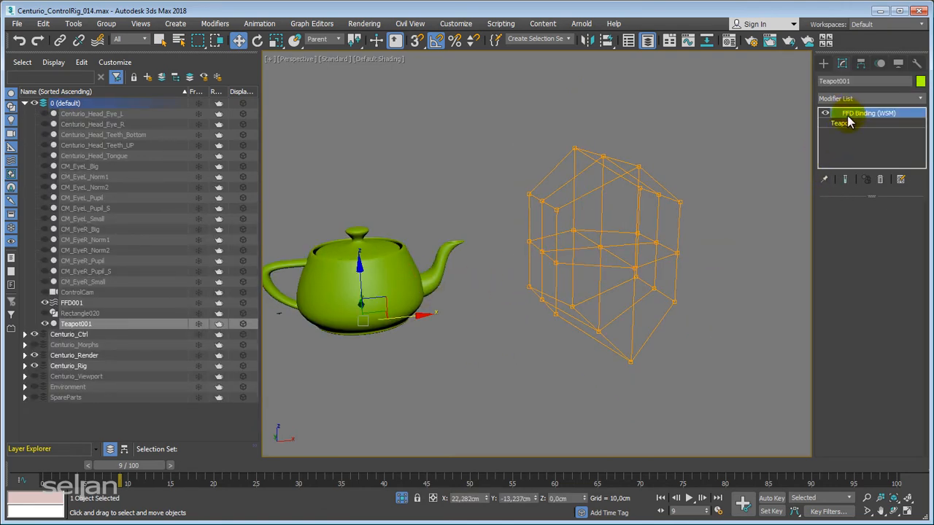
click(840, 123)
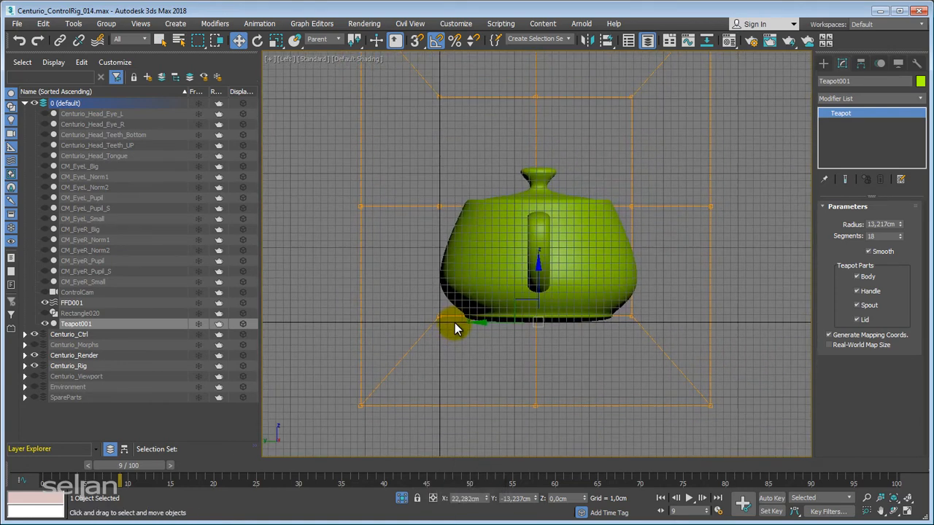
Raise the teapot inside the lattice and return to the perspective view.
drag(456, 325, 540, 226)
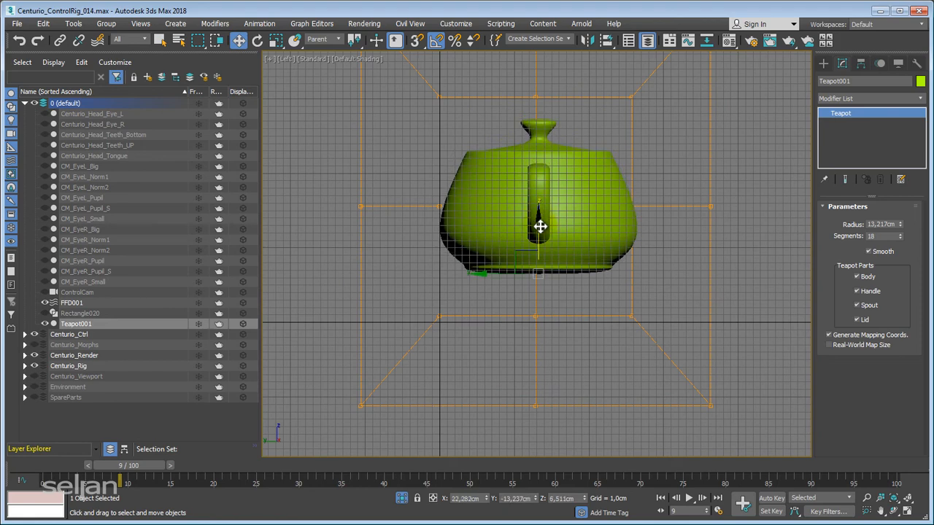
drag(898, 224, 898, 237)
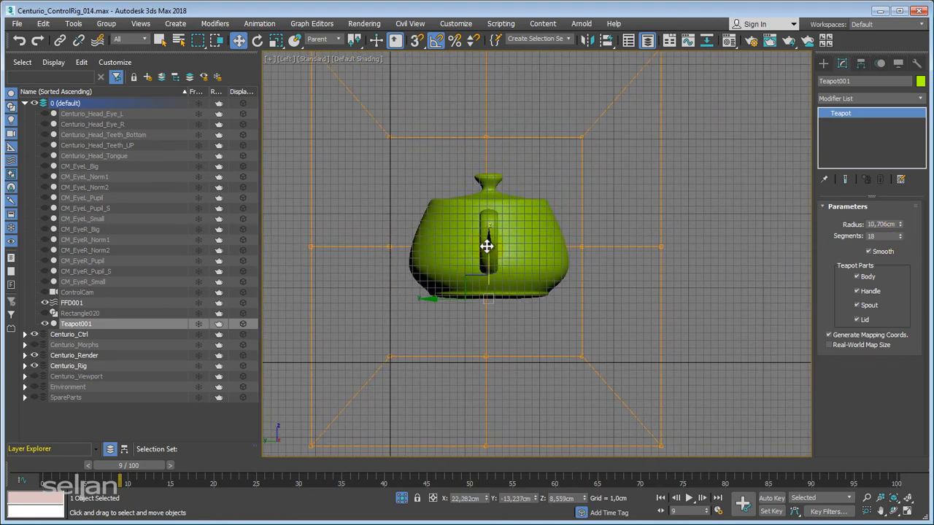
key(p)
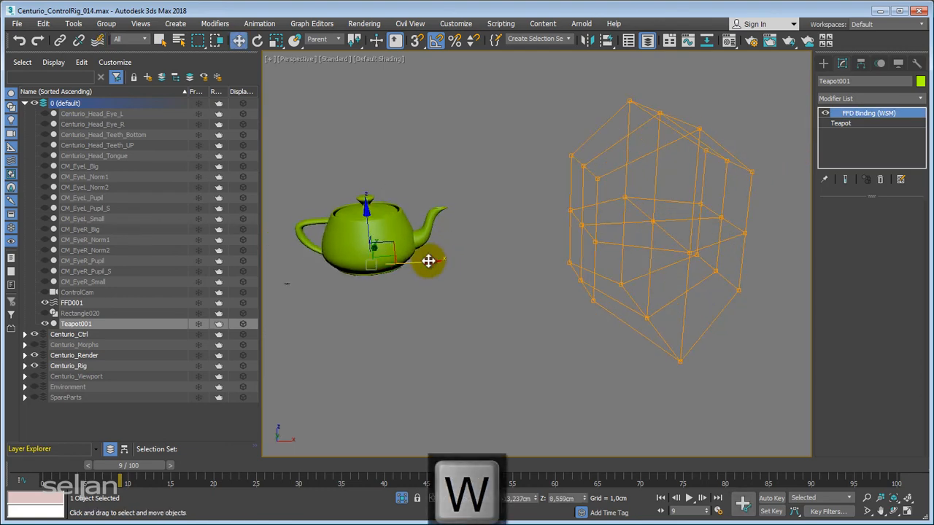
Slide the teapot back and forth through the FFD lattice so it stretches.
drag(428, 261, 584, 256)
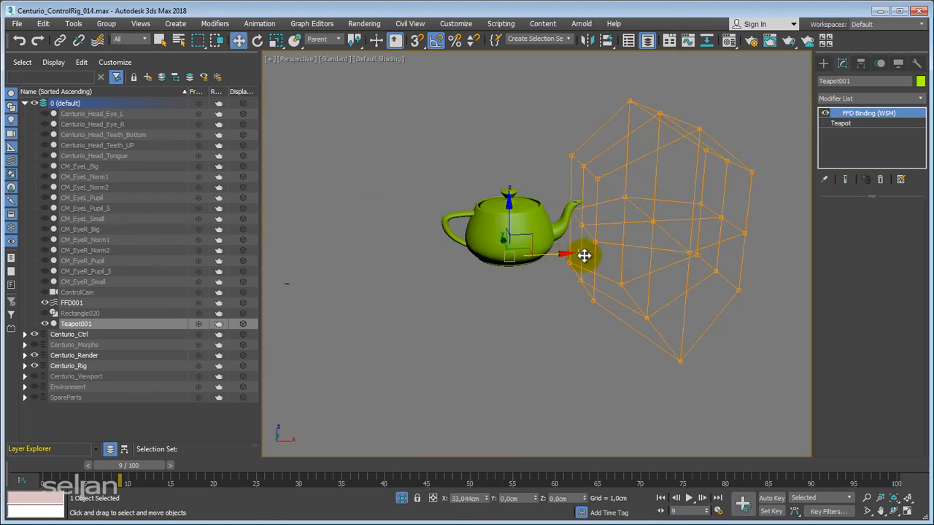
drag(584, 255, 612, 268)
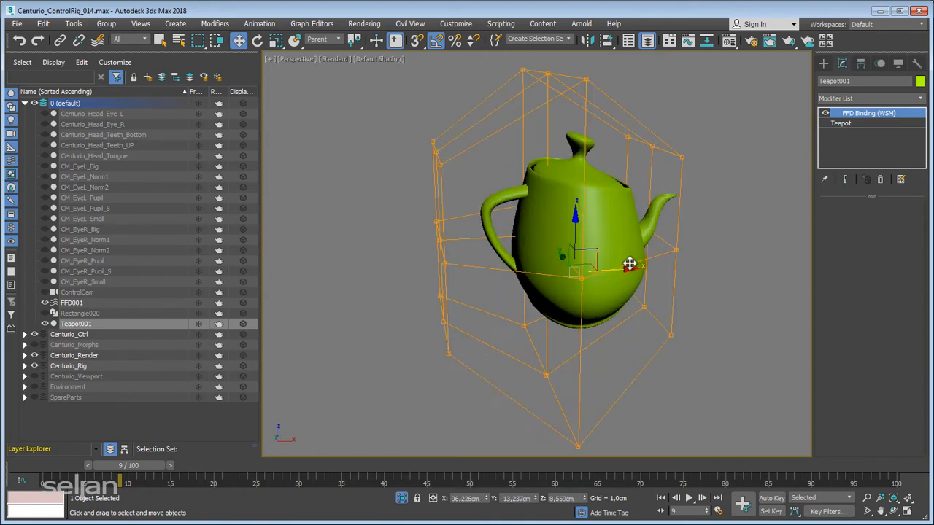
drag(629, 264, 373, 256)
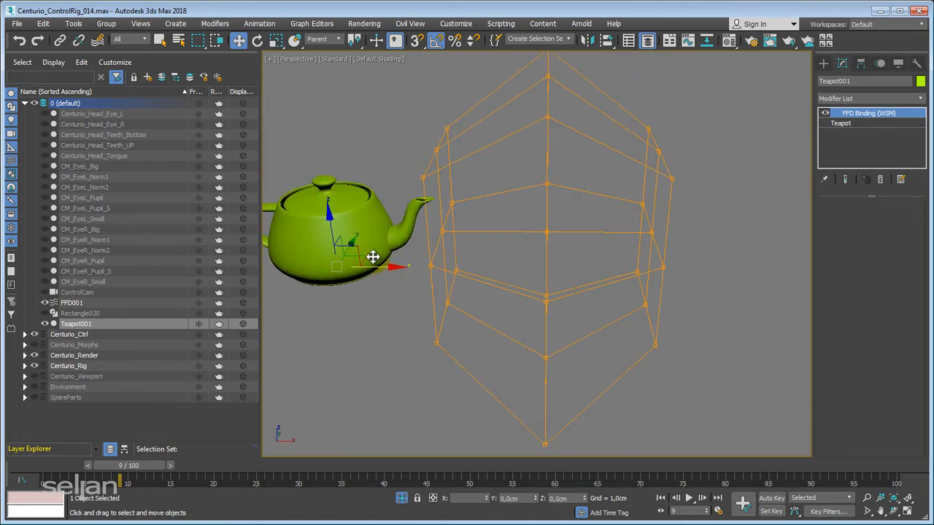
drag(372, 257, 485, 260)
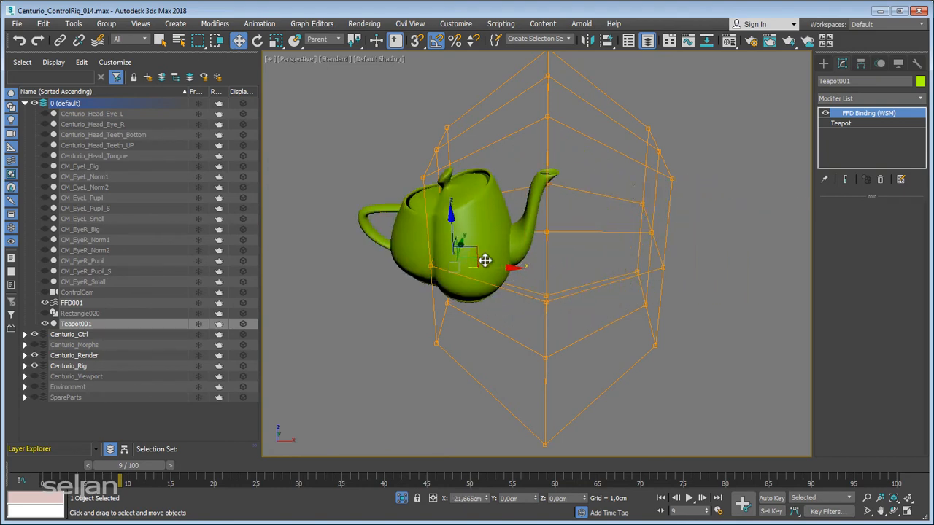
drag(485, 262, 678, 284)
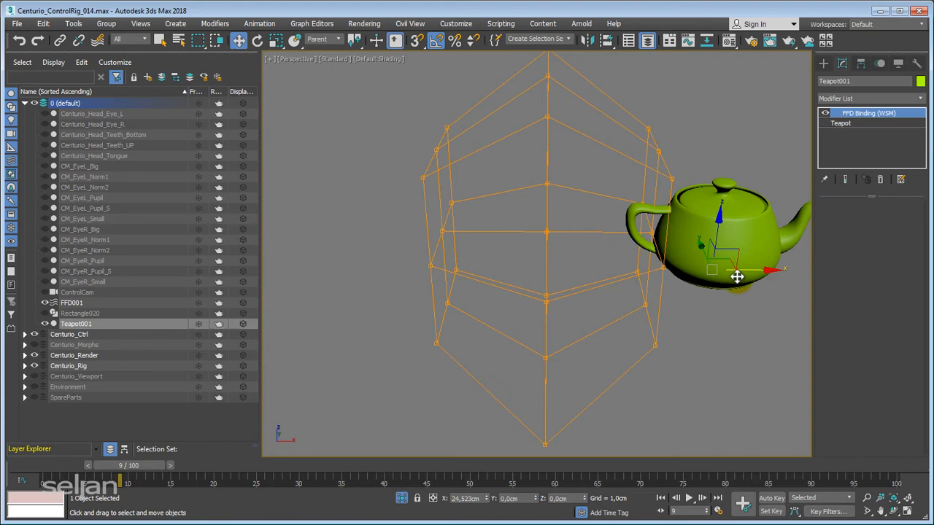
drag(737, 276, 498, 261)
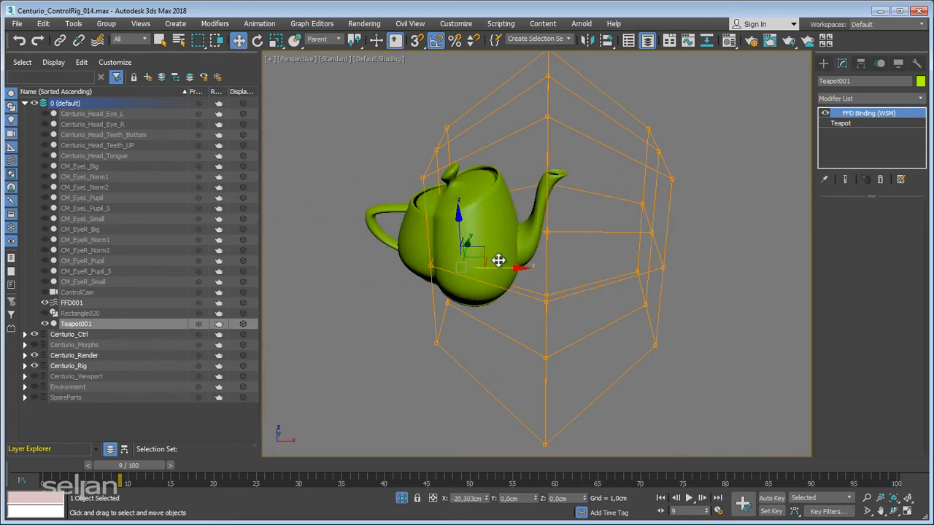
drag(499, 261, 577, 276)
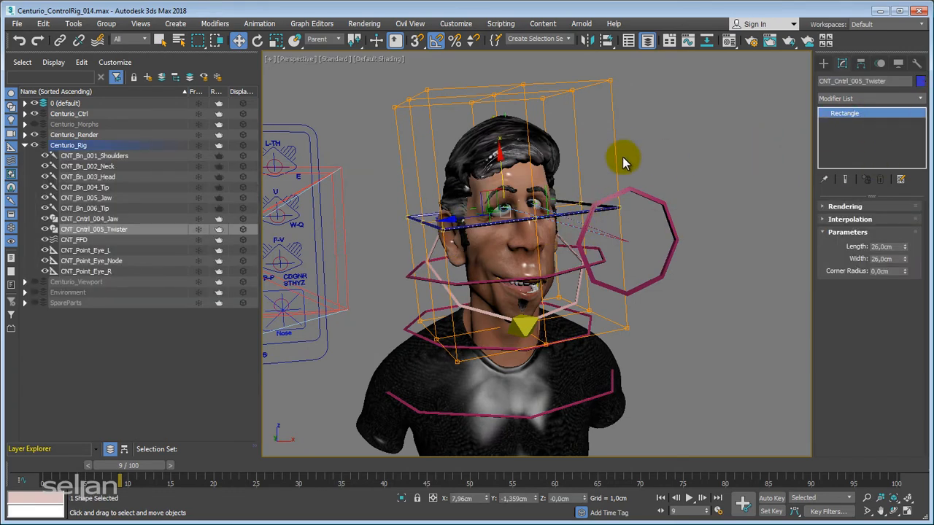
Select CNT_FFD and review its Linked XForm link to CNT_Cntrl_005_Twister.
click(74, 239)
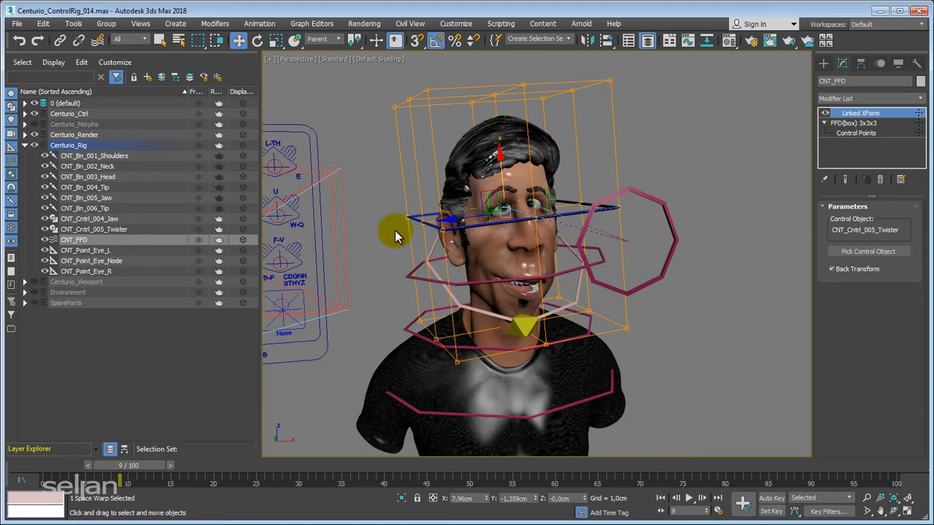
mouse_move(781, 180)
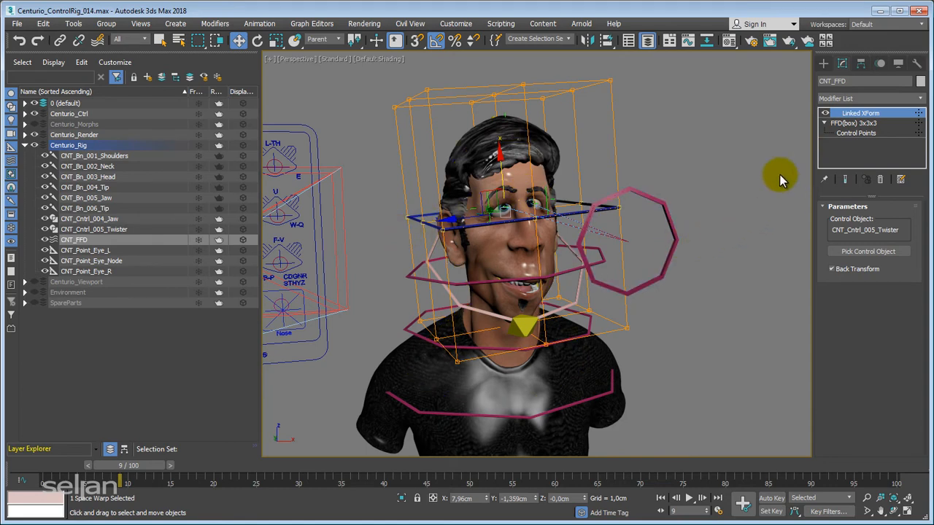
mouse_move(766, 351)
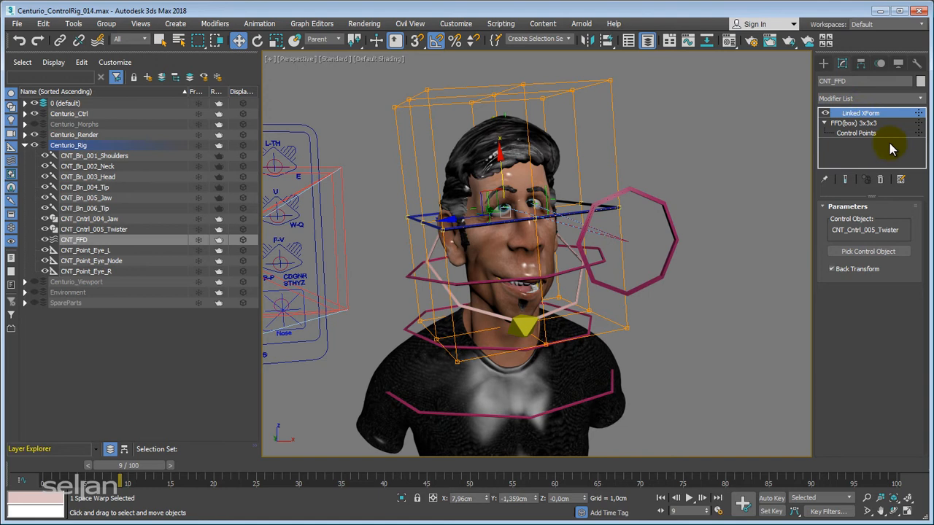
mouse_move(926, 137)
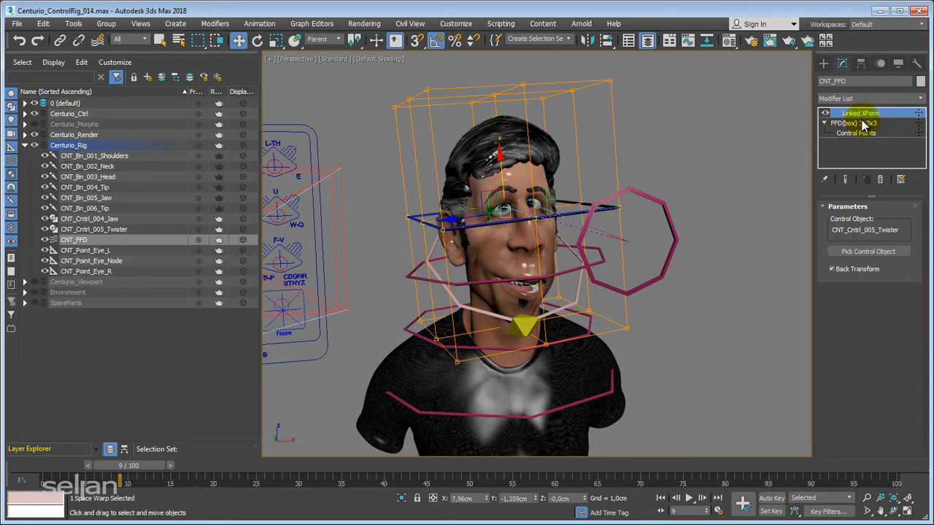
click(599, 212)
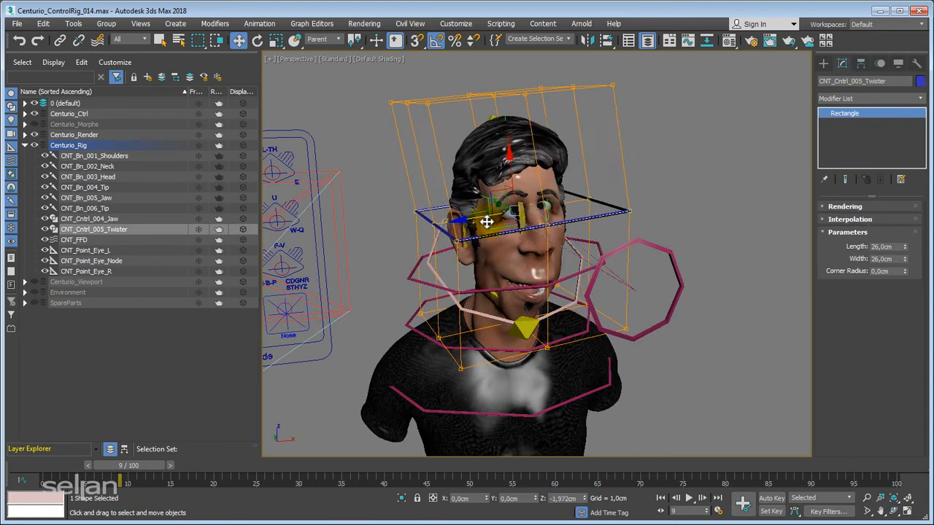
drag(487, 221, 385, 252)
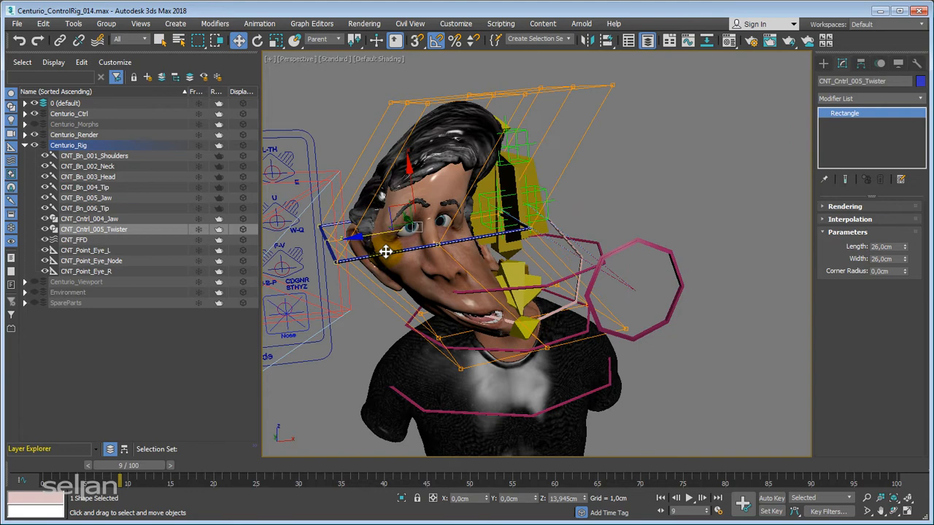
drag(385, 252, 373, 239)
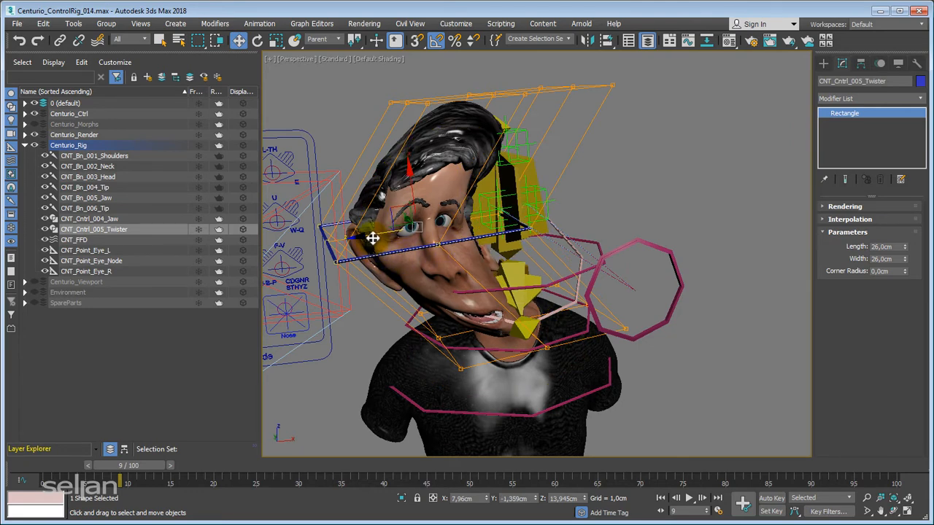
drag(372, 238, 457, 245)
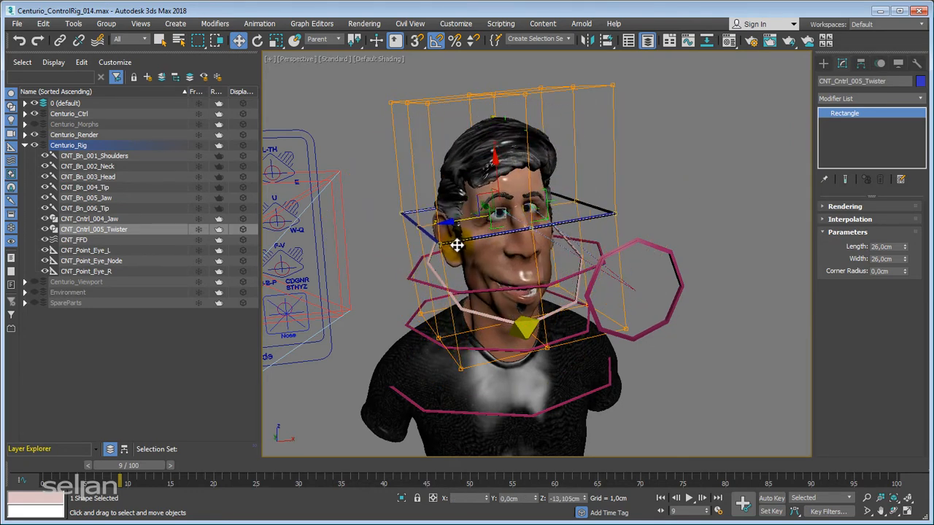
drag(456, 245, 533, 241)
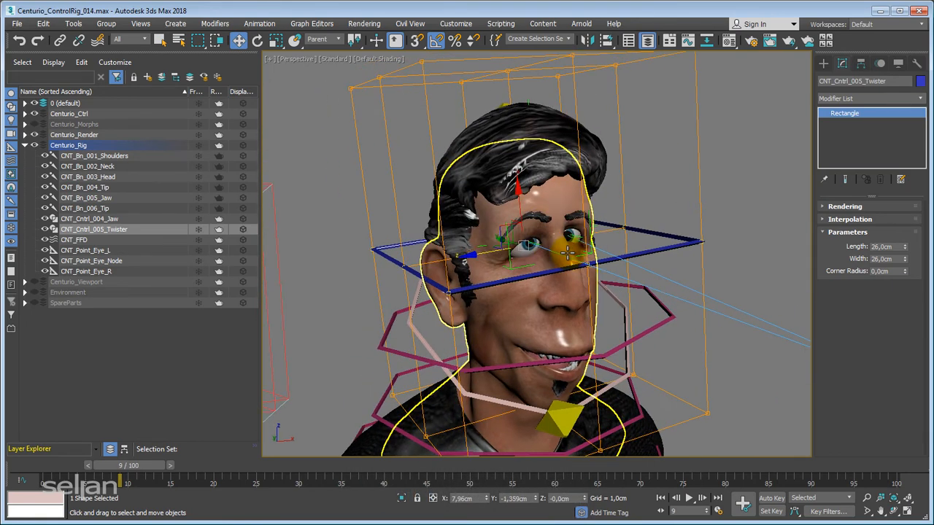
key(e)
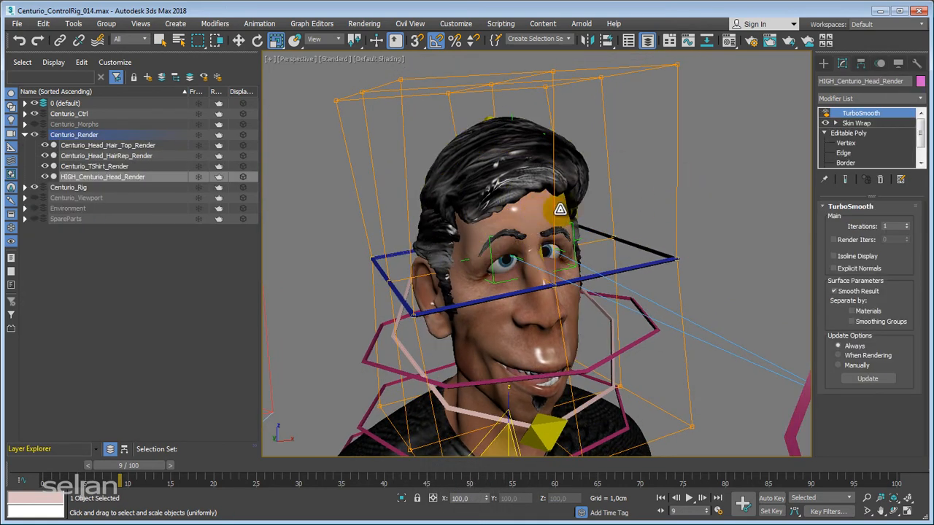
Turn on Edged Faces, check the top hair's Skin Wrap, then select HIGH_Centurio_Head_Render.
key(F4)
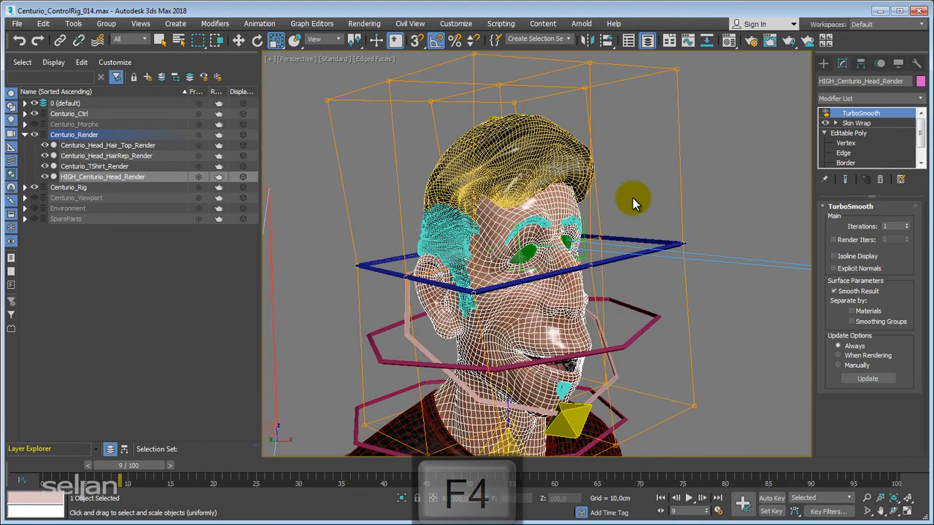
click(108, 145)
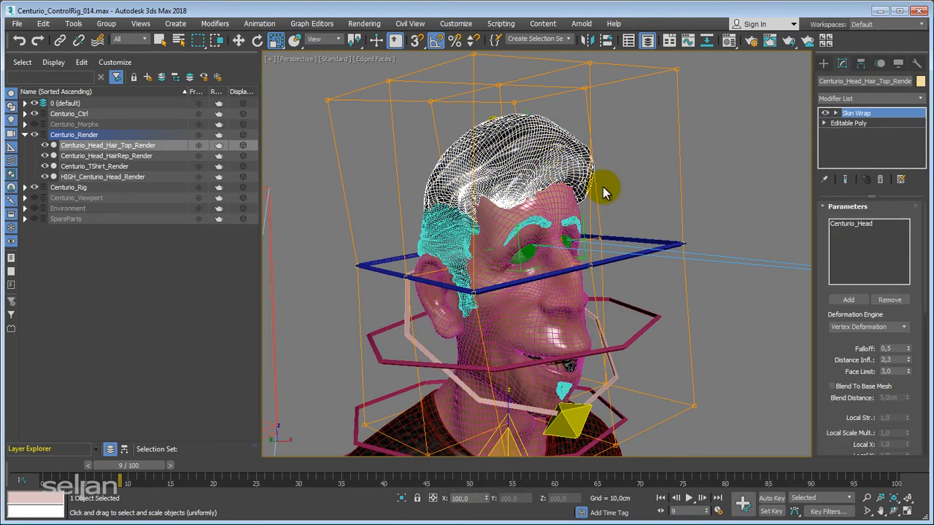
click(102, 176)
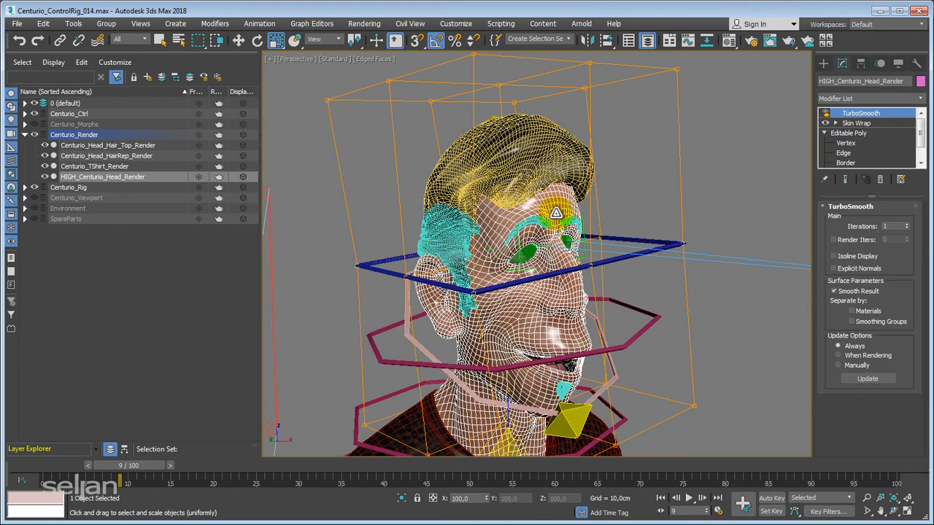
mouse_move(597, 162)
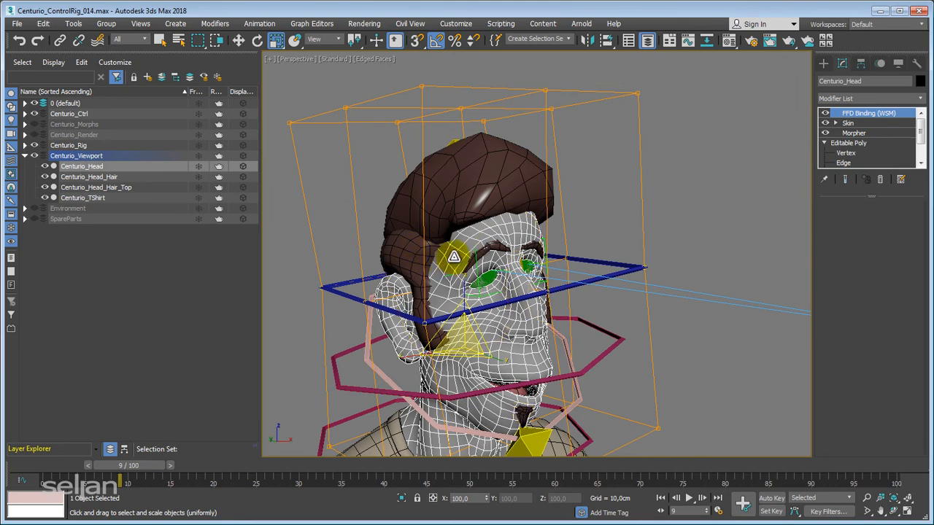
Select Centurio_Head_Hair to see it skin-wrapped onto Centurio_Head.
click(88, 177)
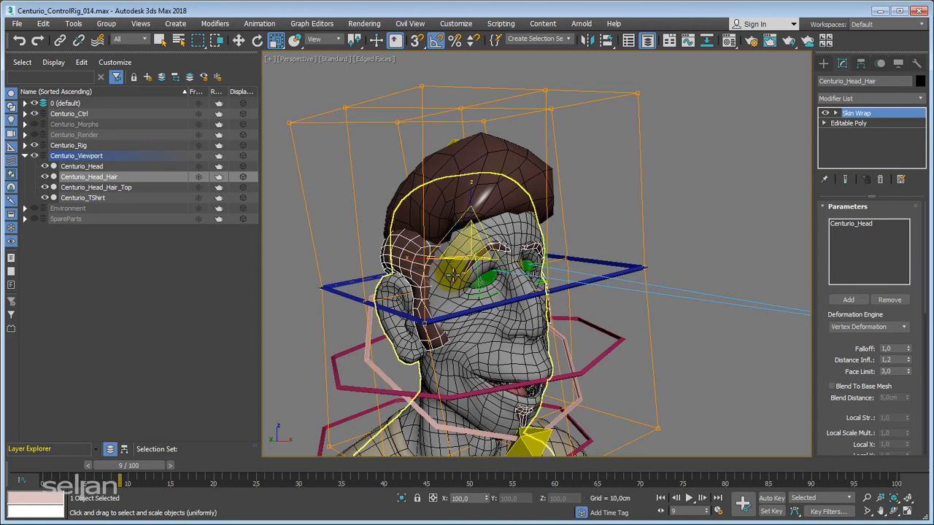
mouse_move(452, 274)
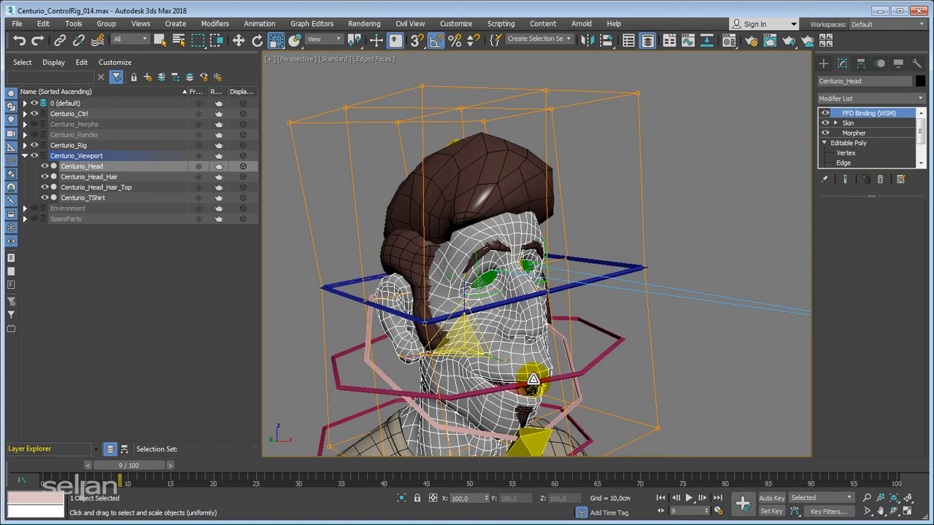
mouse_move(473, 296)
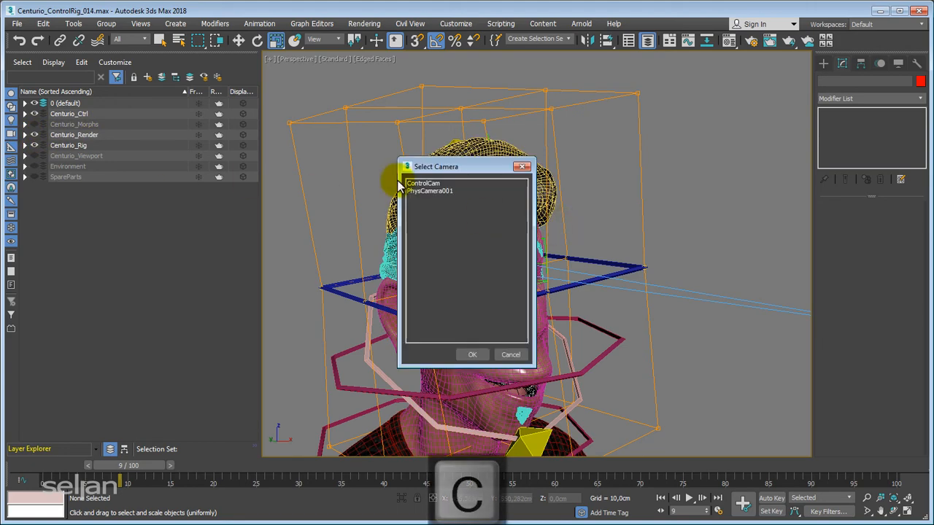
Pick PhysCamera001 and switch the viewport to its camera view.
click(472, 355)
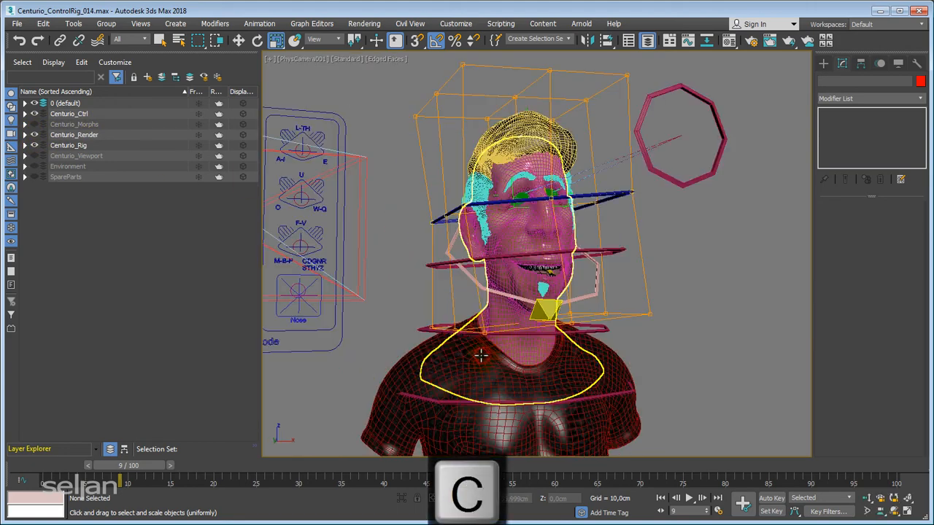
key(F4)
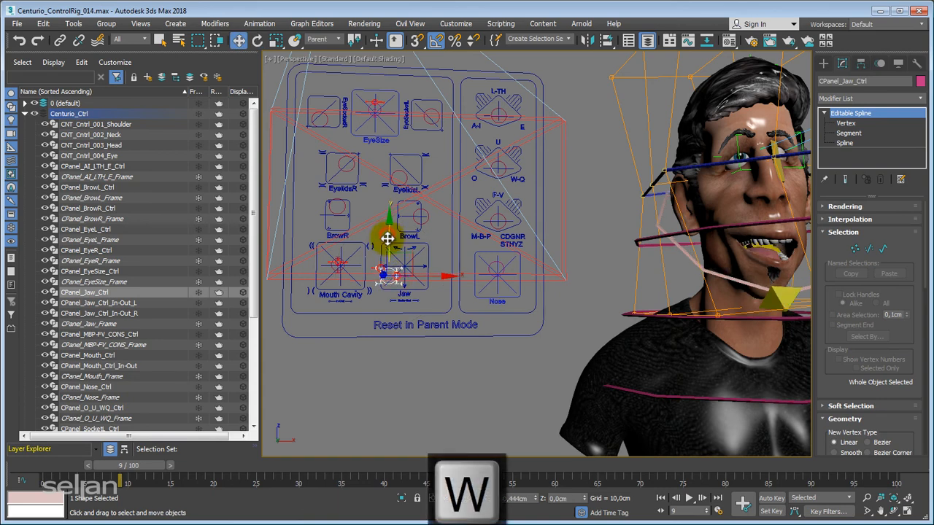
Drag CPanel_Jaw_Ctrl down to open the mouth, select the next control, then view through the camera.
drag(387, 238, 392, 234)
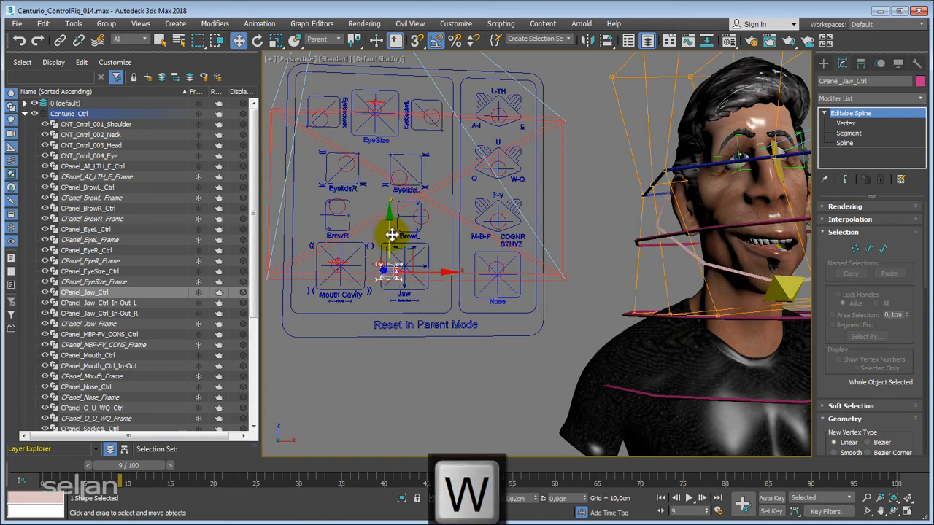
drag(392, 233, 392, 292)
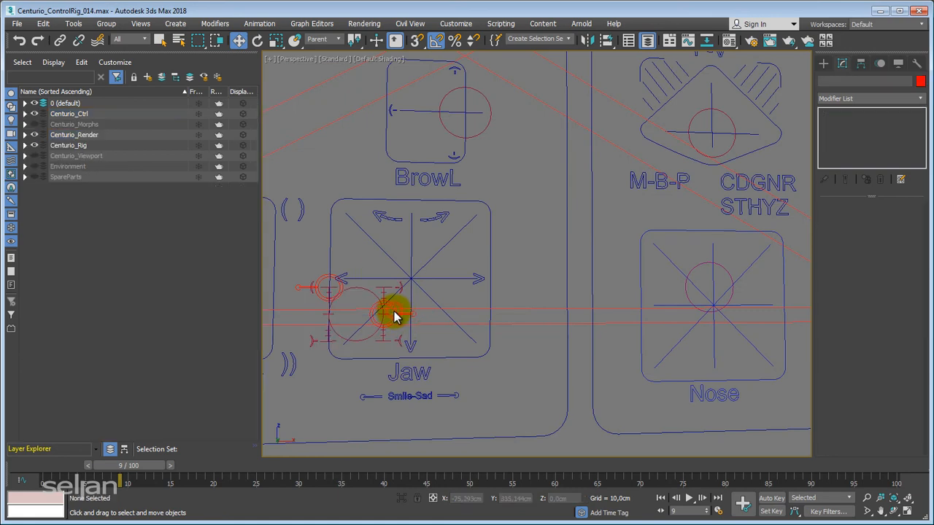
click(394, 316)
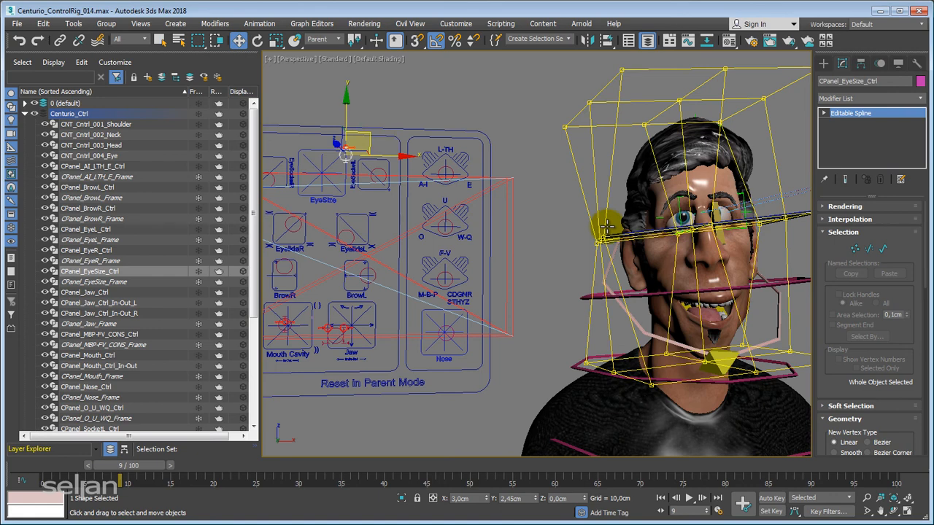
key(c)
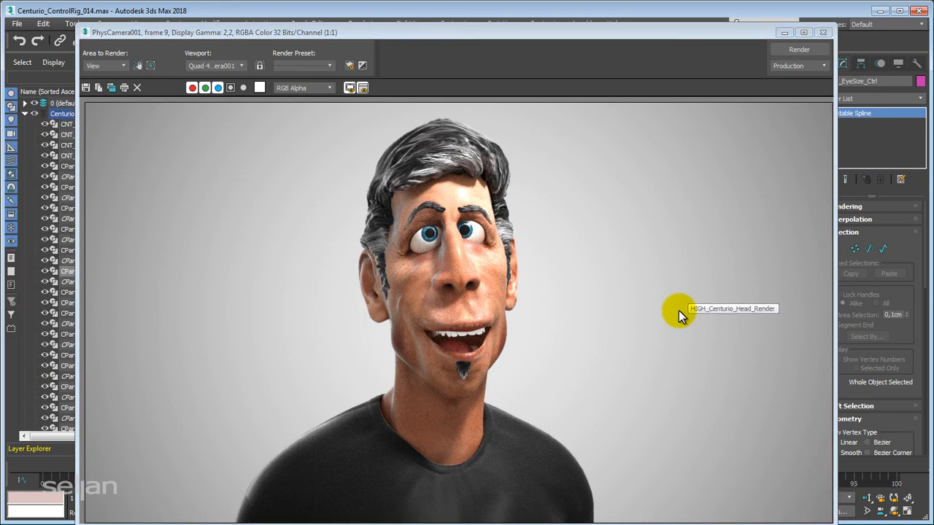
mouse_move(706, 274)
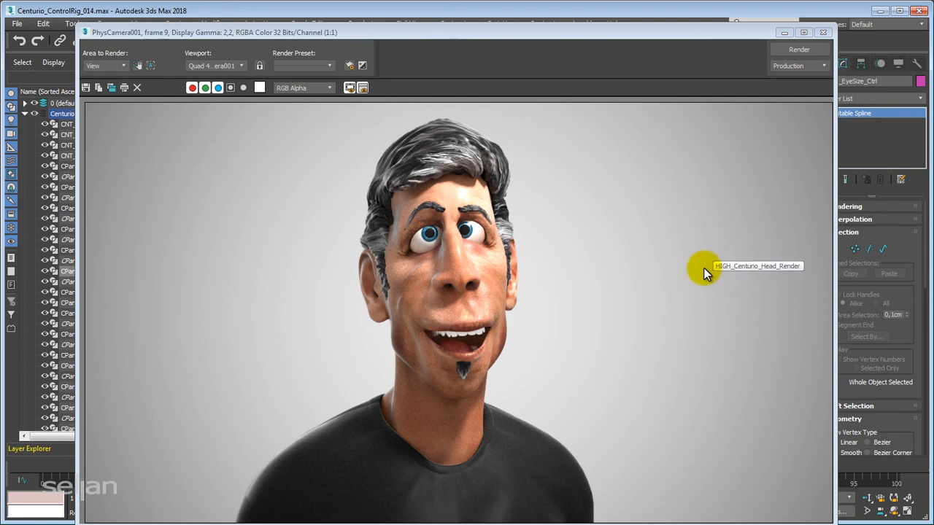
mouse_move(675, 267)
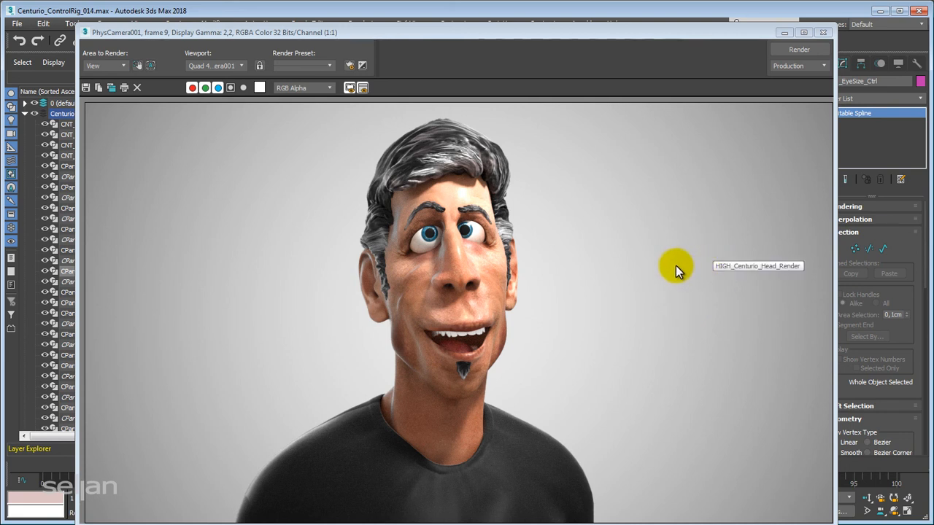
mouse_move(645, 347)
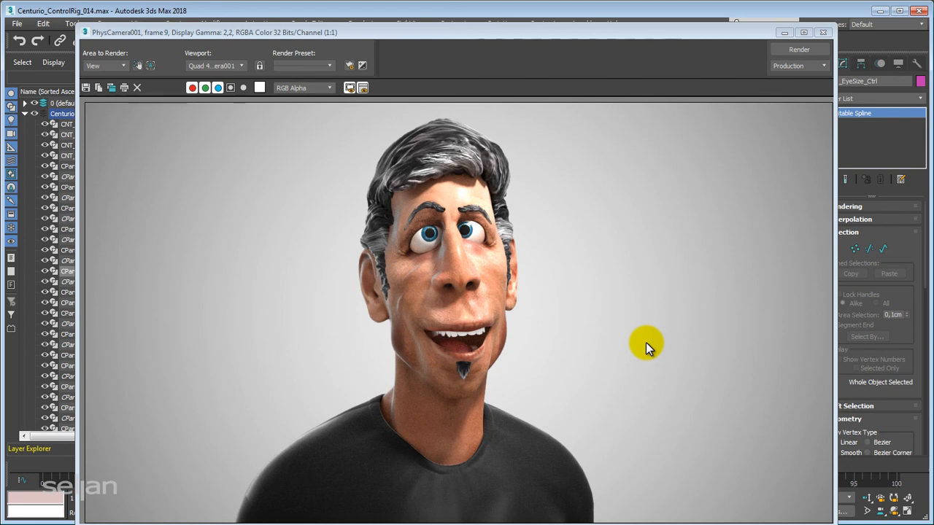
mouse_move(648, 344)
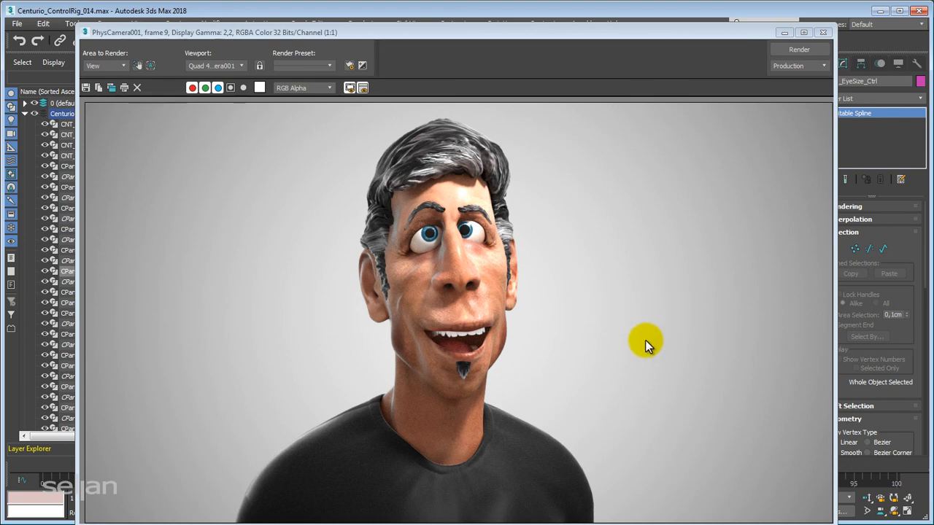